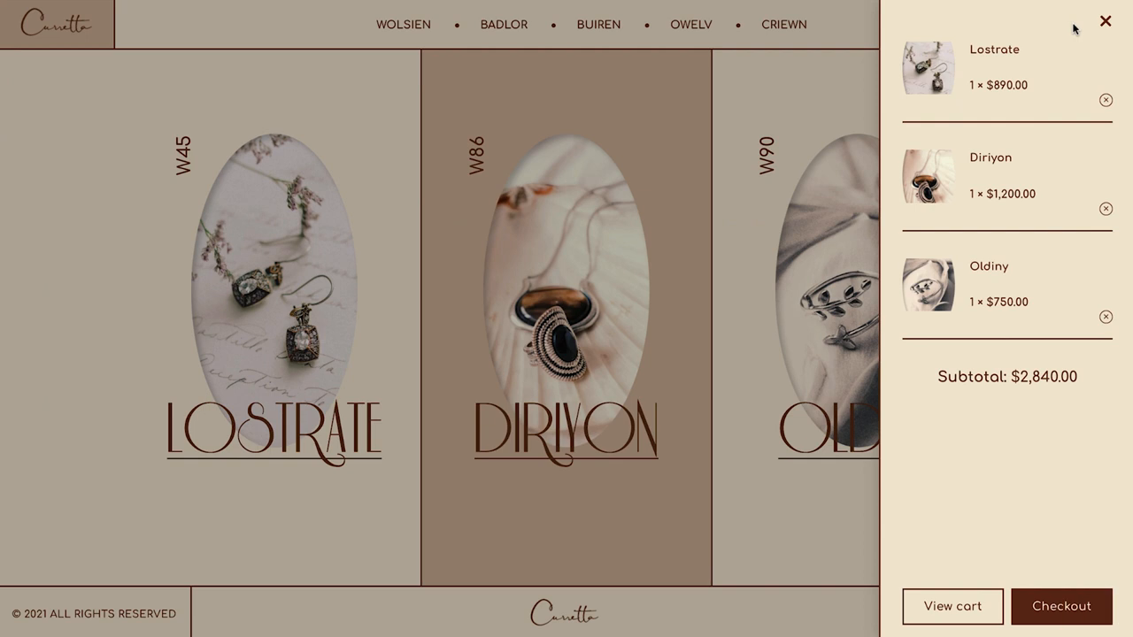
Proceed from the Curretta mini cart to checkout and enter first name 'Ziv'
left_click(1062, 605)
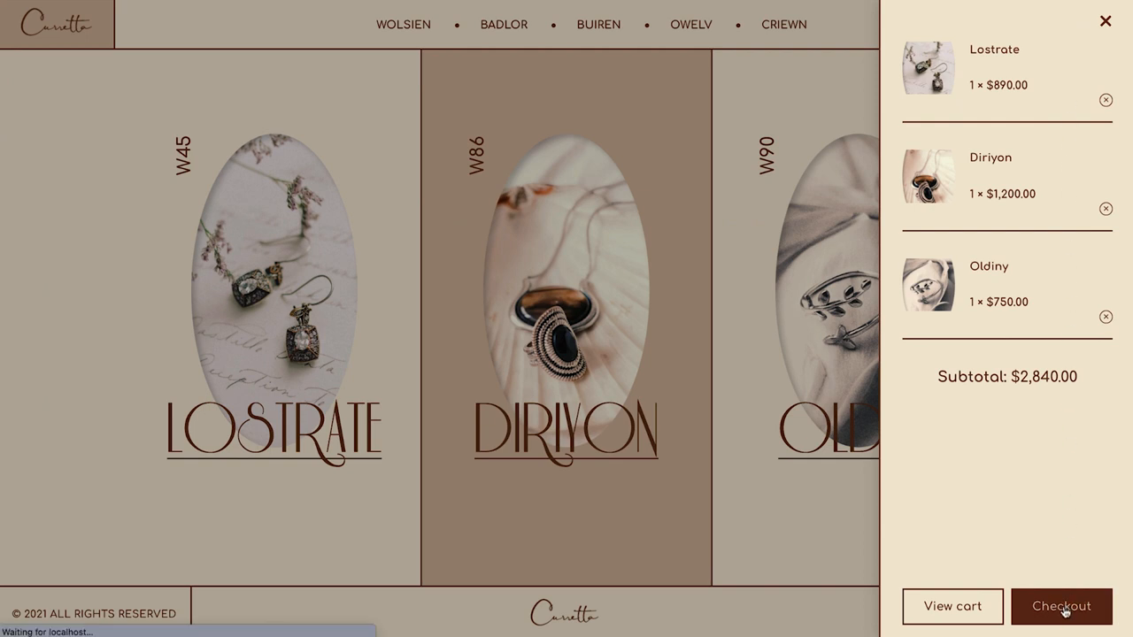
left_click(1062, 606)
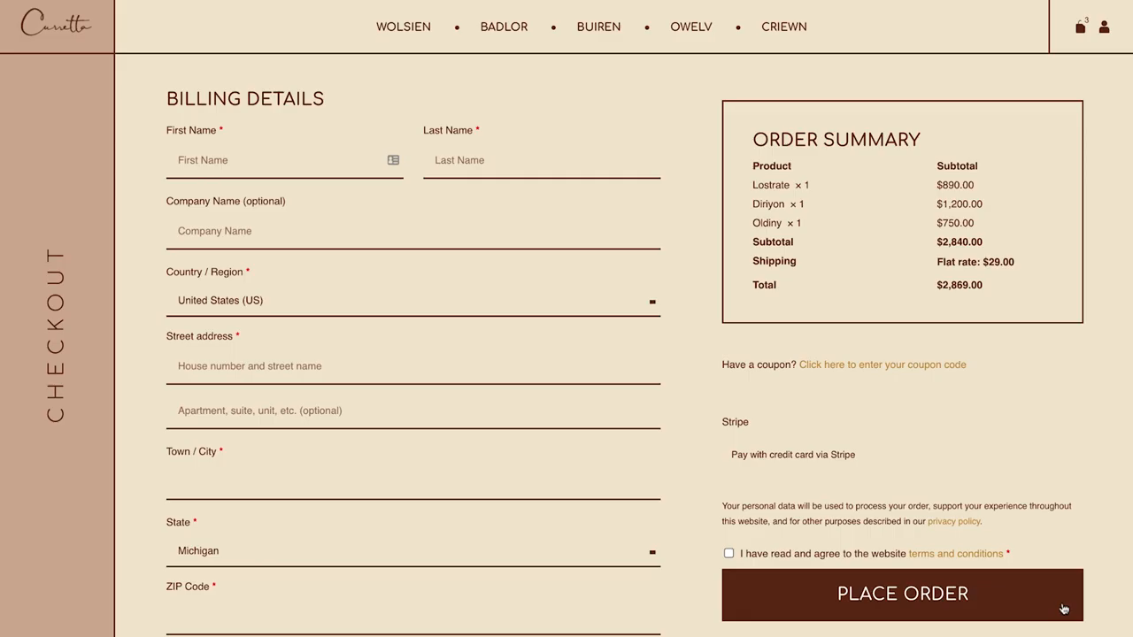
mouse_move(1048, 601)
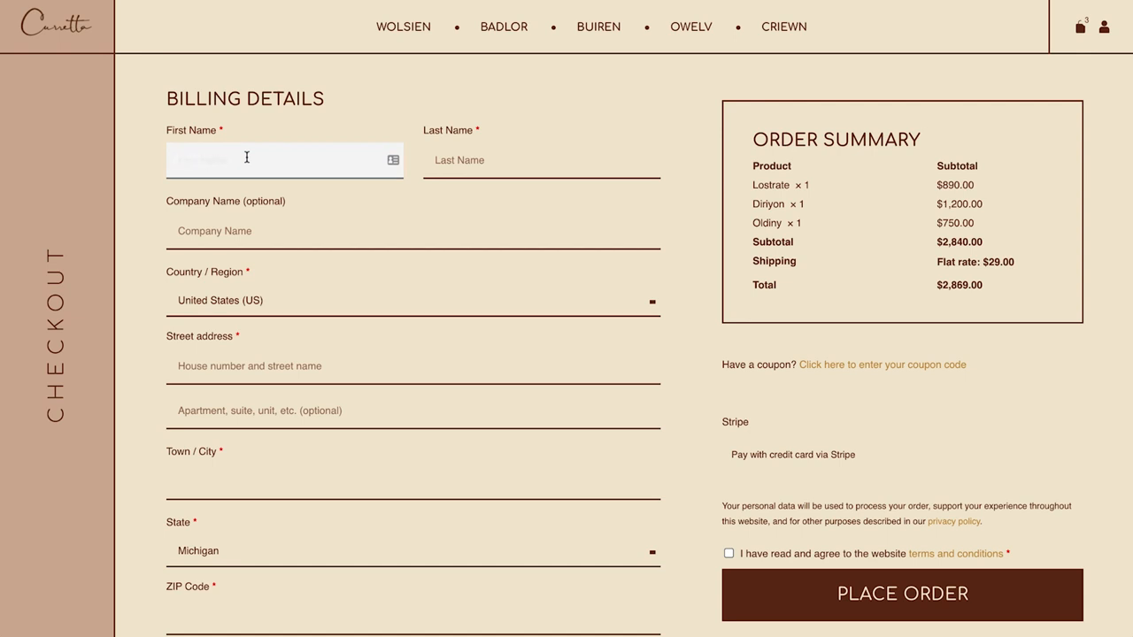
type("Ziv")
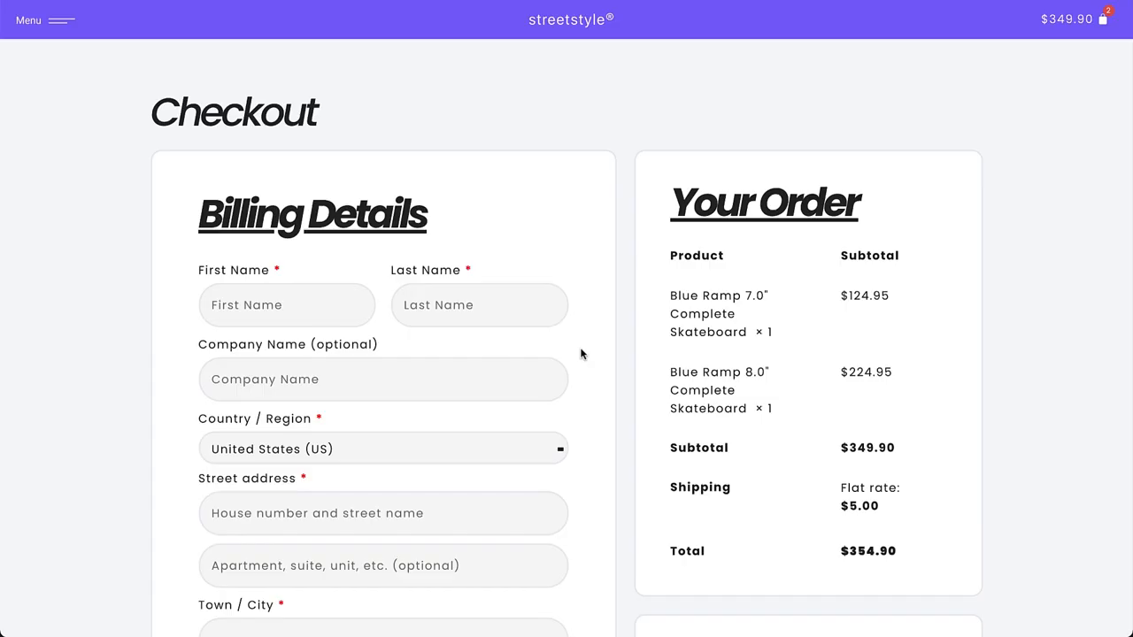
type("Ziv Geurts")
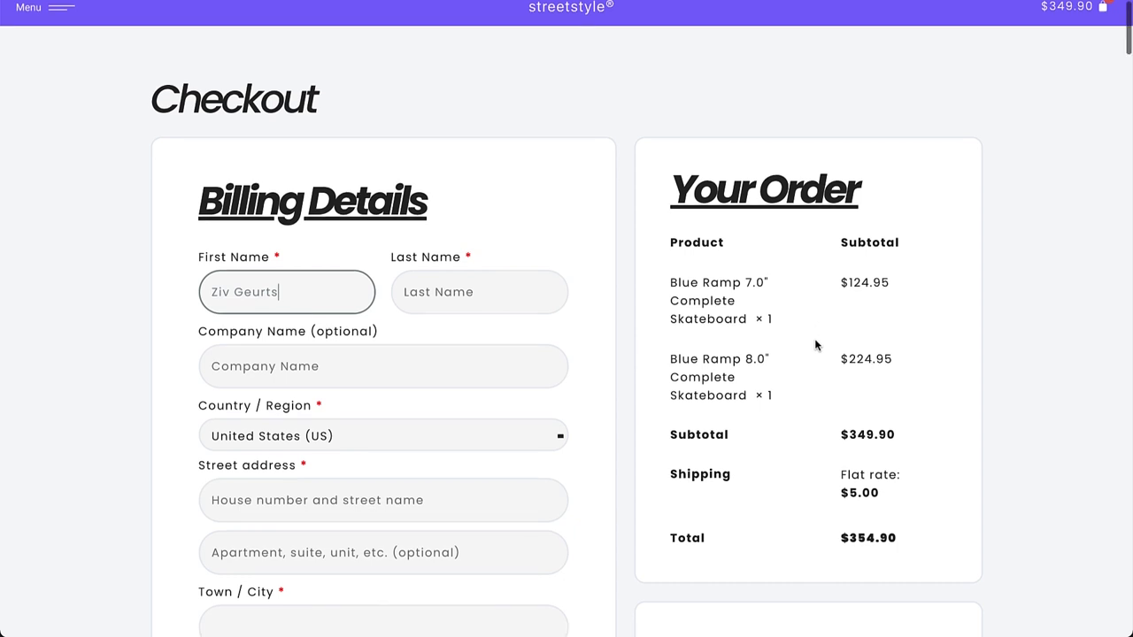
scroll("down", 3)
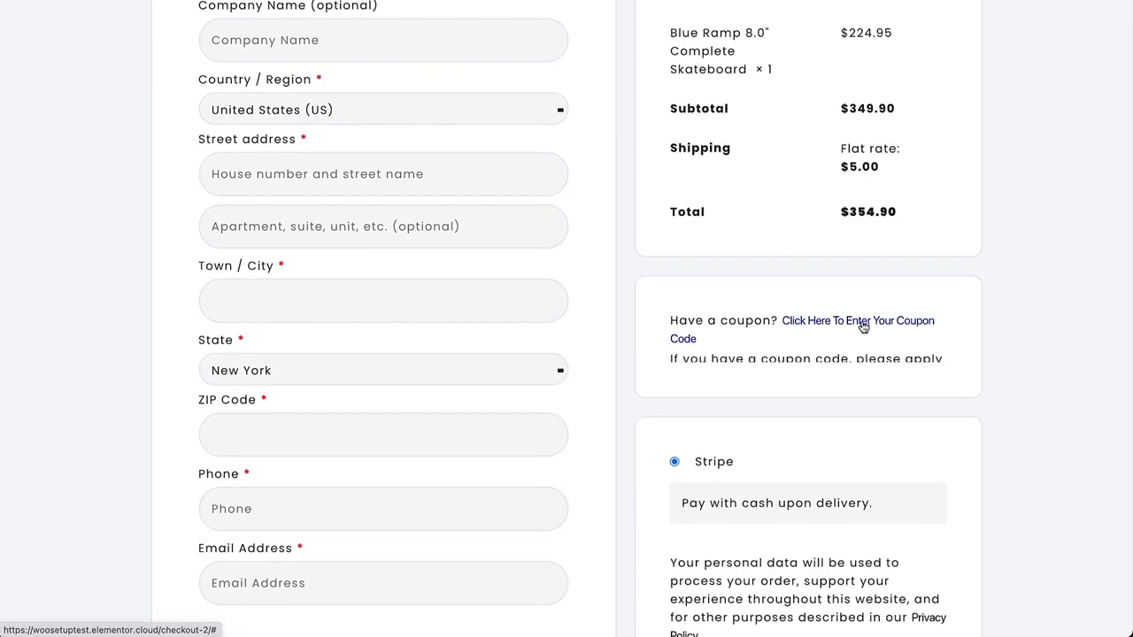
left_click(857, 327)
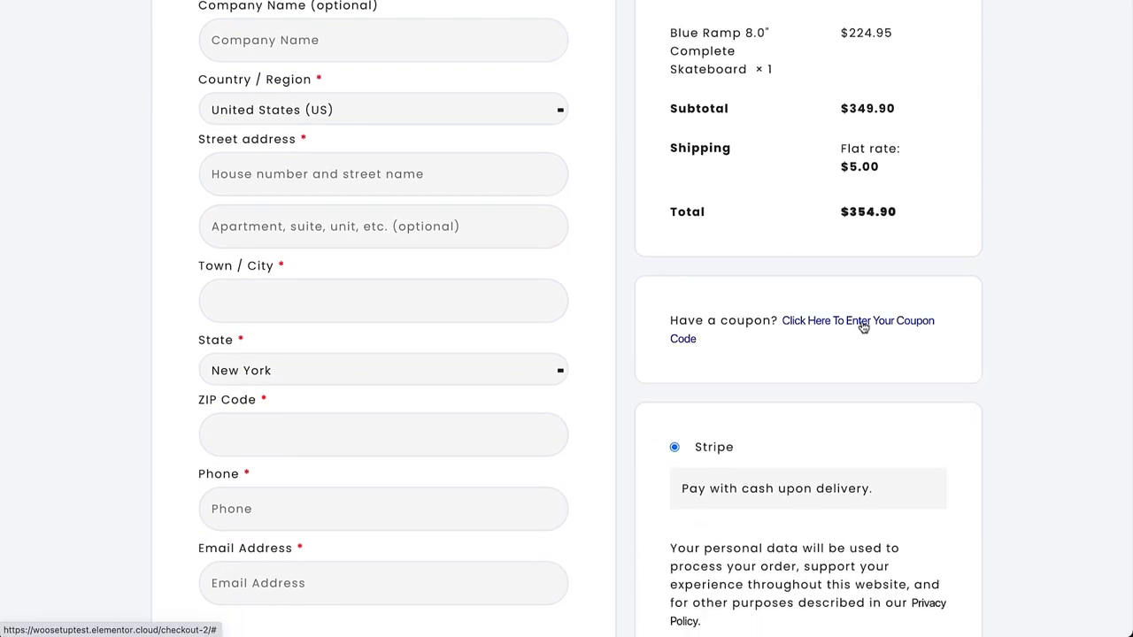
scroll("down", 3)
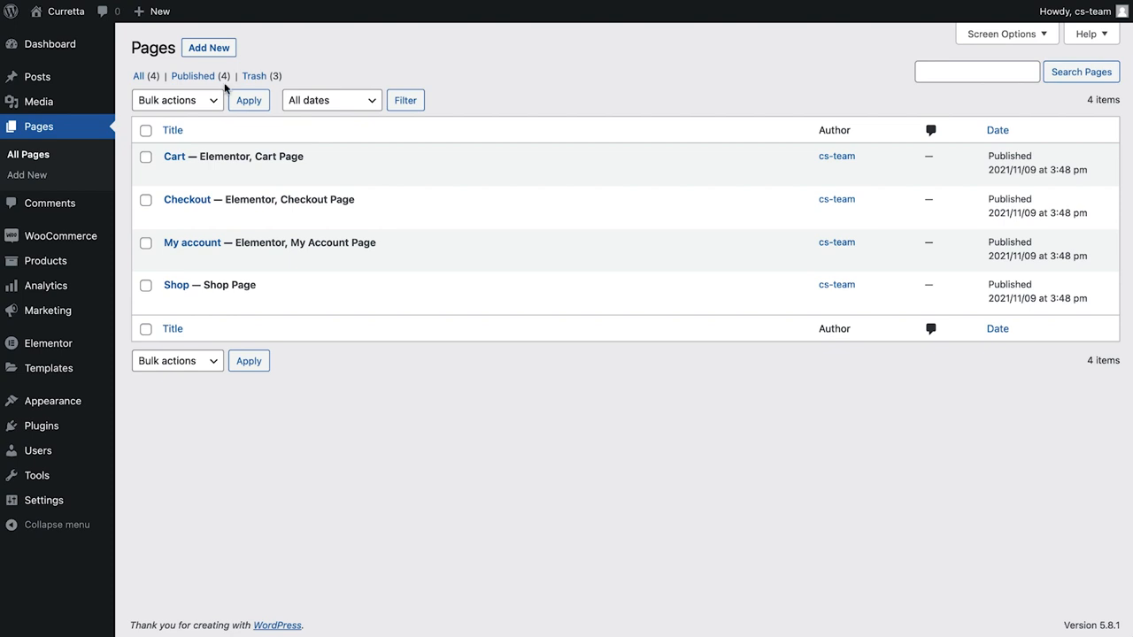
mouse_move(179, 219)
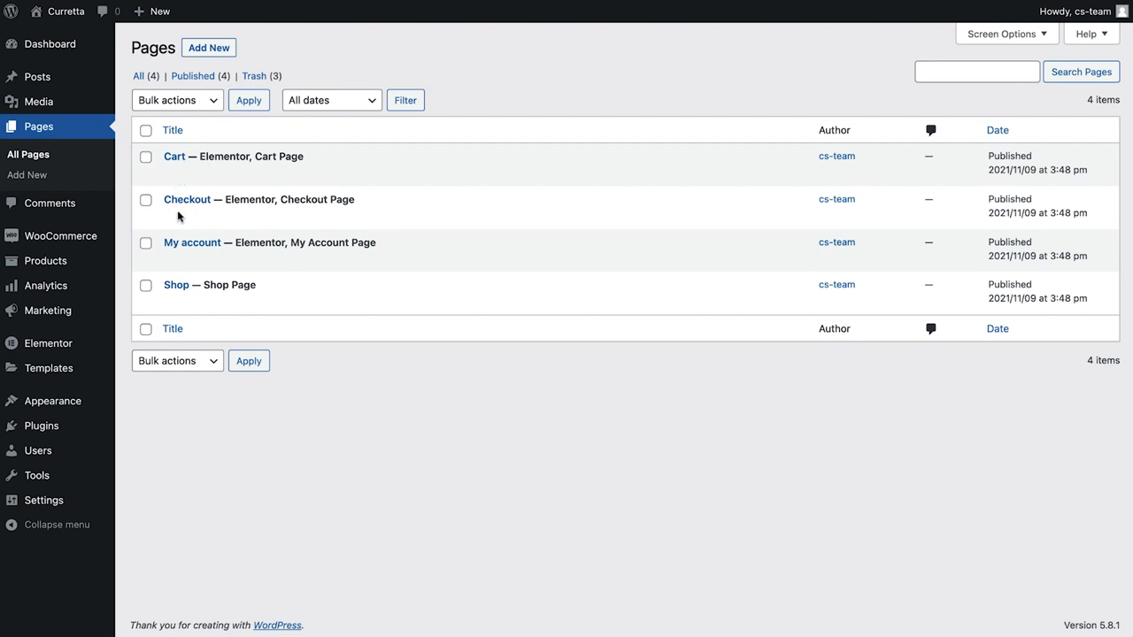
mouse_move(172, 308)
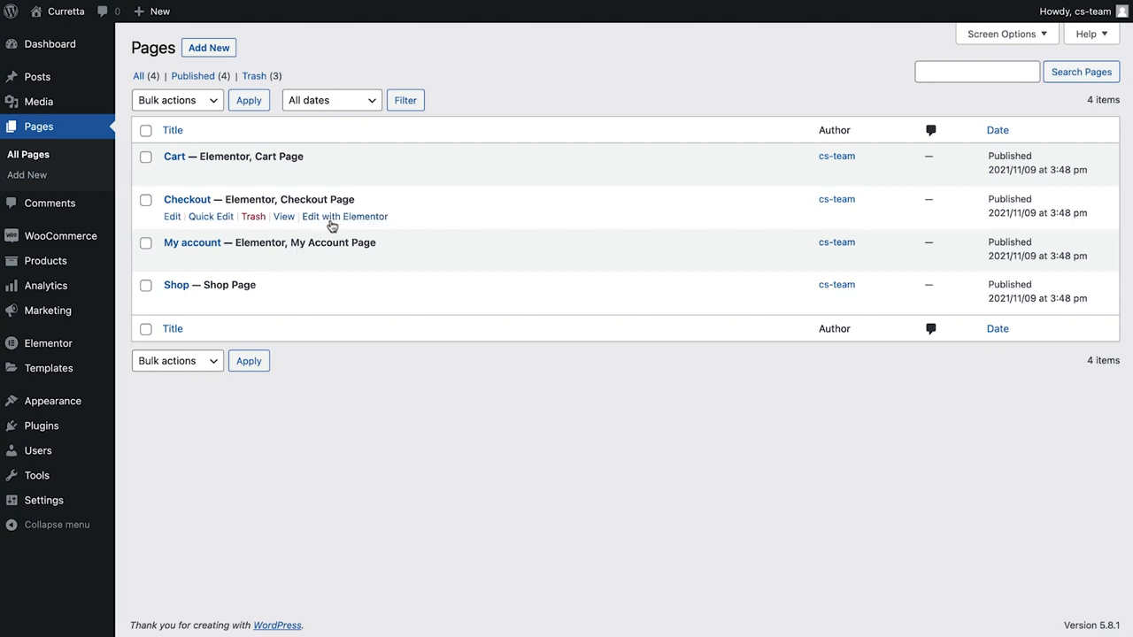
Open the Checkout page from the Pages list in the Elementor editor
left_click(343, 216)
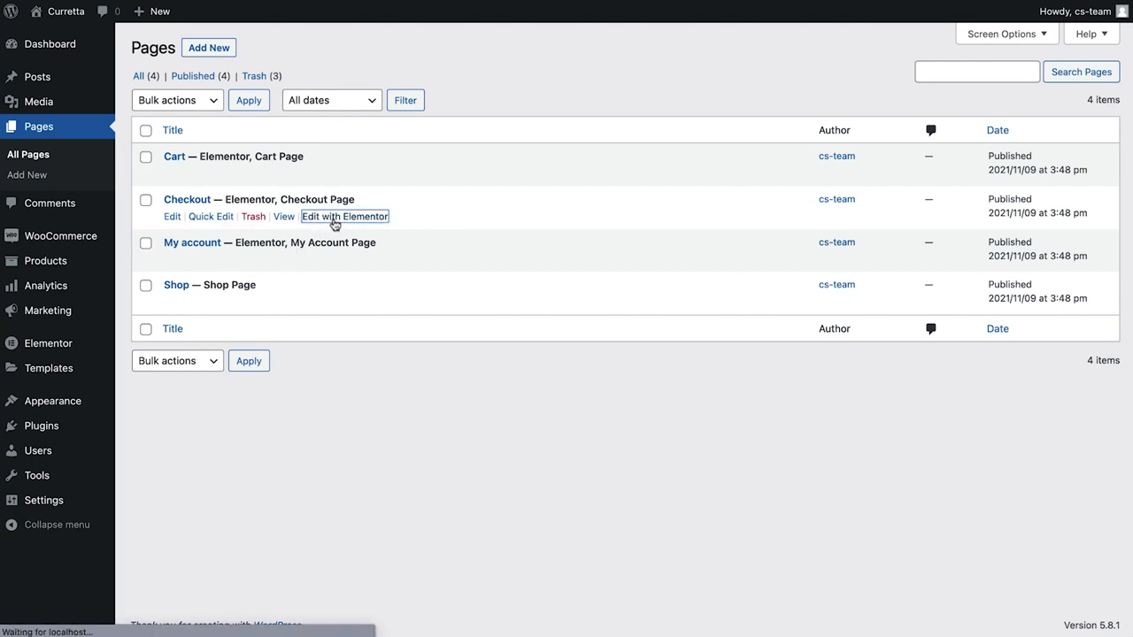
left_click(344, 216)
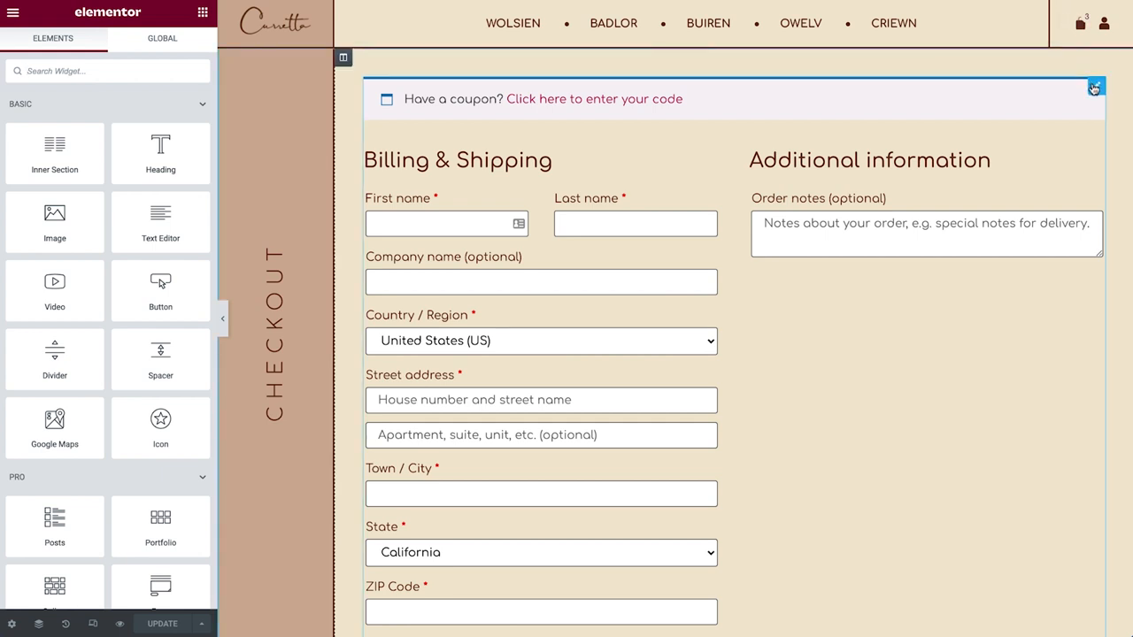
Delete the old checkout section and add the Checkout widget to the empty canvas
right_click(1094, 88)
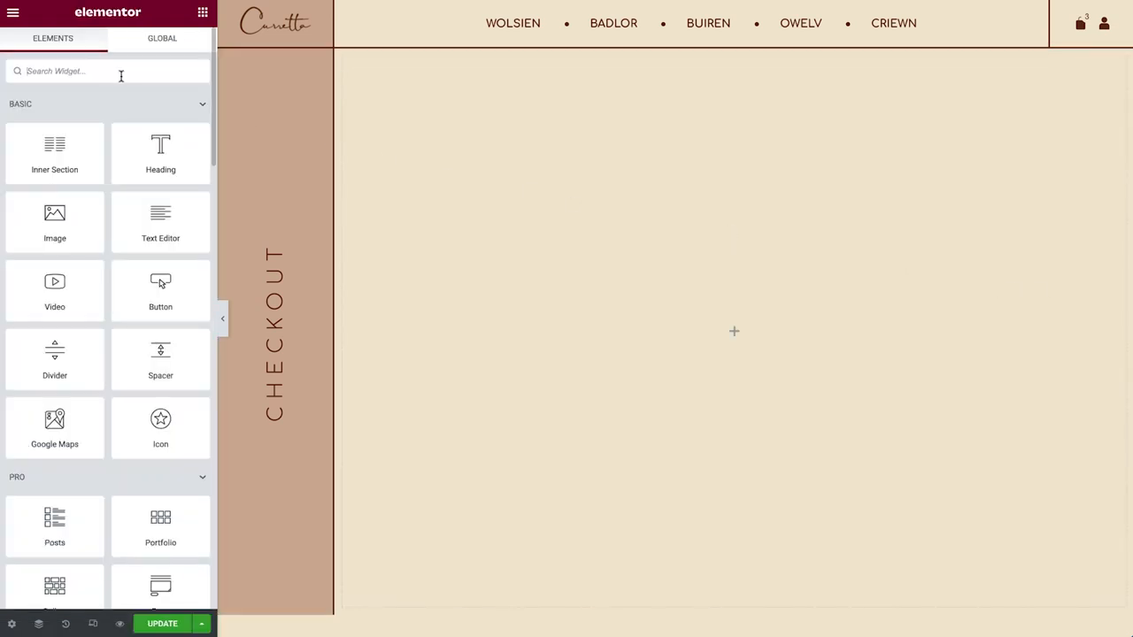
type("checkout")
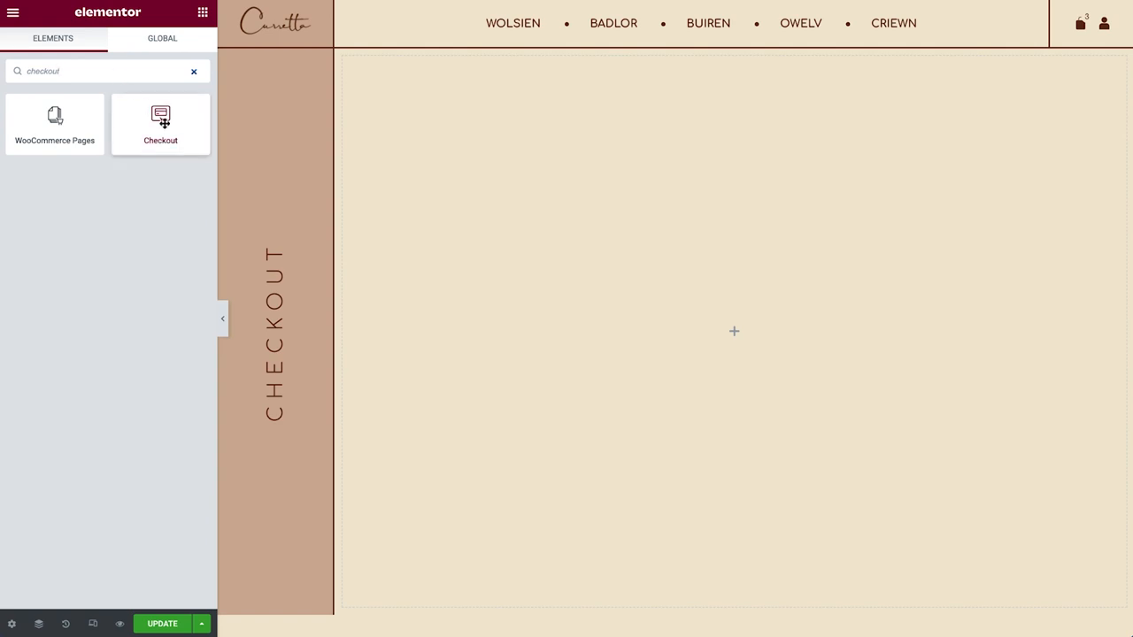
left_click(159, 124)
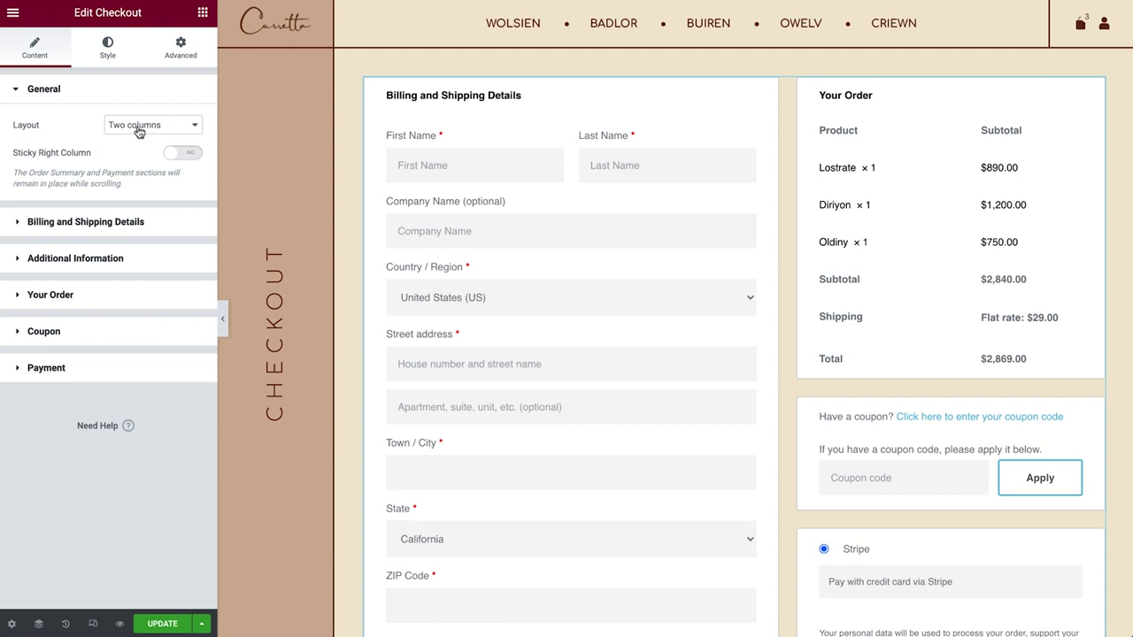
Keep the checkout in two columns and enable Sticky Right Column with offset 100
left_click(151, 124)
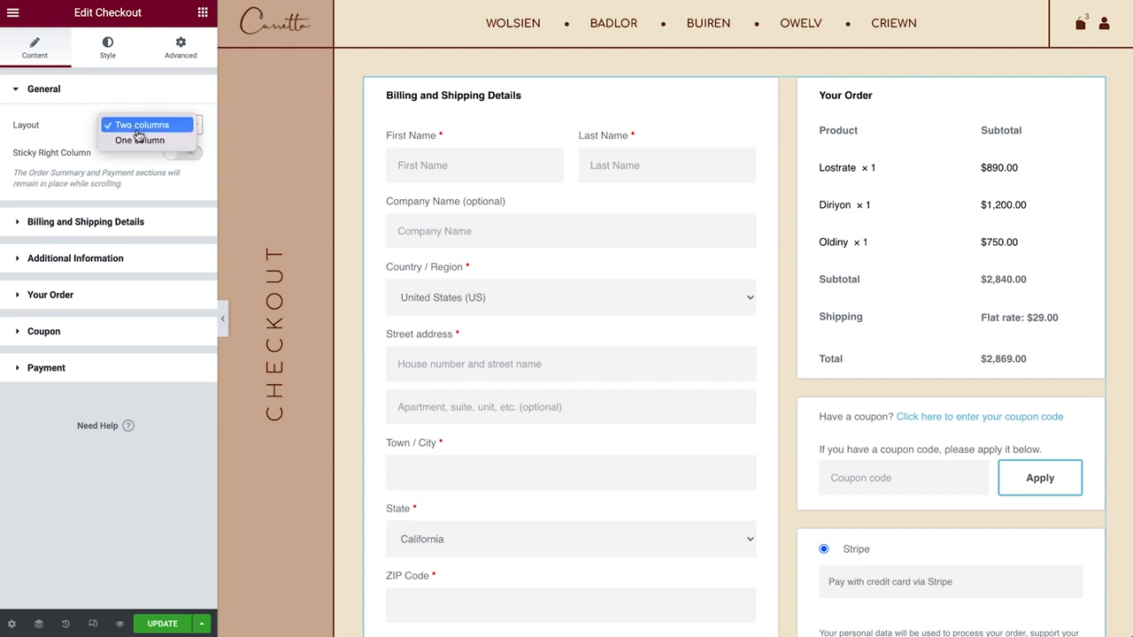
left_click(140, 124)
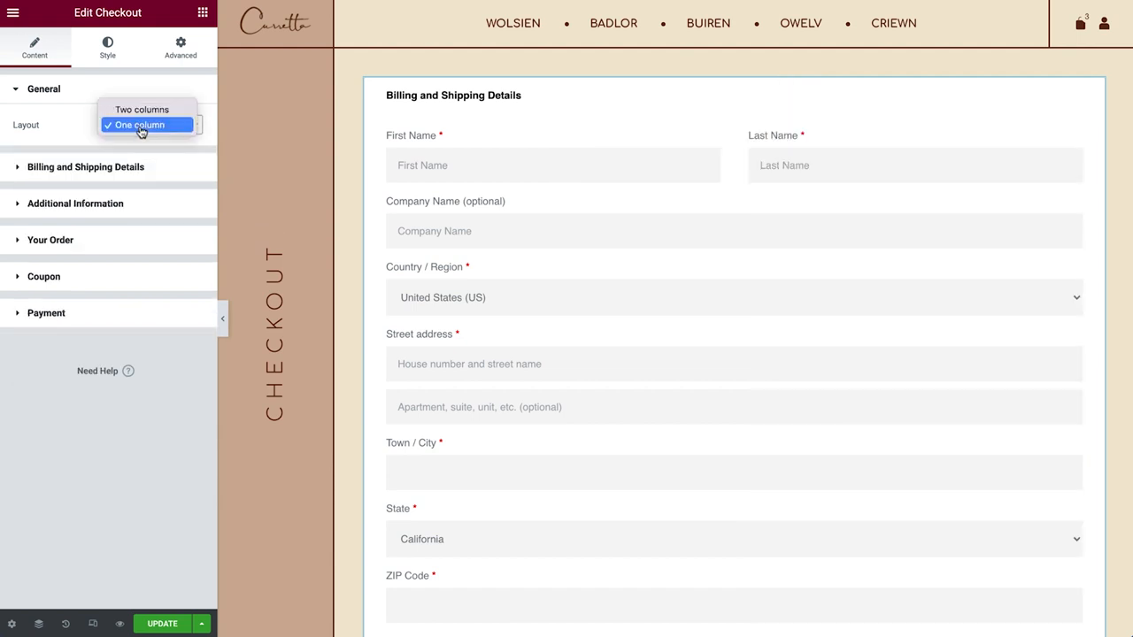
left_click(142, 110)
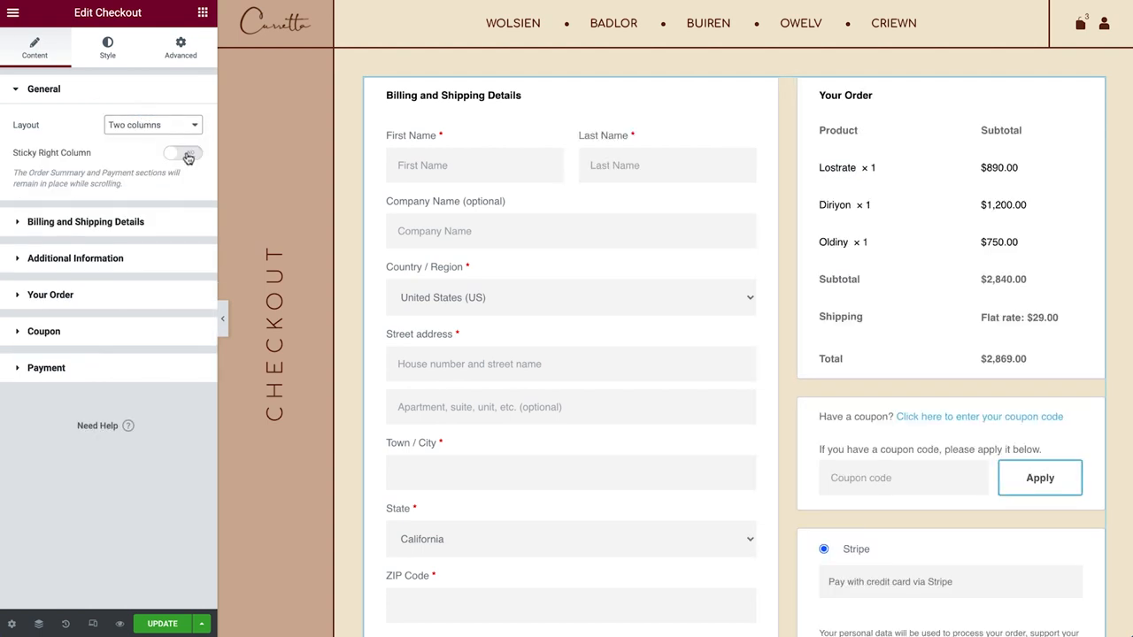
left_click(184, 152)
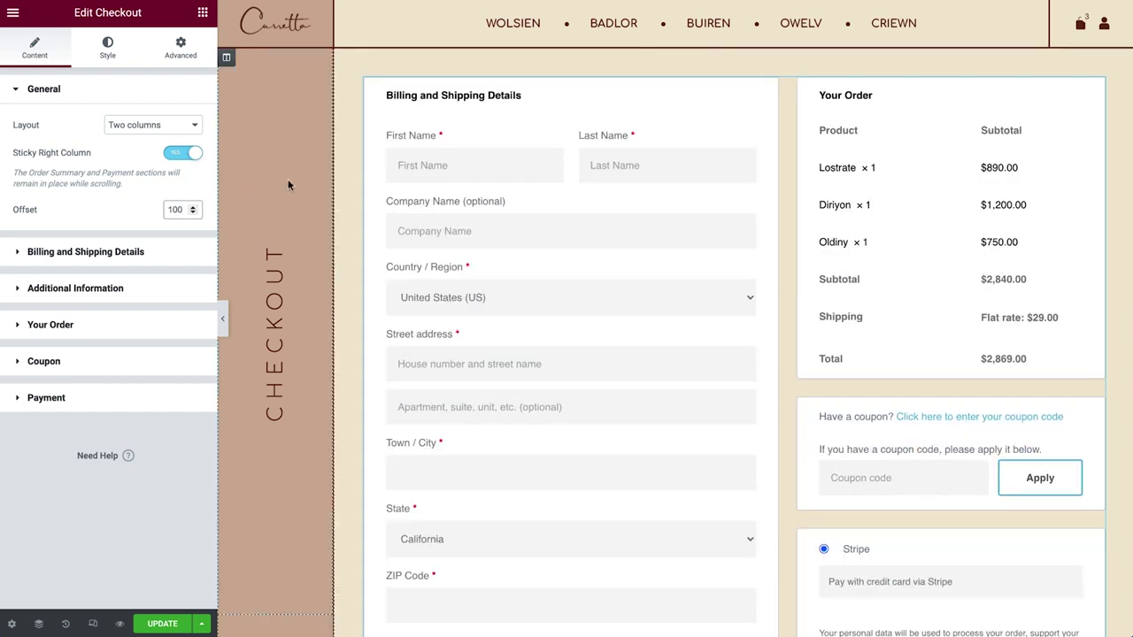
scroll("down", 3)
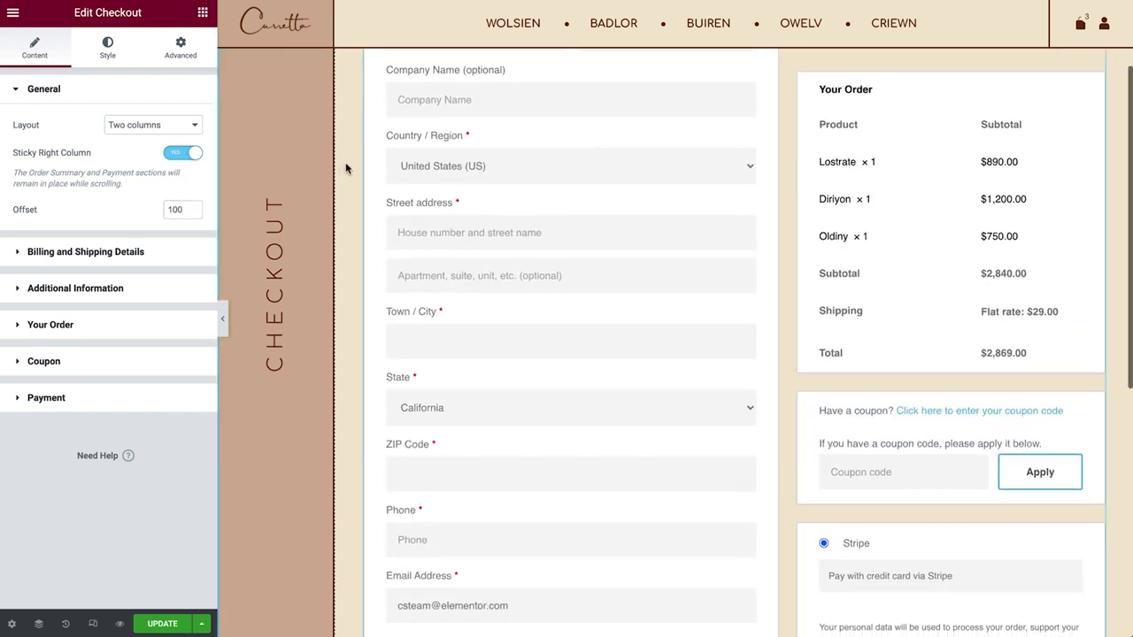
scroll("up", 3)
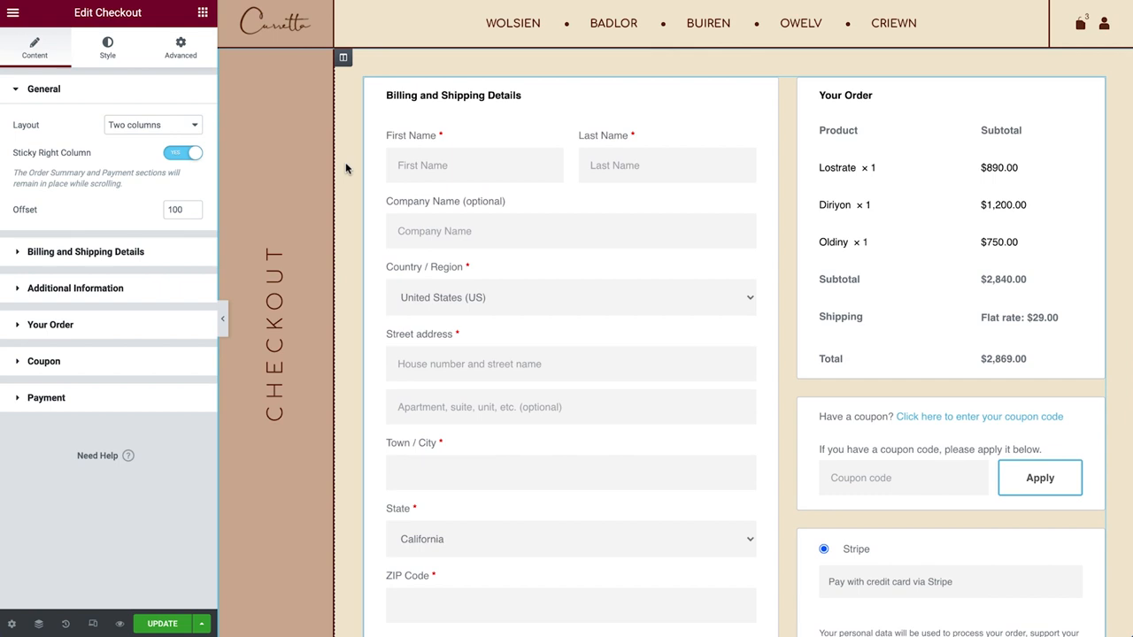
mouse_move(154, 256)
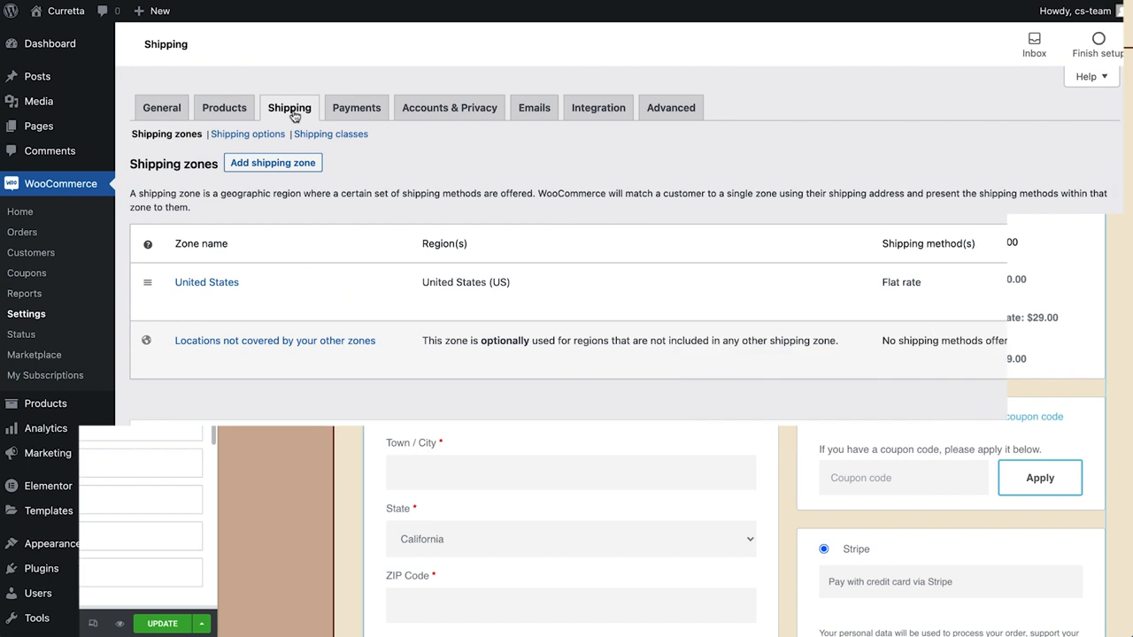
Review WooCommerce Shipping options, with destination defaulting to billing address
left_click(246, 134)
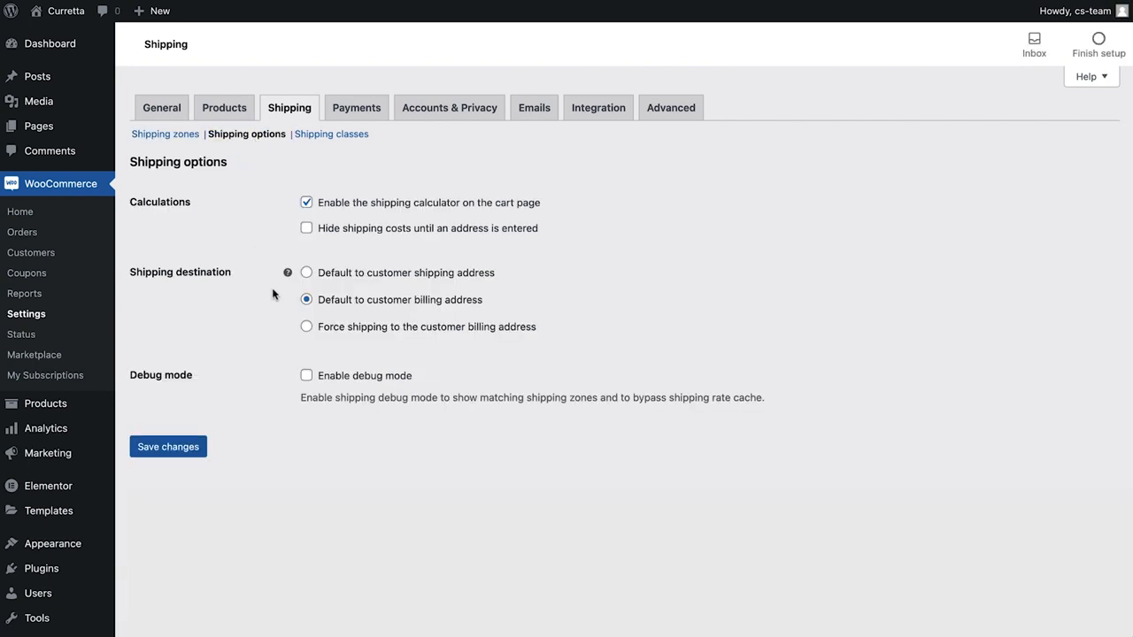
left_click(307, 325)
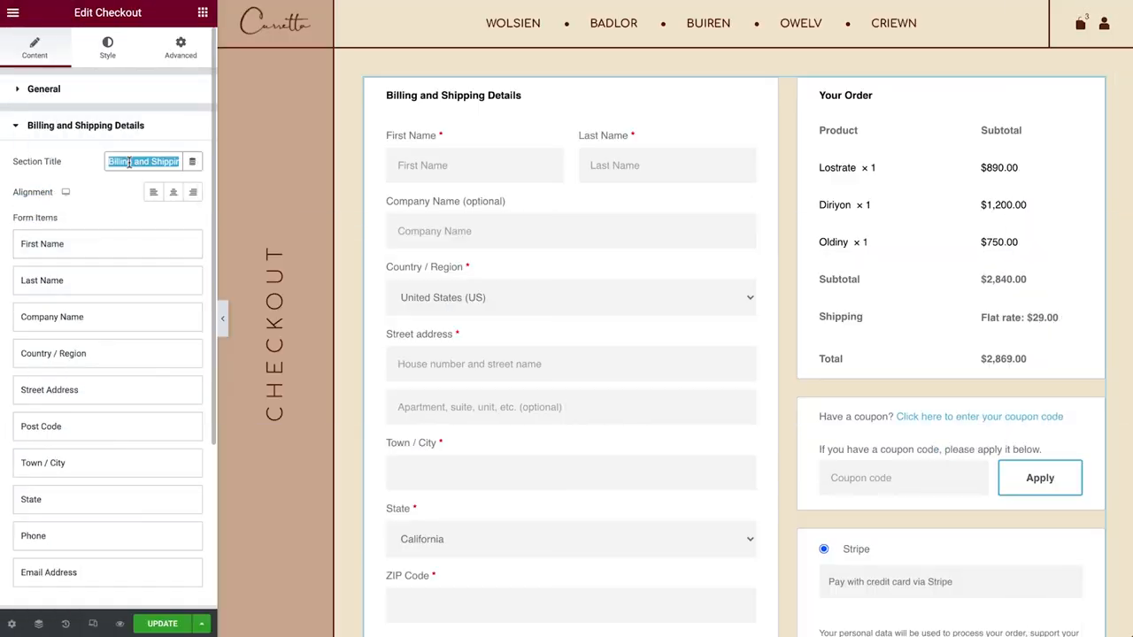
Rename the section title to 'Billing Details' and review the First Name field settings
type("Billing Details")
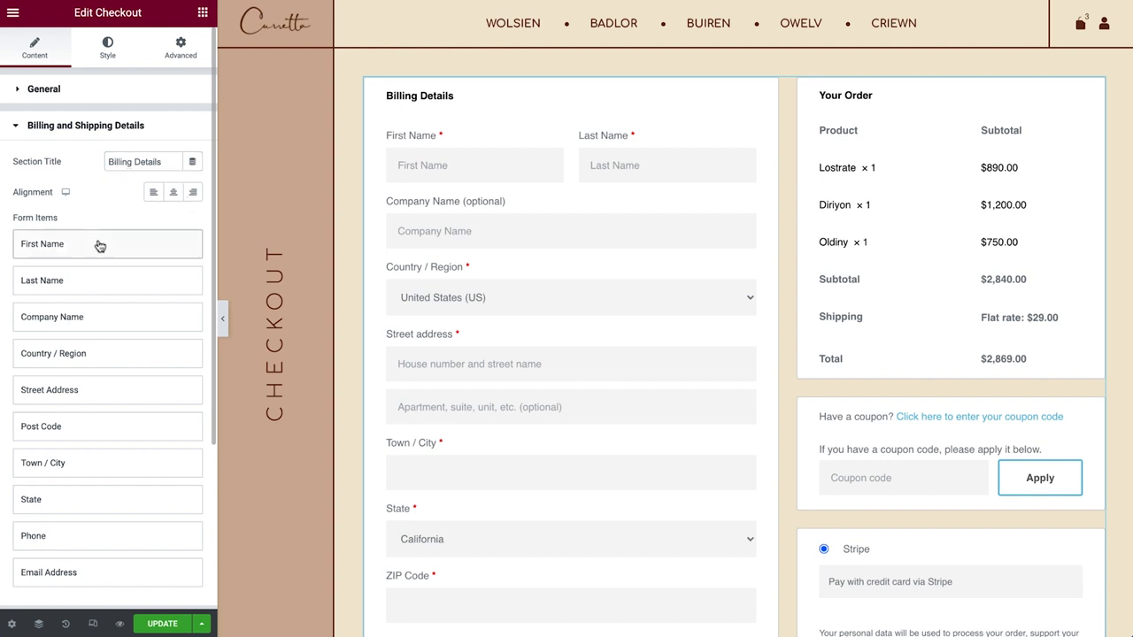
left_click(106, 245)
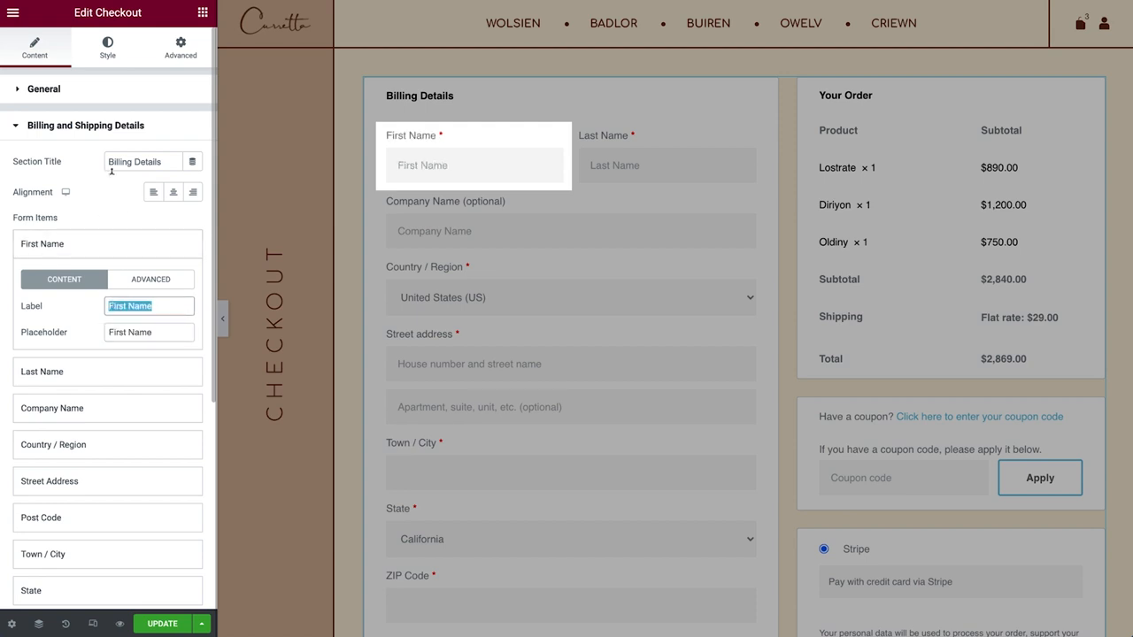
left_click(85, 124)
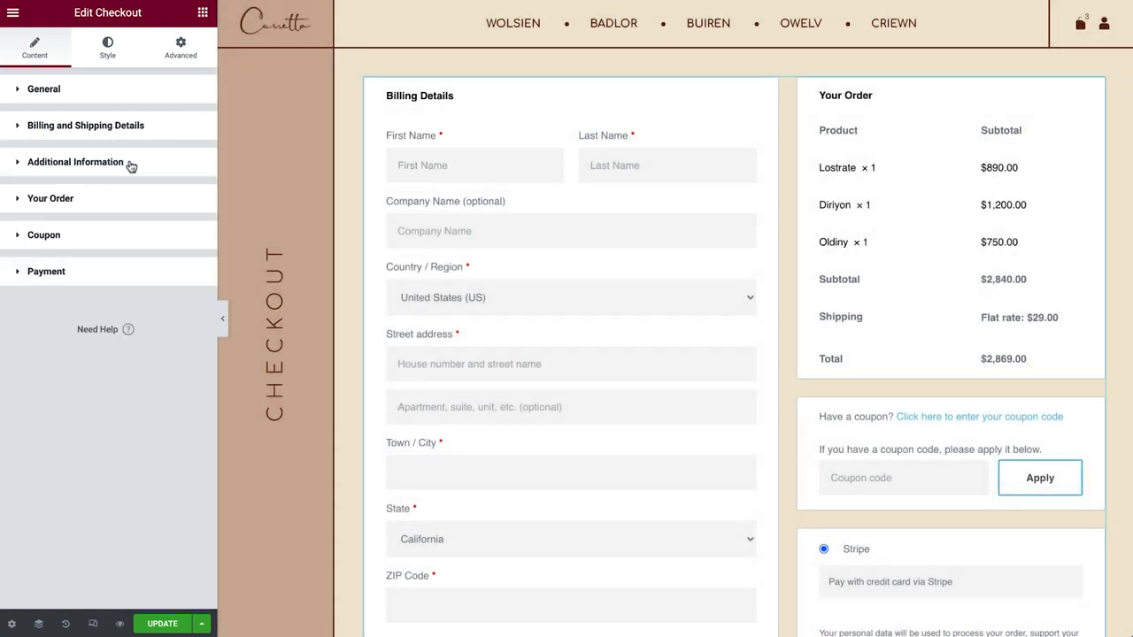
Review the Additional Information section settings of the Checkout widget
left_click(75, 161)
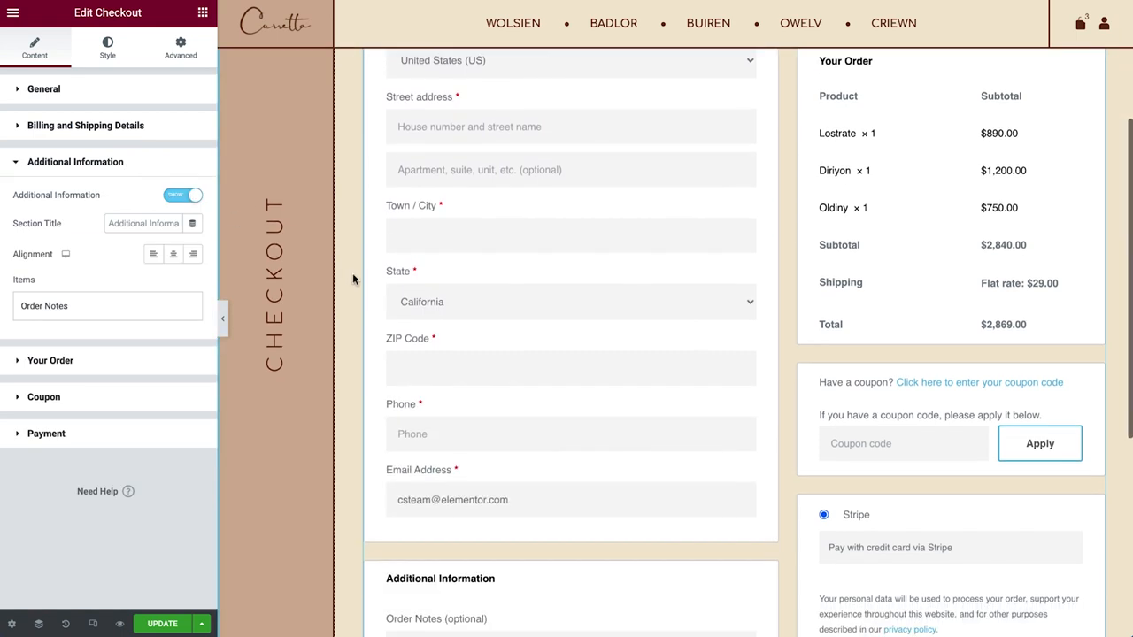
scroll("down", 3)
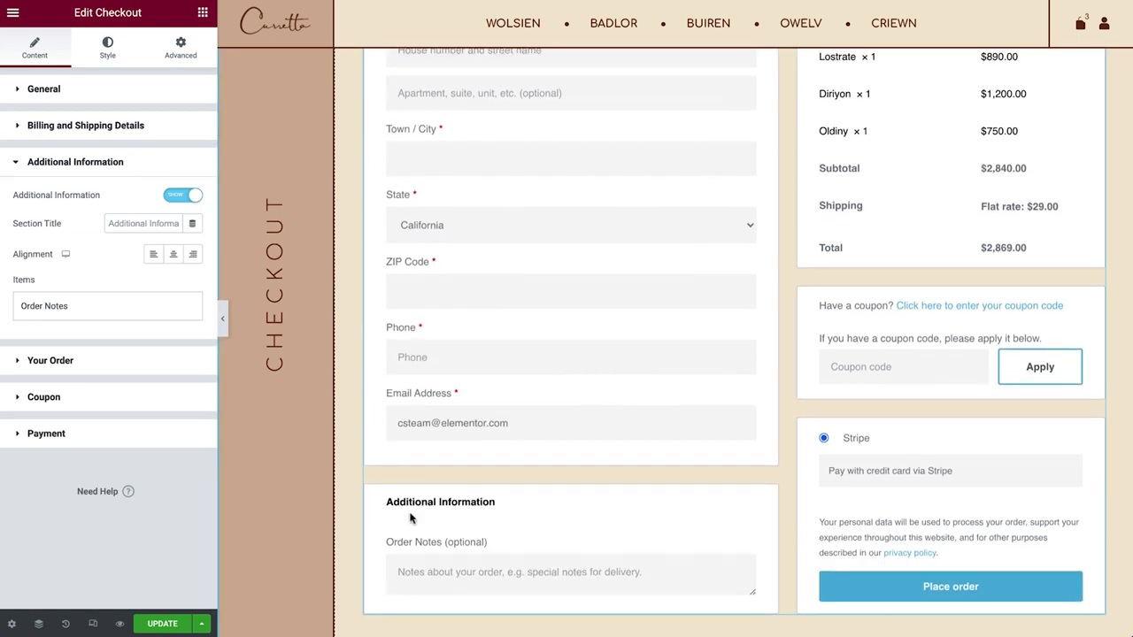
left_click(439, 503)
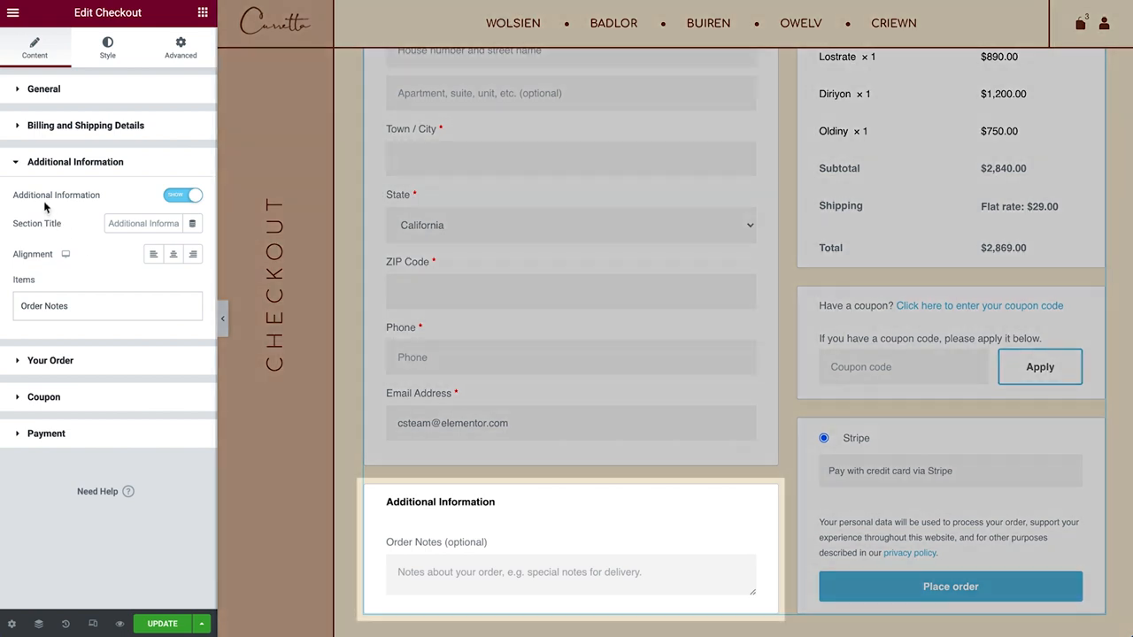
mouse_move(42, 232)
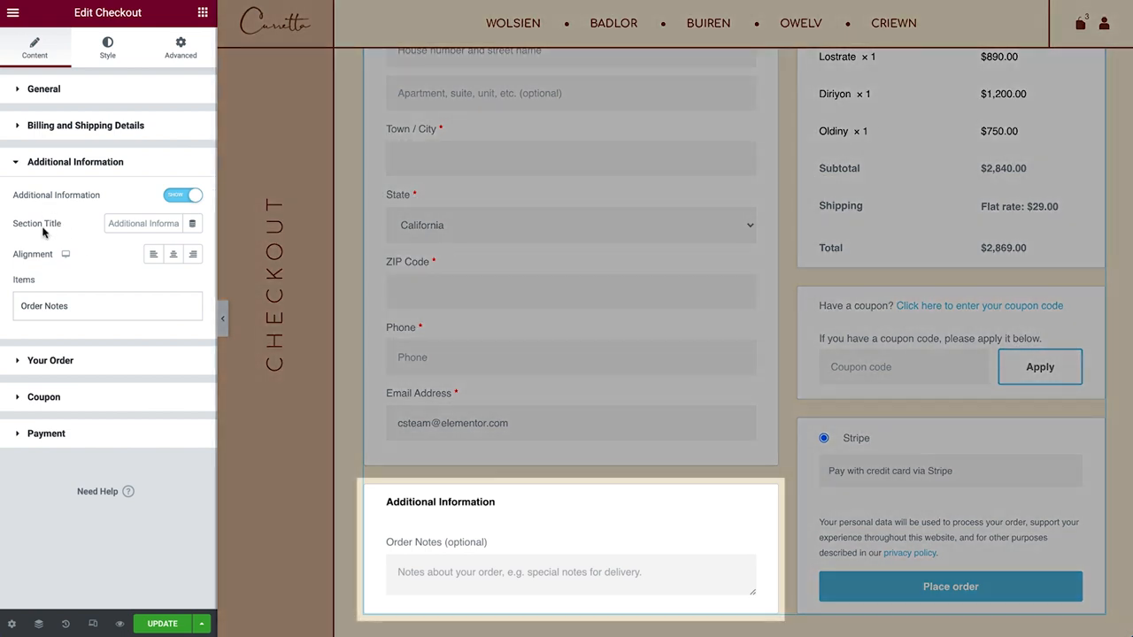
mouse_move(39, 272)
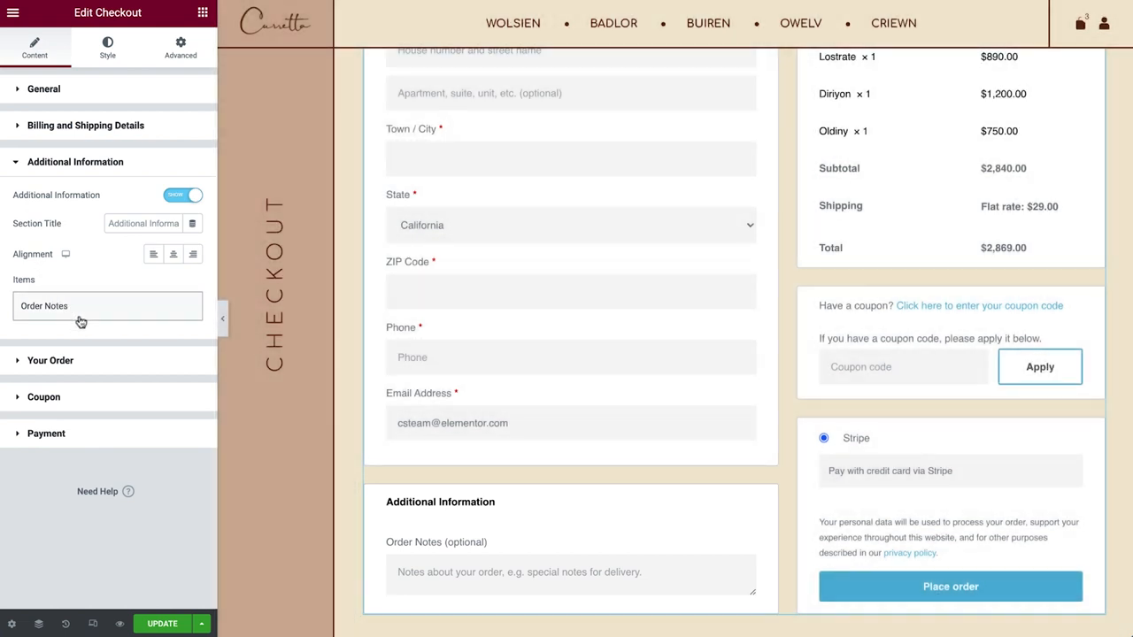
Retitle the Your Order section as 'Order Summary'
left_click(49, 361)
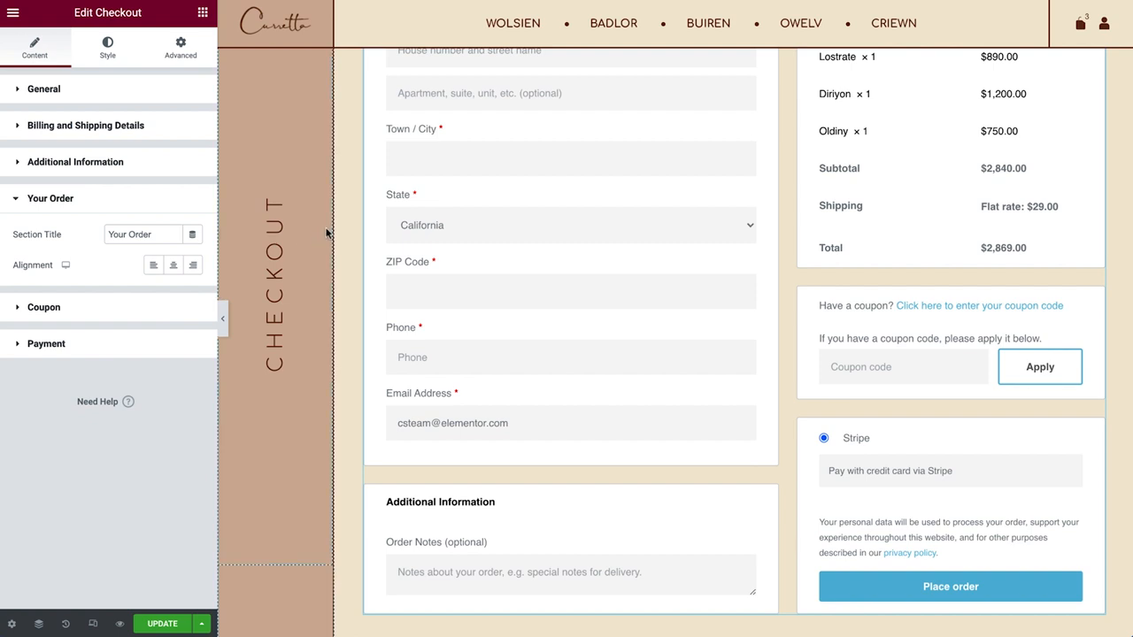
scroll("up", 3)
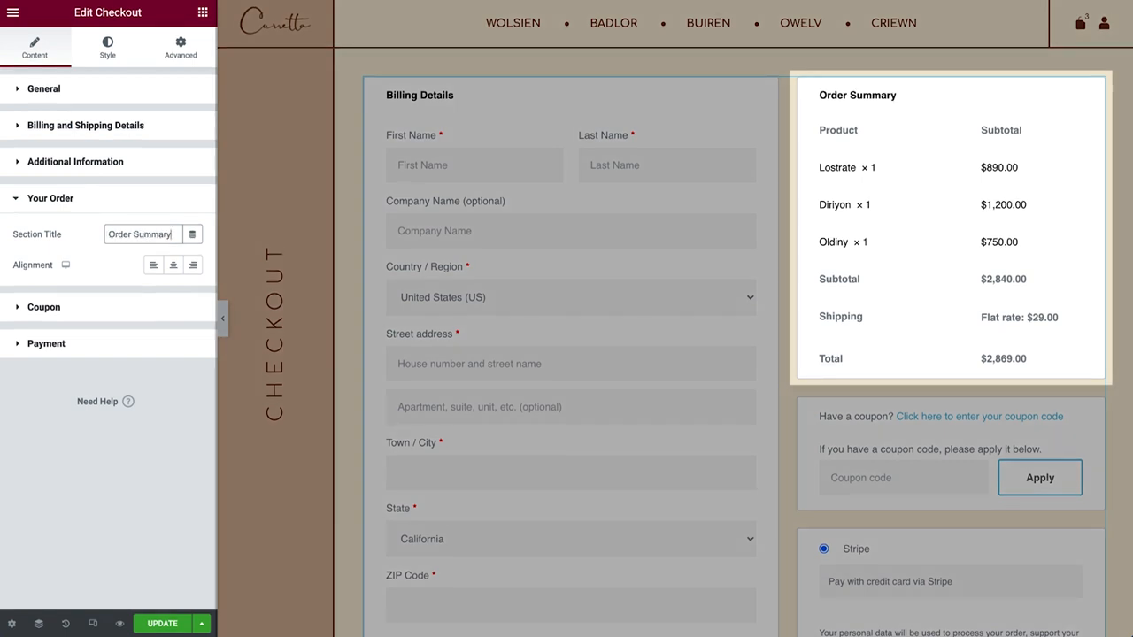
mouse_move(191, 265)
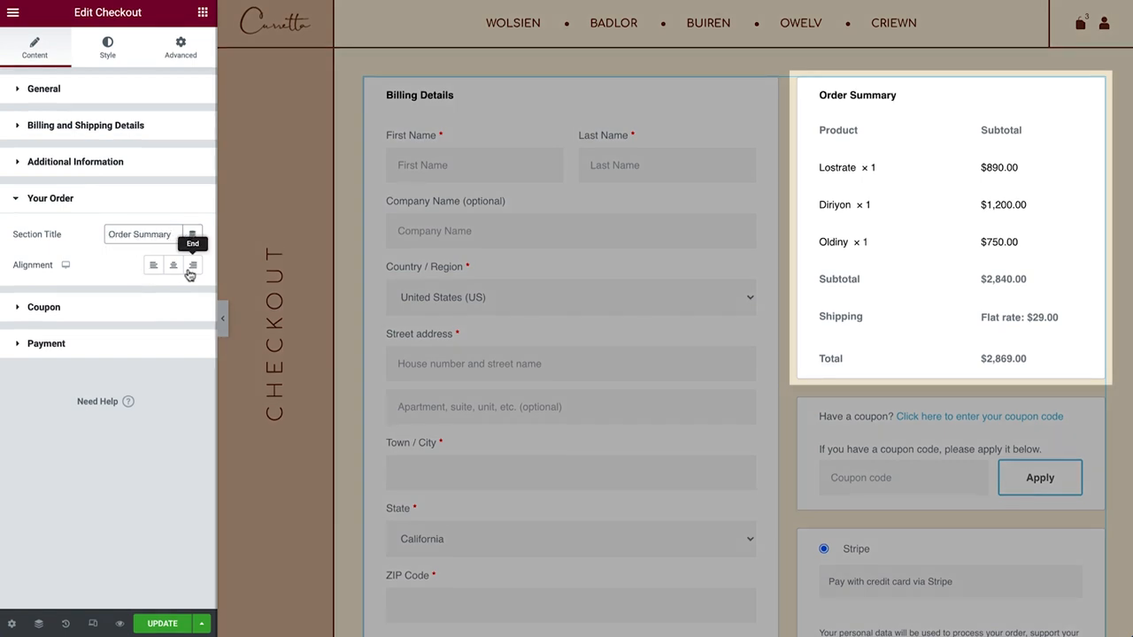
left_click(43, 308)
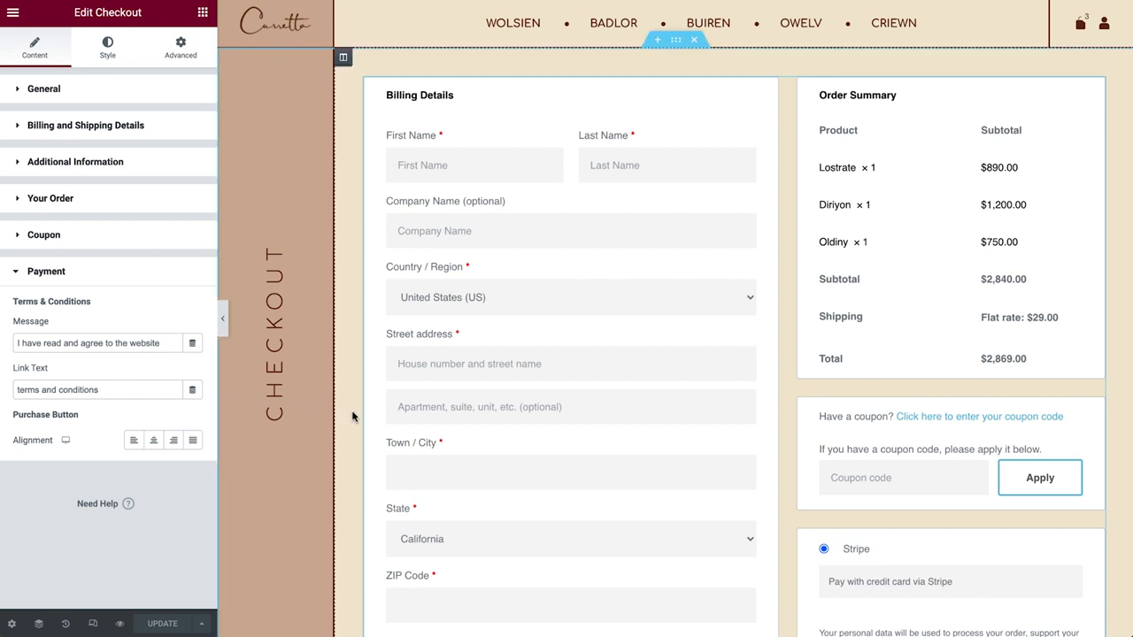
Review the Payment section's terms message and link text settings
scroll("down", 3)
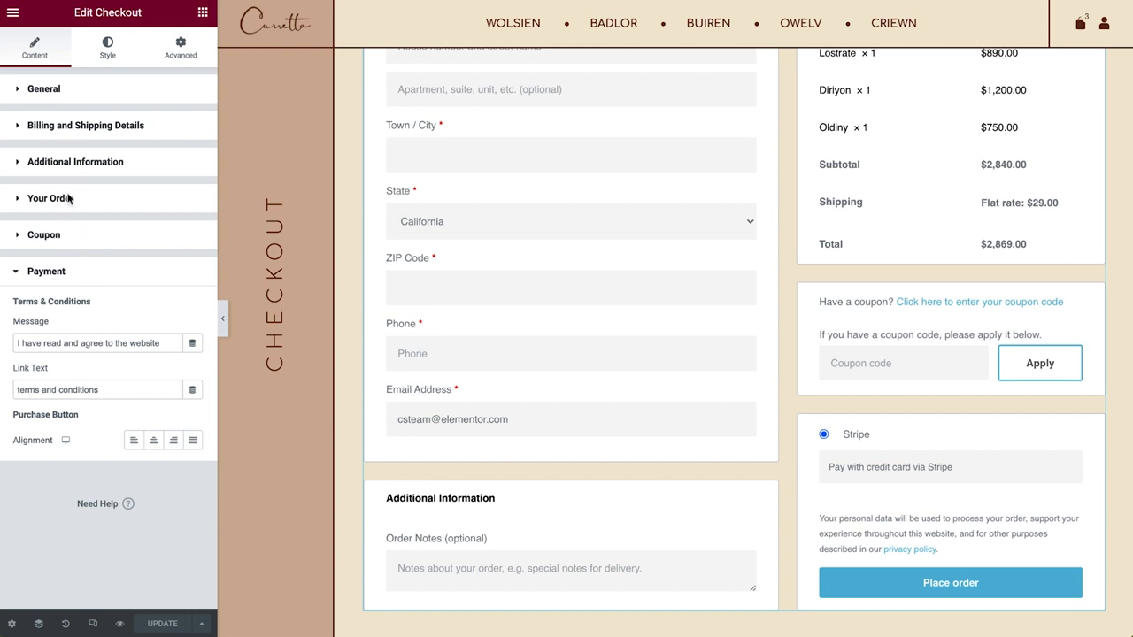
In Site Settings > WooCommerce, assign the 'Terms & Conditions' page and save with Update
left_click(12, 11)
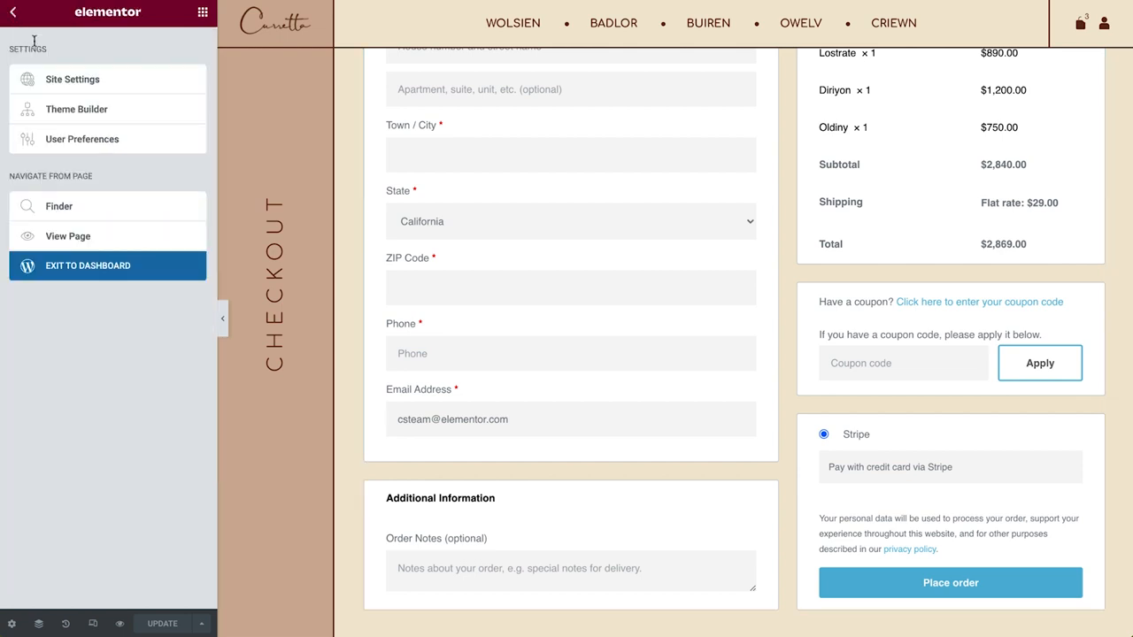
left_click(71, 77)
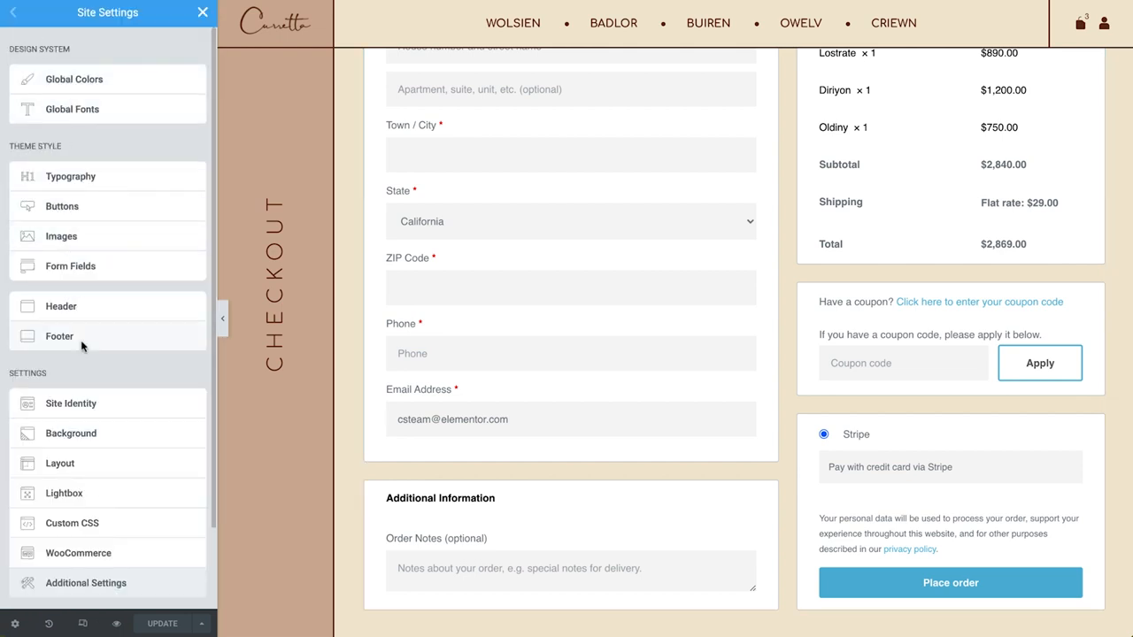
left_click(78, 552)
type("ter")
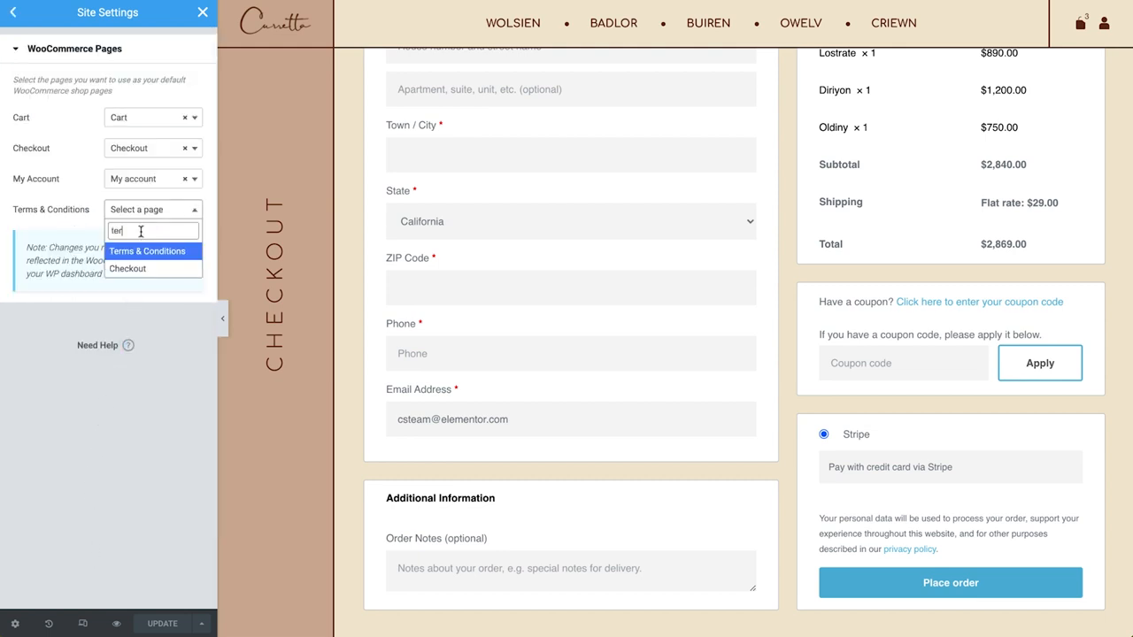
left_click(147, 251)
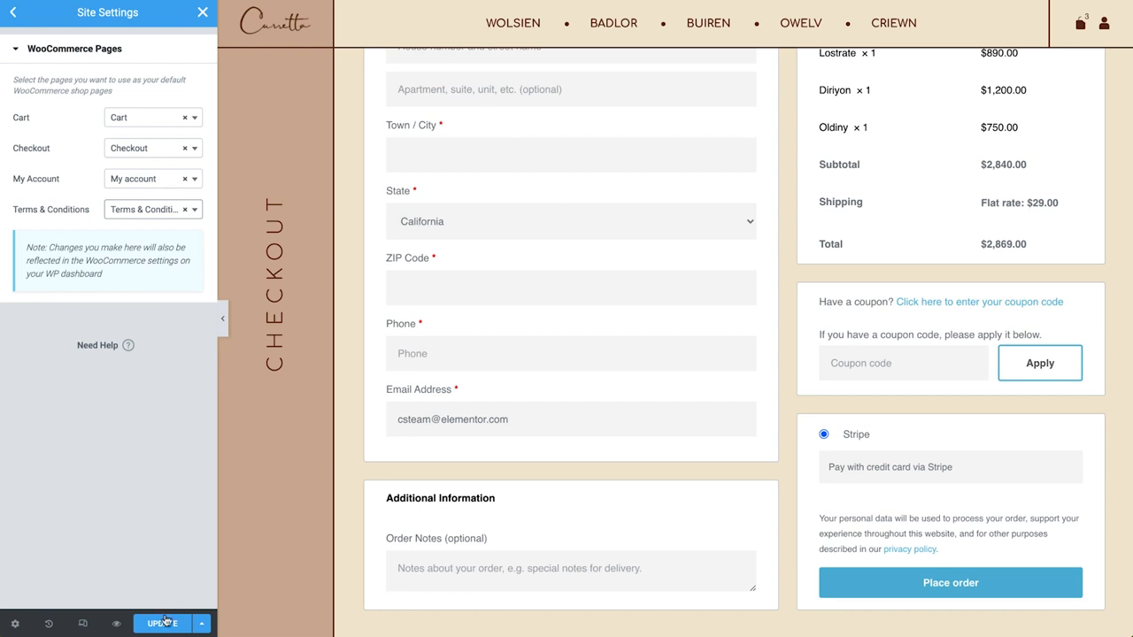
left_click(163, 623)
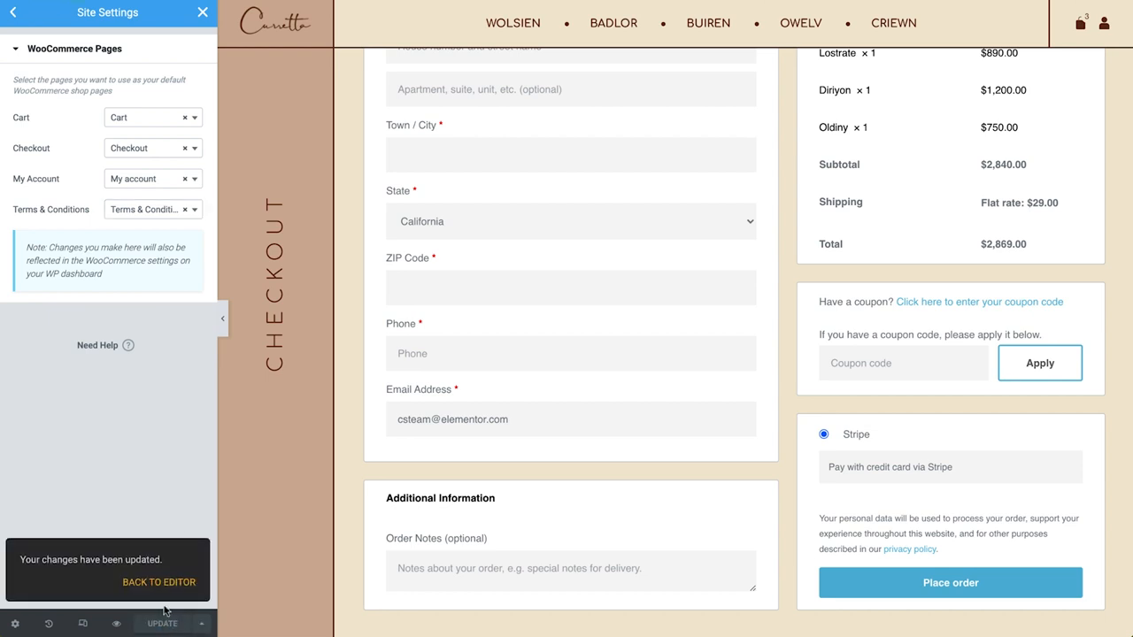
Return to the editor and confirm the terms agreement checkbox above Place order
left_click(159, 580)
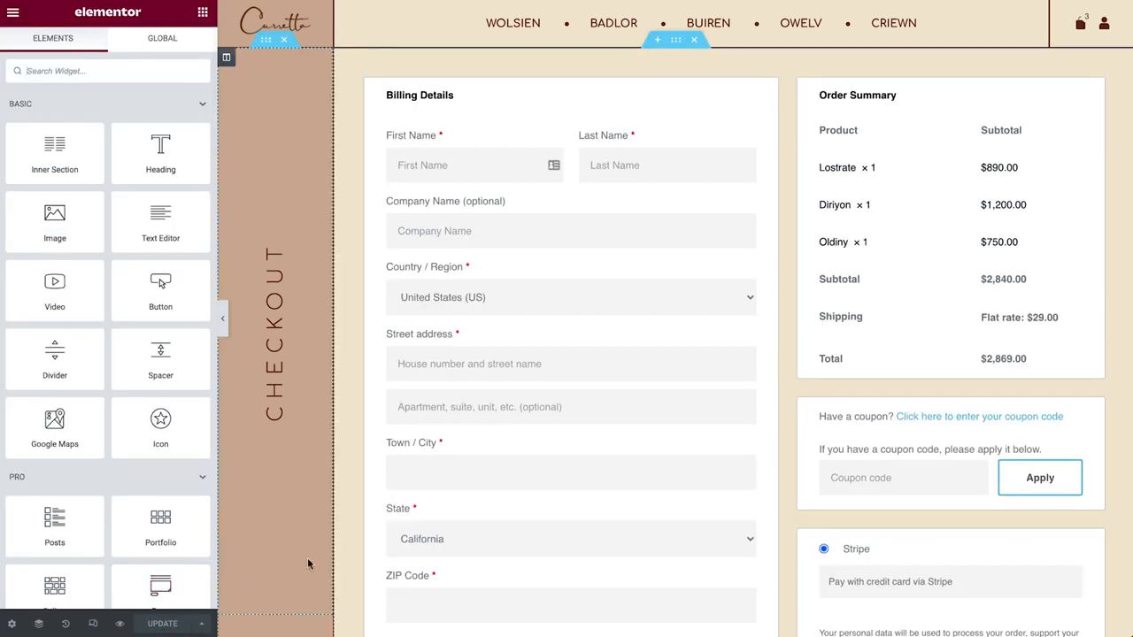
scroll("down", 3)
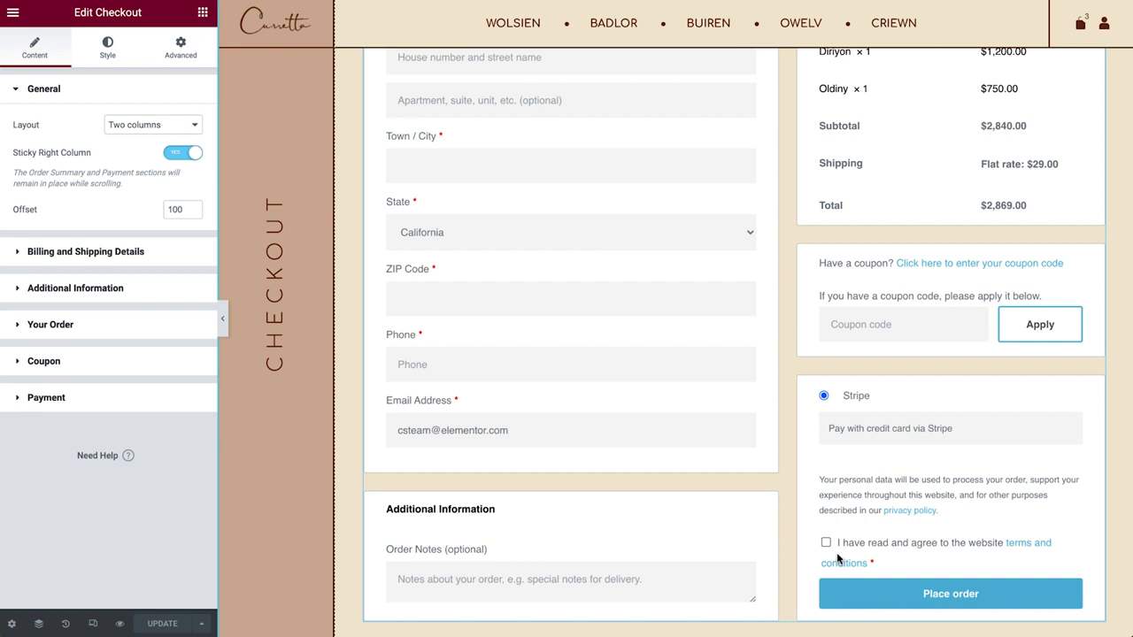
mouse_move(363, 464)
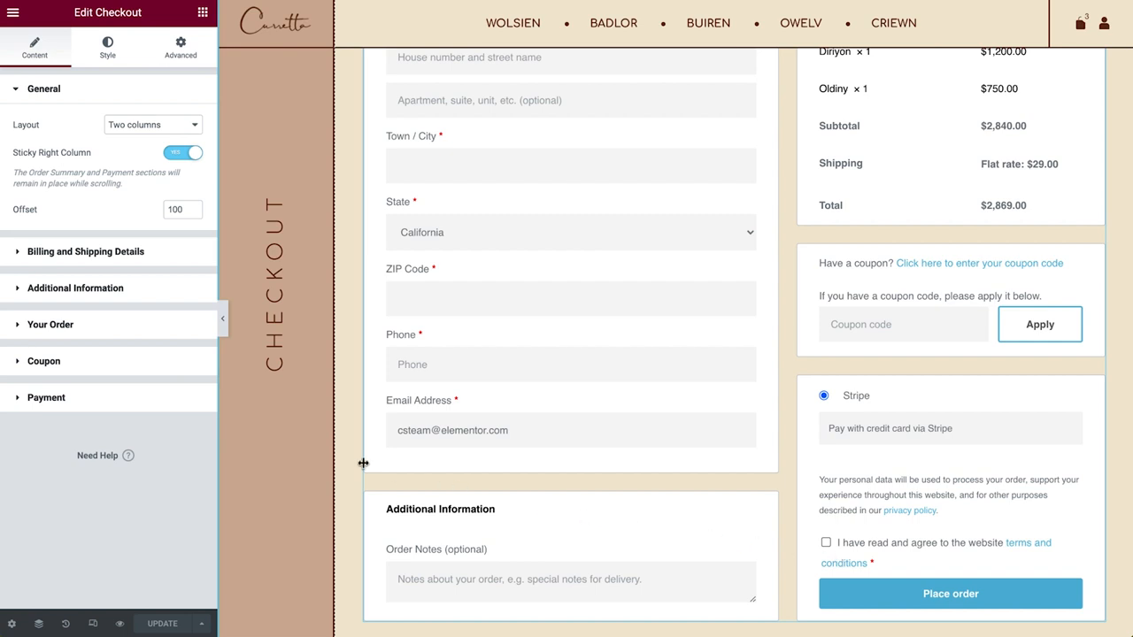
left_click(46, 396)
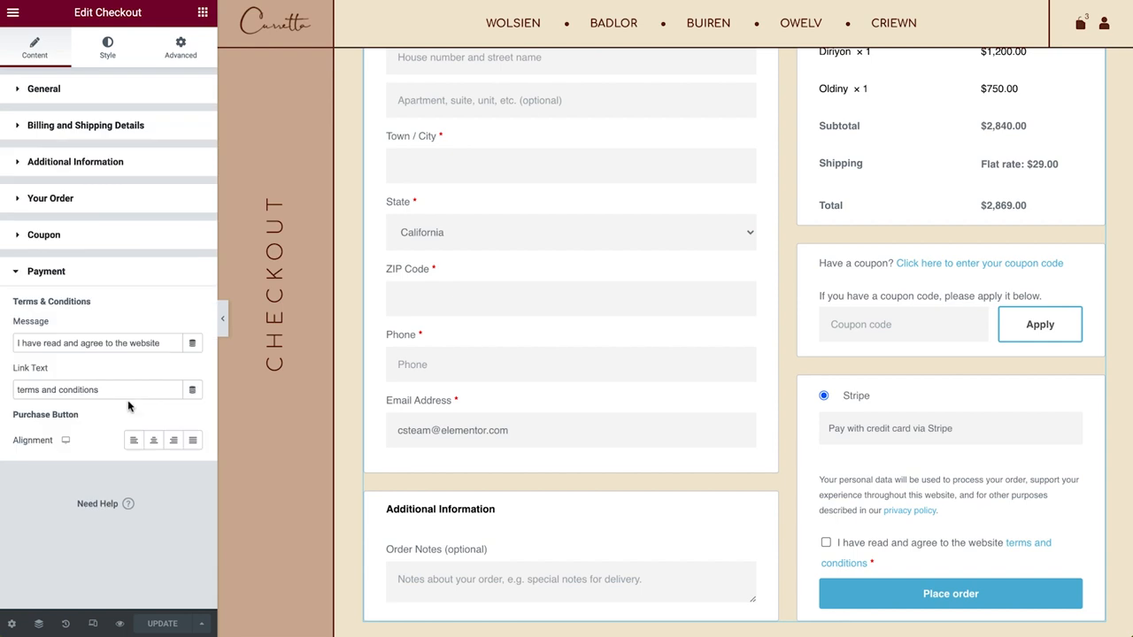
Fill the checkout sections with the global Background colour in the Style settings
left_click(106, 46)
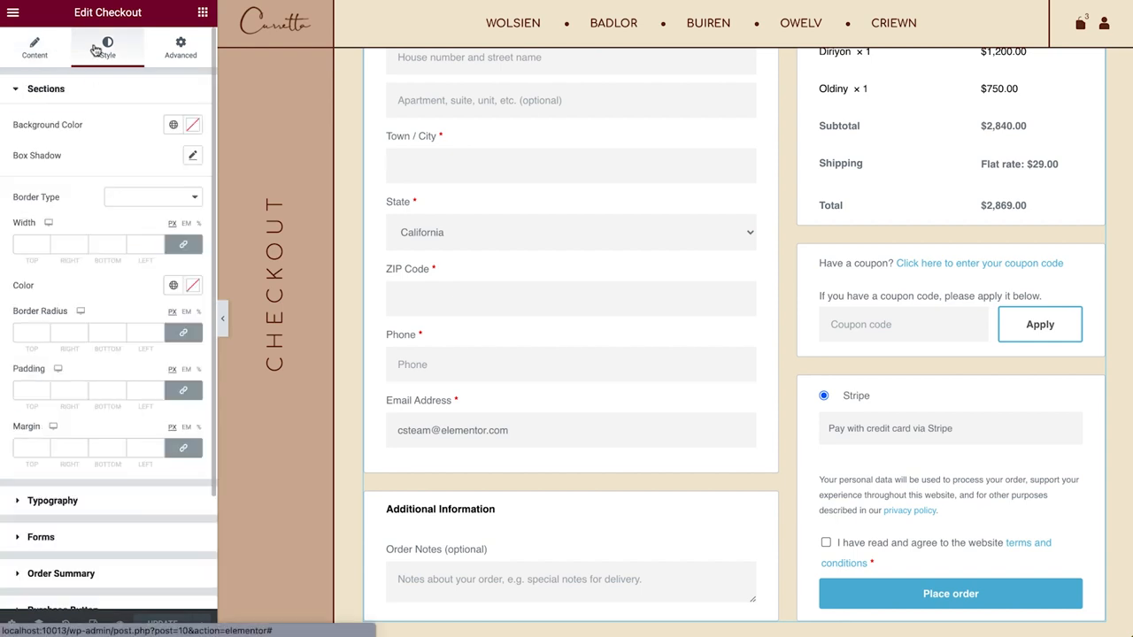
scroll("up", 3)
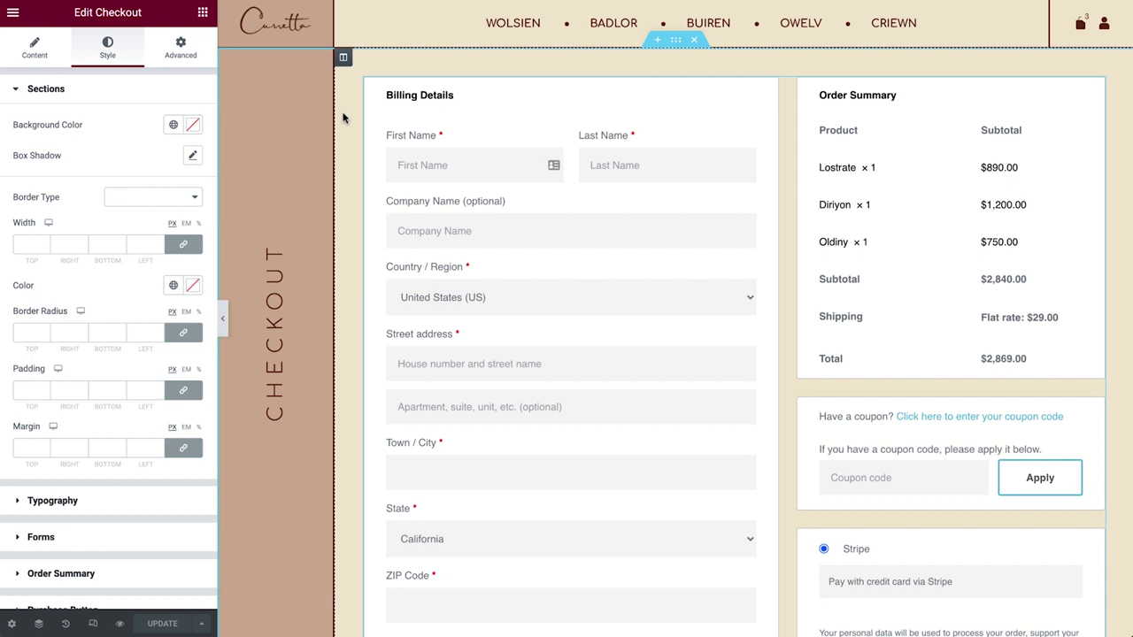
mouse_move(174, 124)
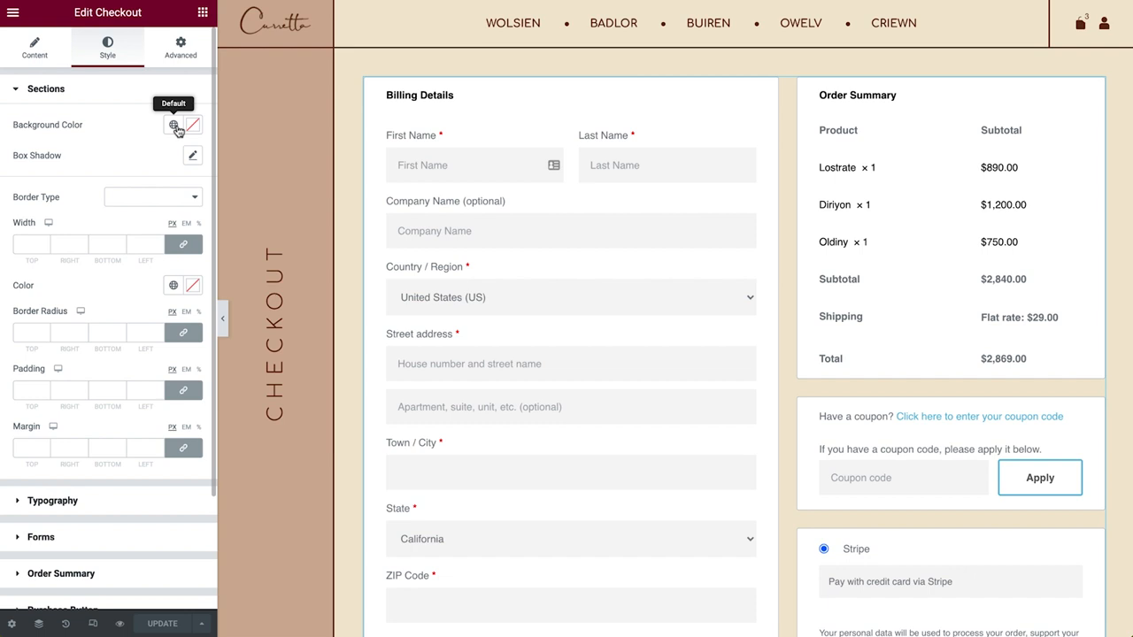
left_click(174, 124)
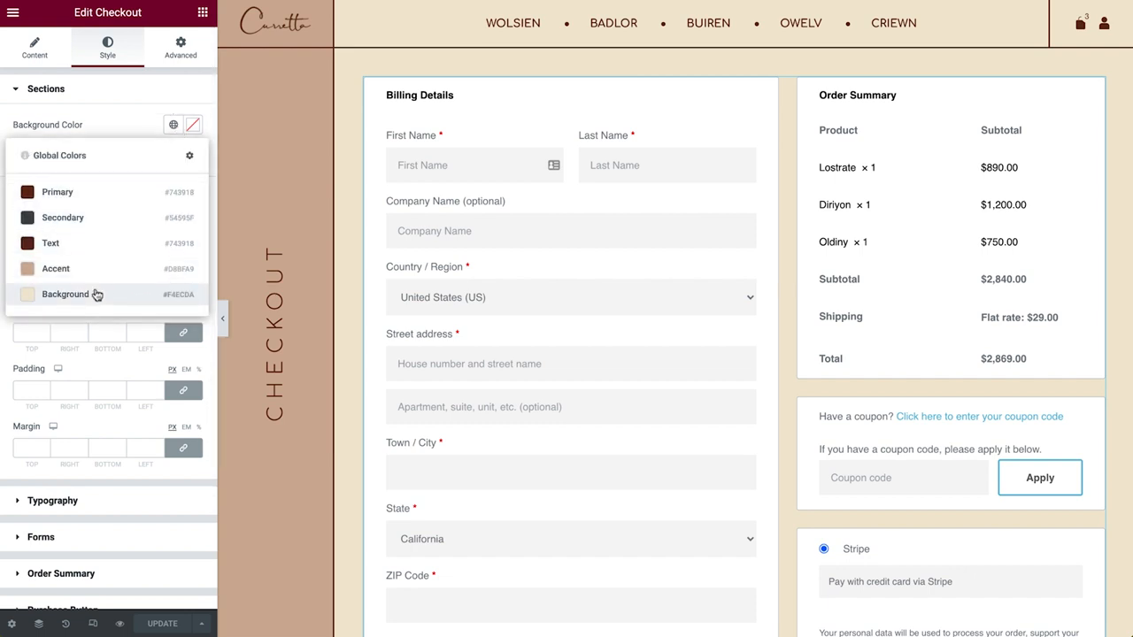
left_click(65, 294)
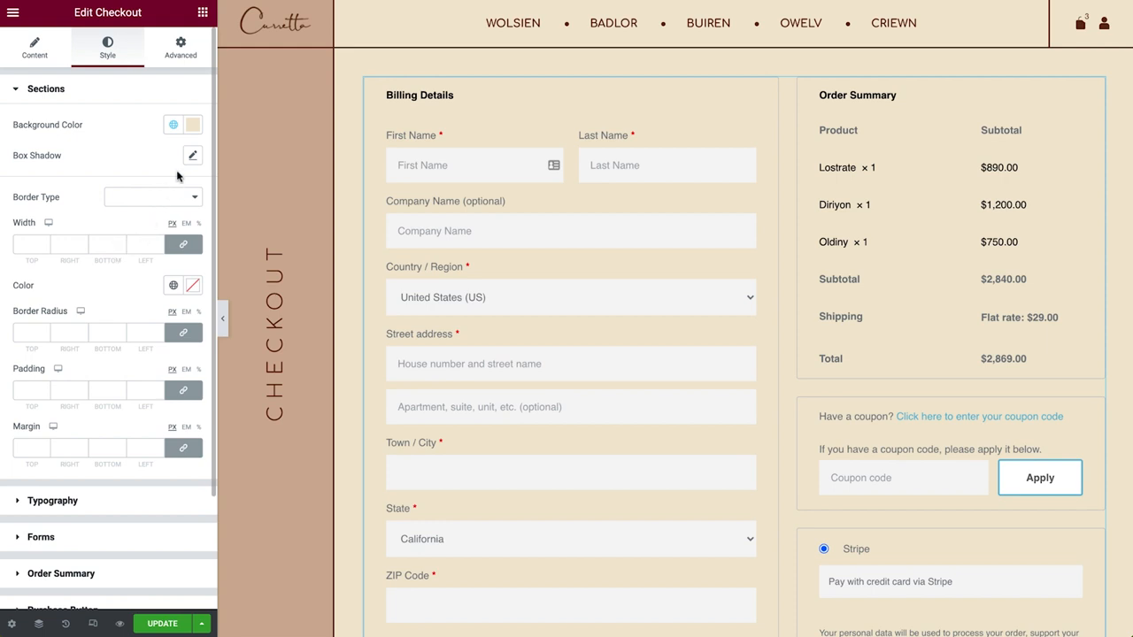
Try a Solid border on the sections, then set Border Type back to None
left_click(151, 196)
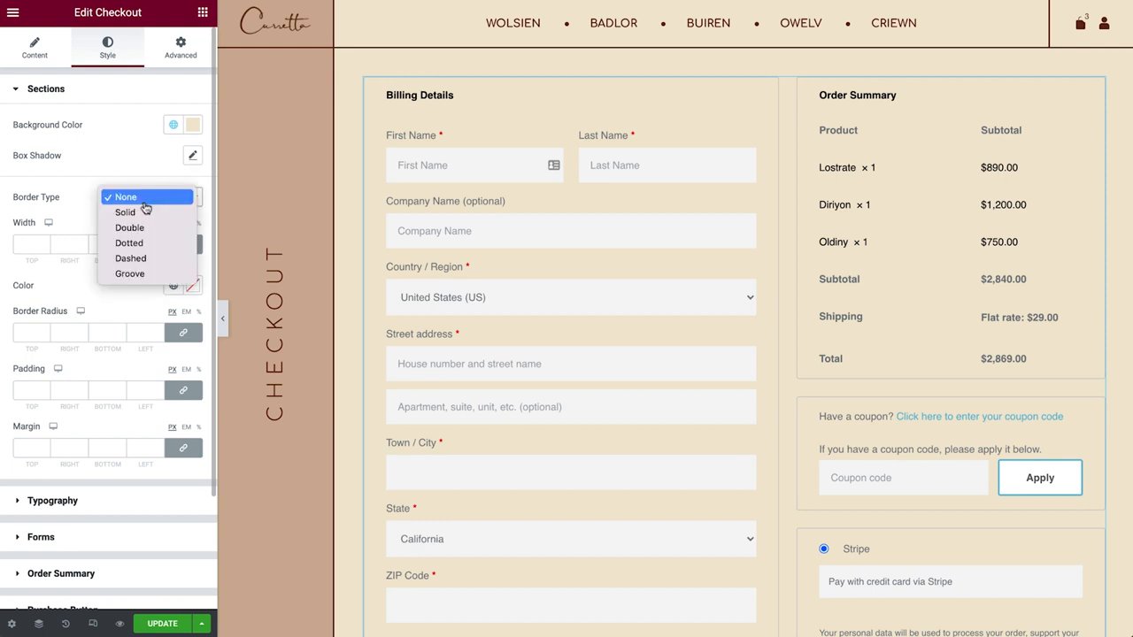
left_click(124, 212)
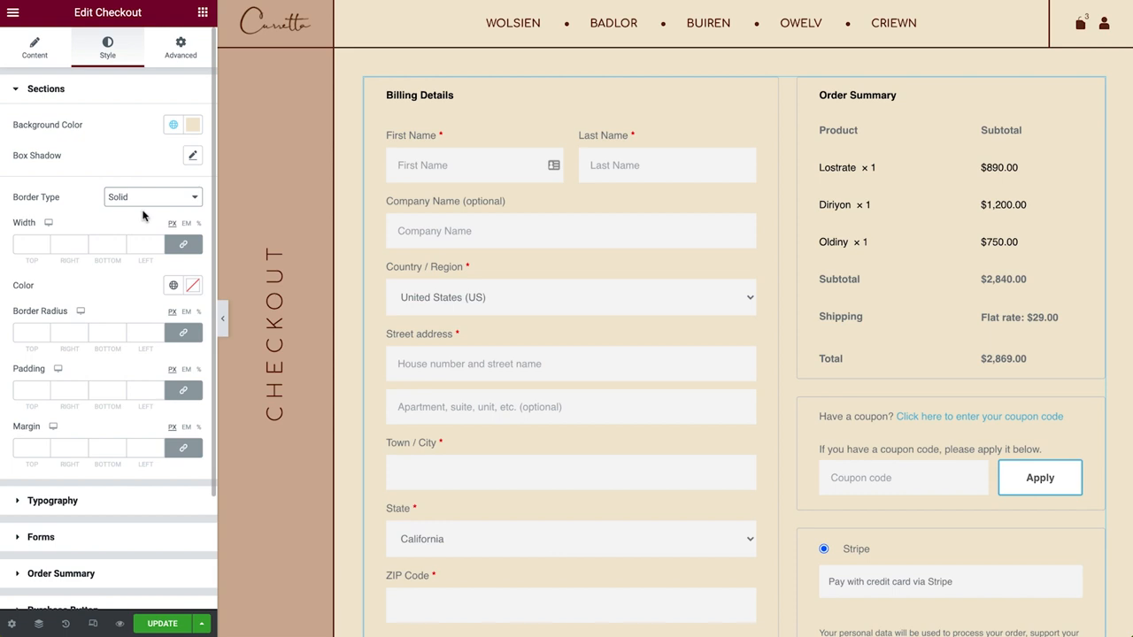
left_click(150, 196)
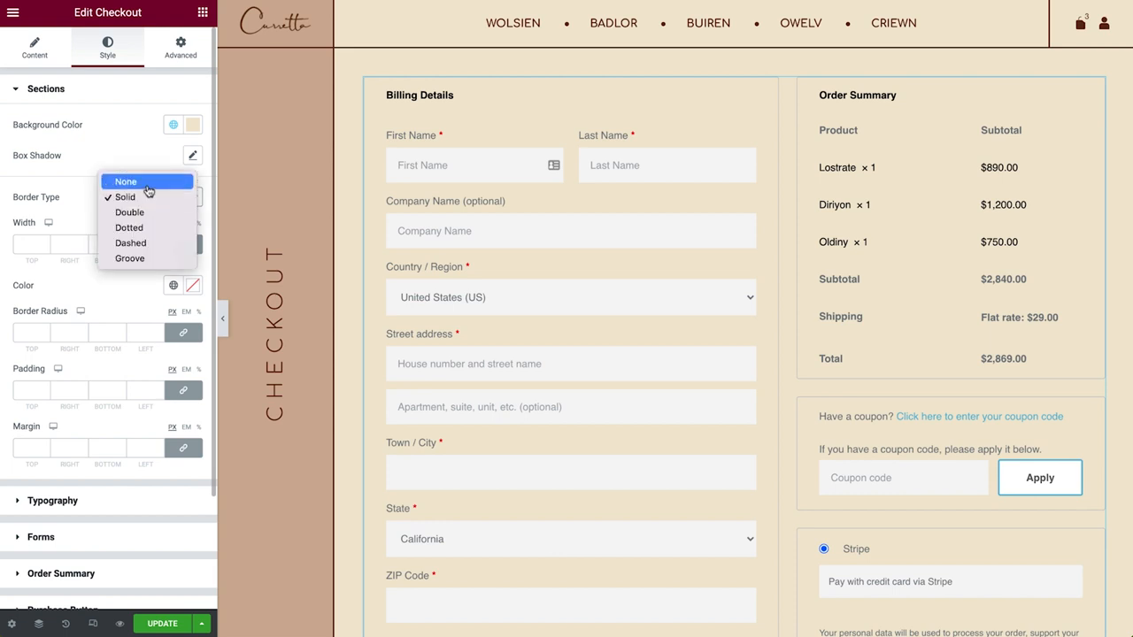
left_click(125, 181)
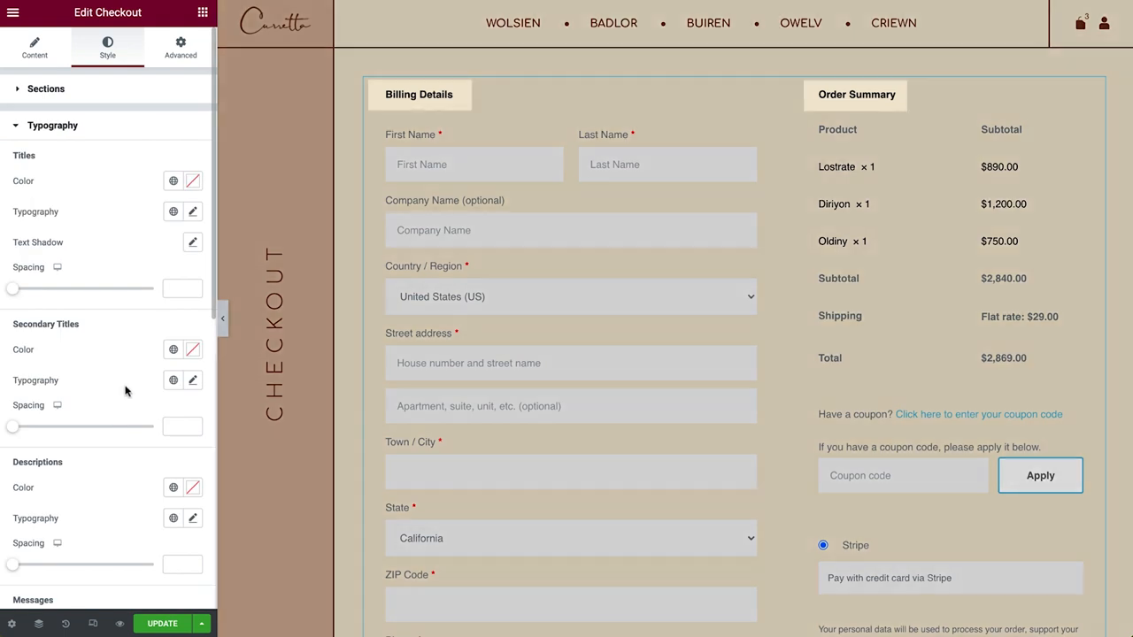
Colour the section titles Primary dark brown and space them further from their content
left_click(173, 180)
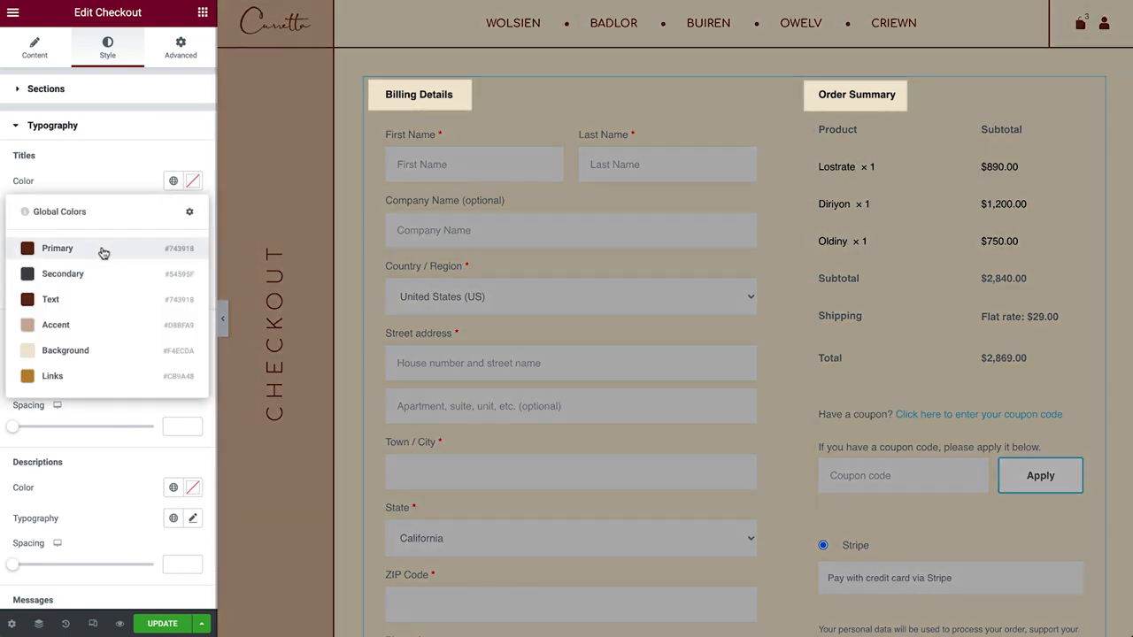
left_click(56, 247)
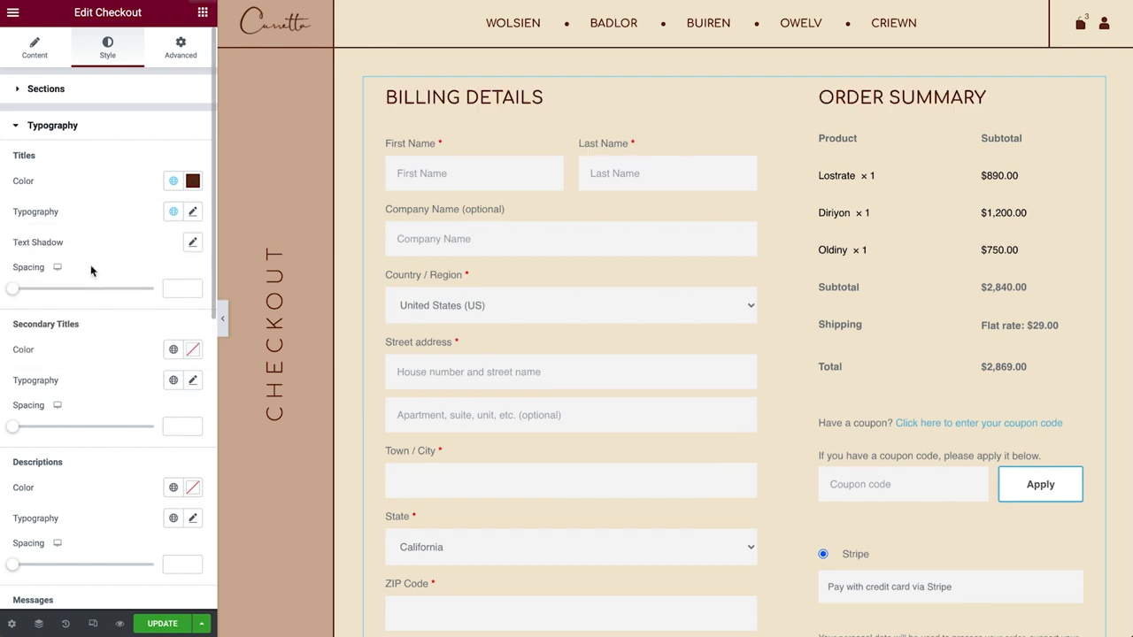
left_click_drag(13, 288, 32, 288)
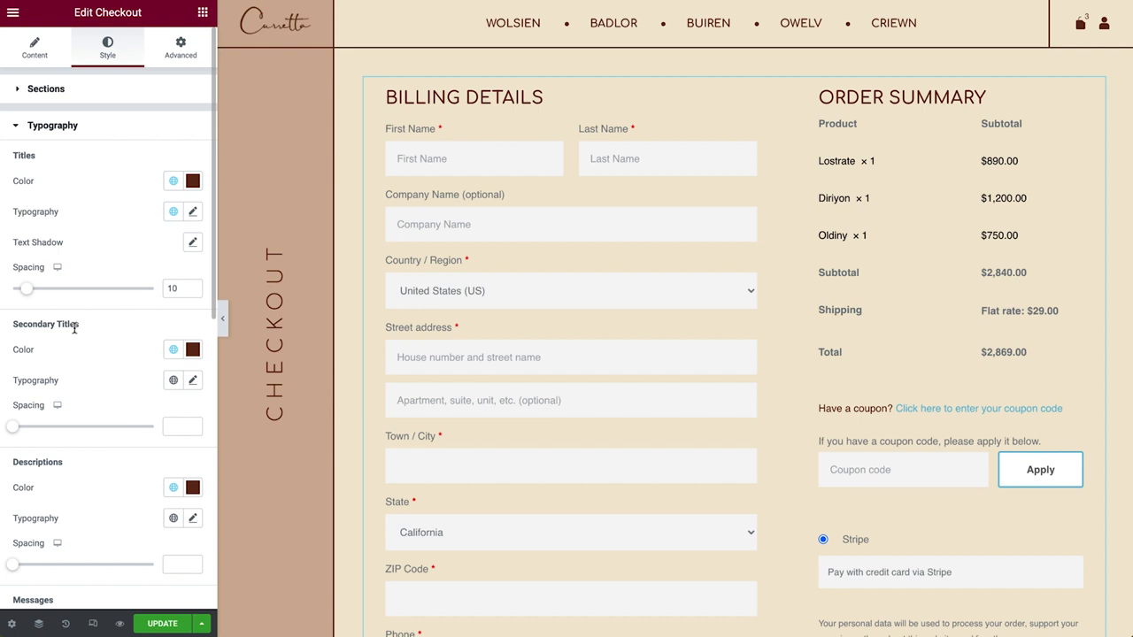
Make messages and checkboxes dark brown and start editing the link hover colour
scroll("down", 3)
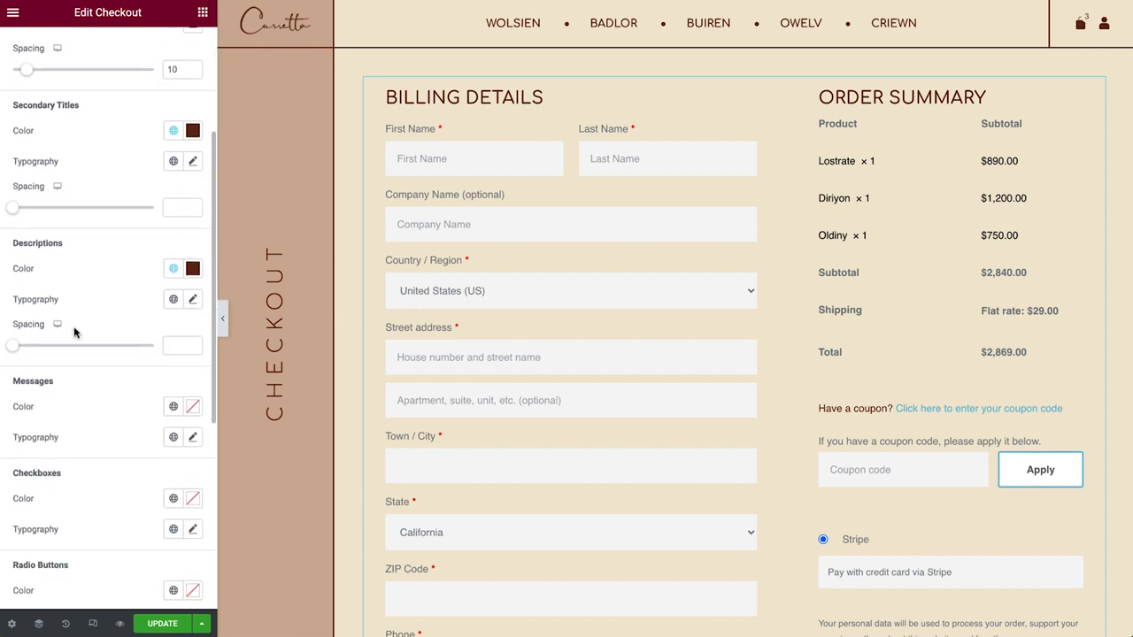
scroll("down", 3)
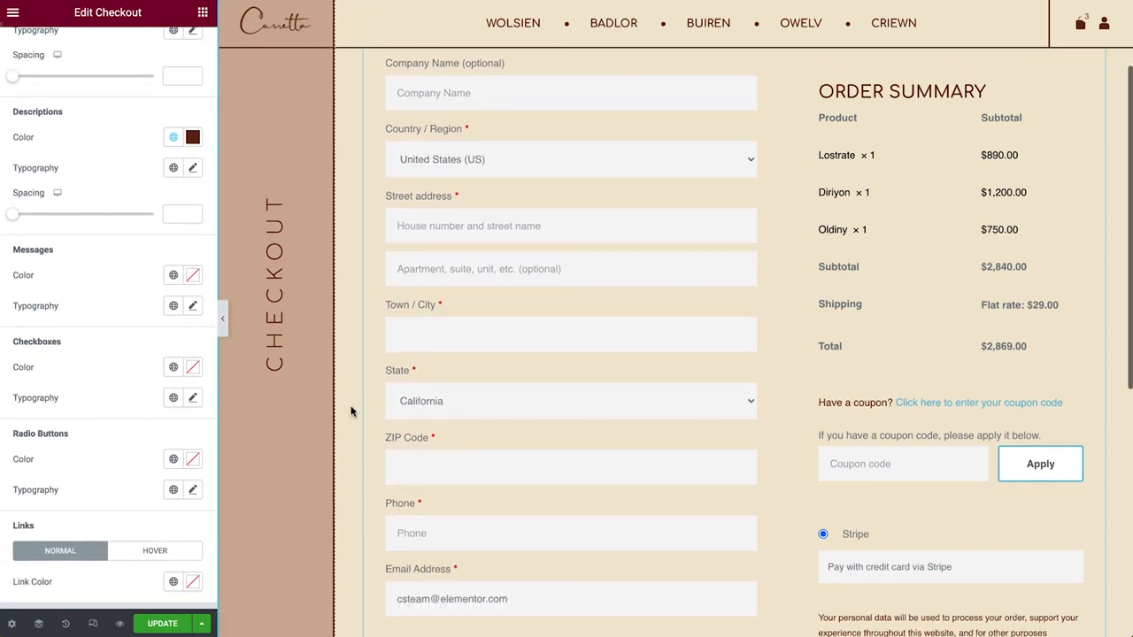
left_click(173, 276)
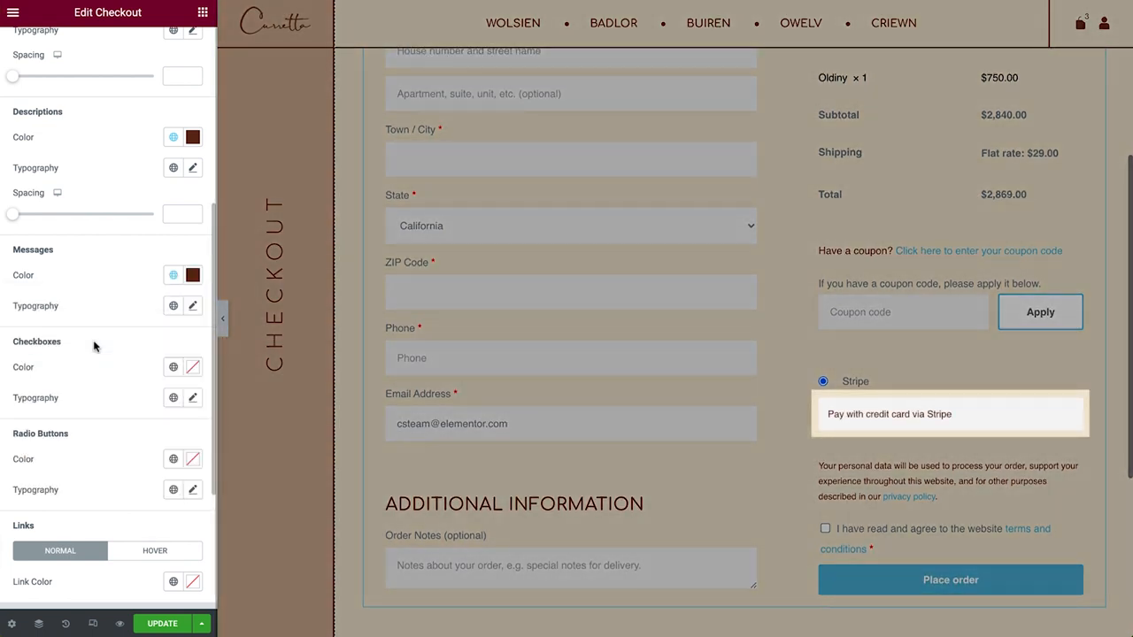
left_click(173, 367)
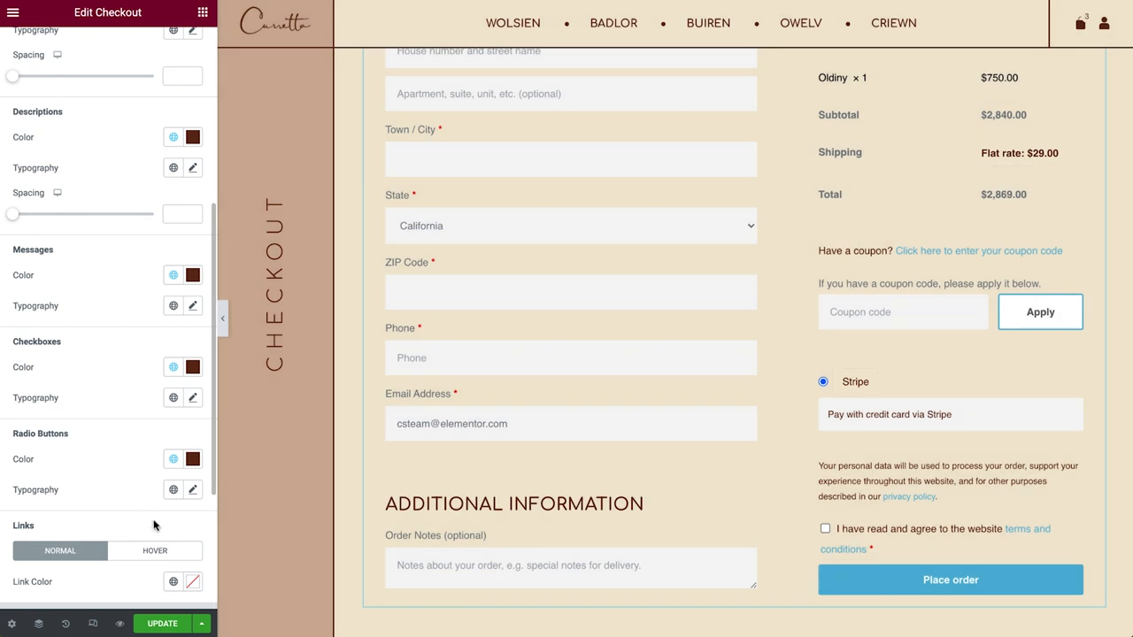
left_click(156, 550)
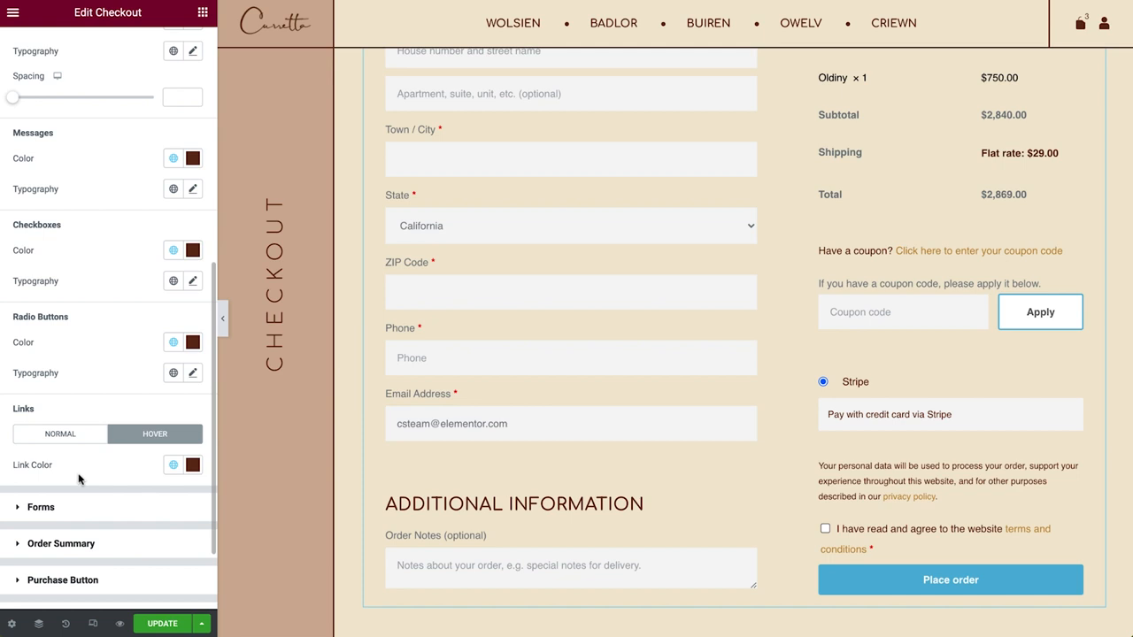
Set the form Columns Gap to 0 and Rows Gap to 10
left_click(41, 507)
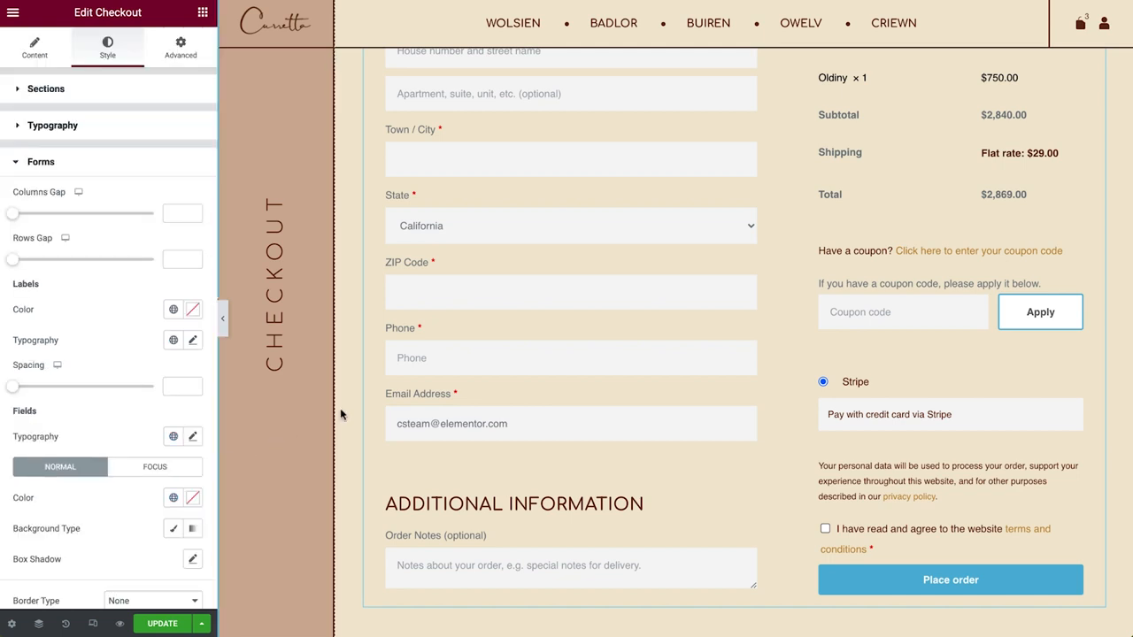
scroll("up", 3)
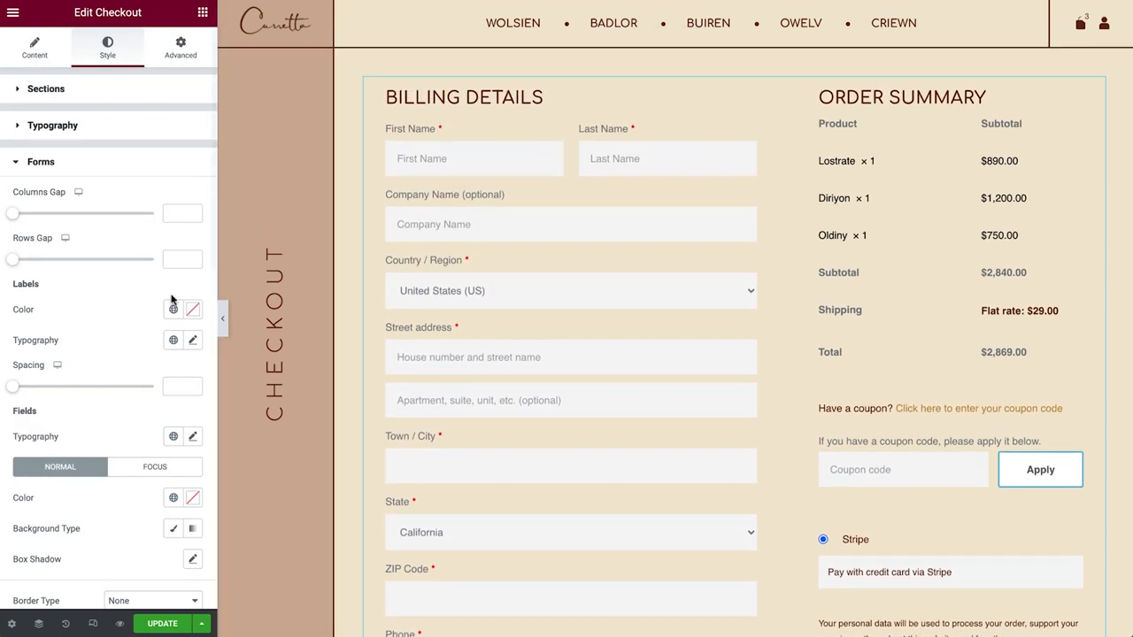
left_click_drag(14, 212, 89, 212)
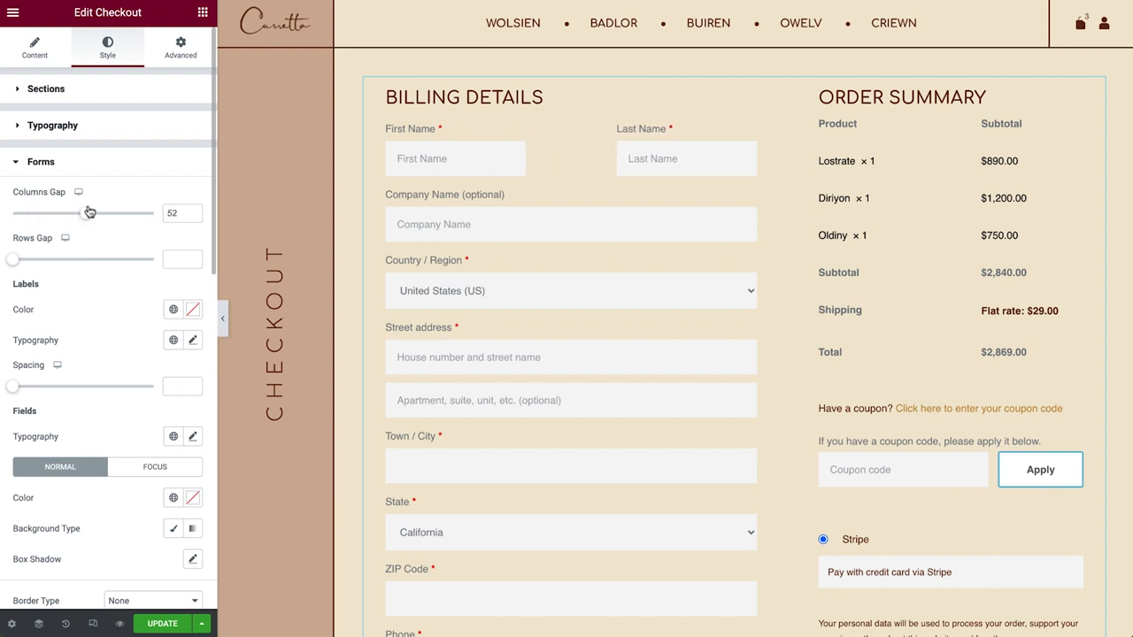
left_click_drag(88, 213, 9, 213)
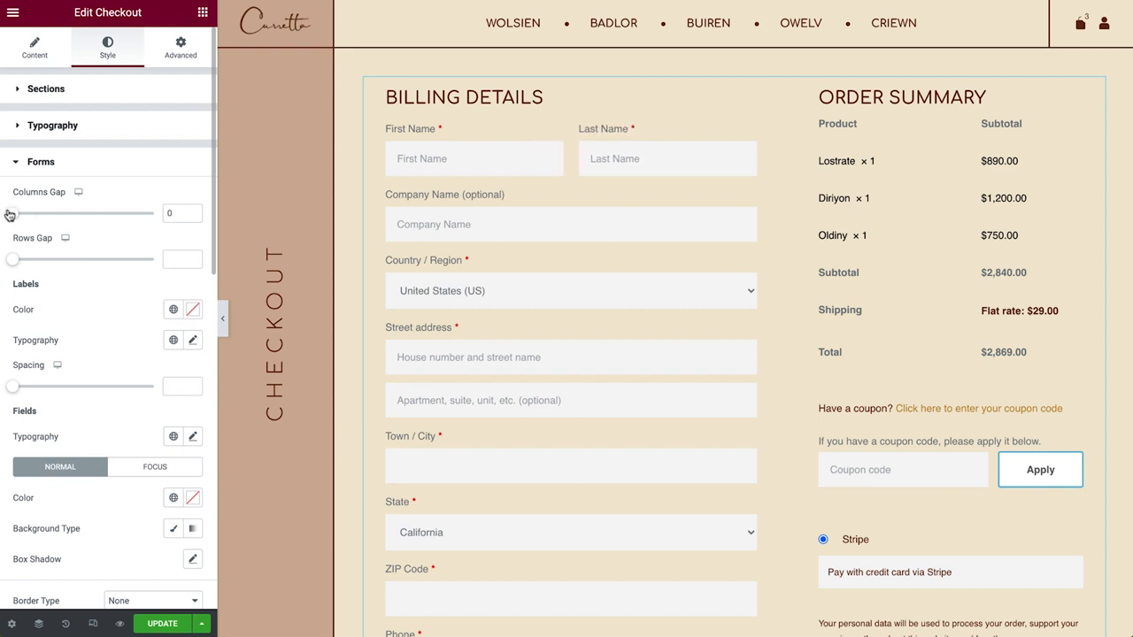
left_click_drag(14, 259, 36, 258)
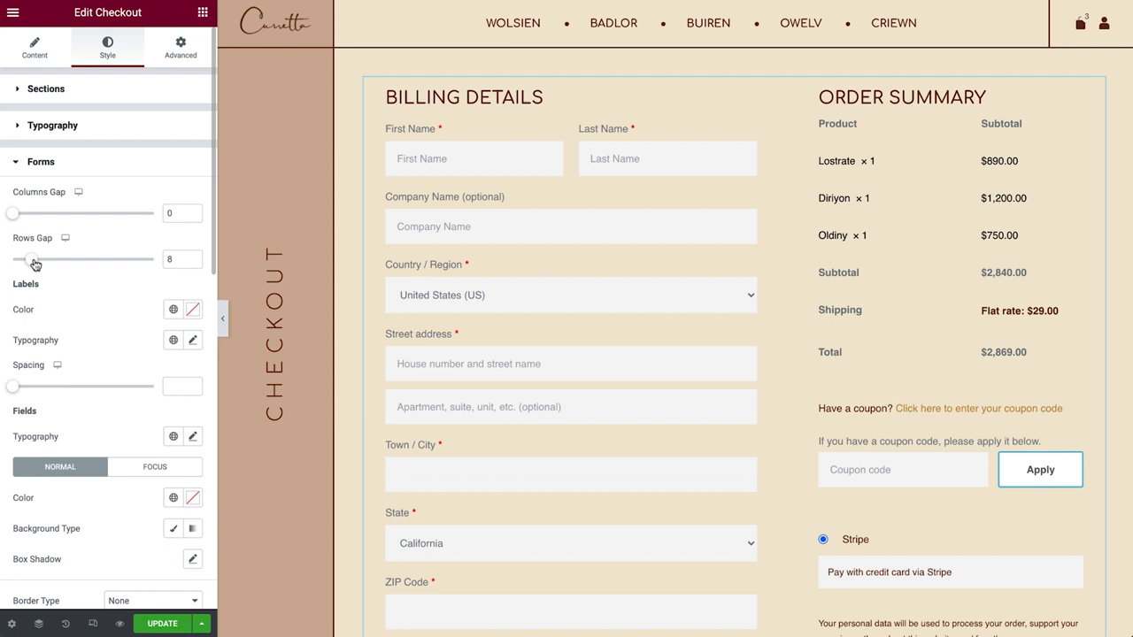
left_click_drag(32, 258, 38, 259)
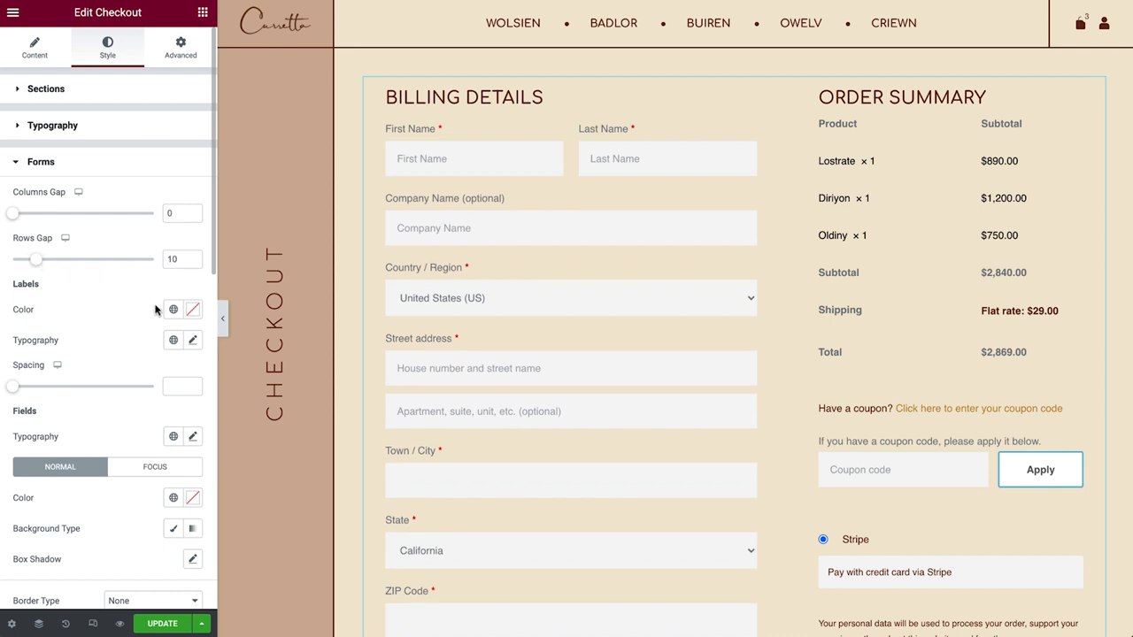
Give the fields dark brown labels, a cream background and a Solid border type
left_click(193, 308)
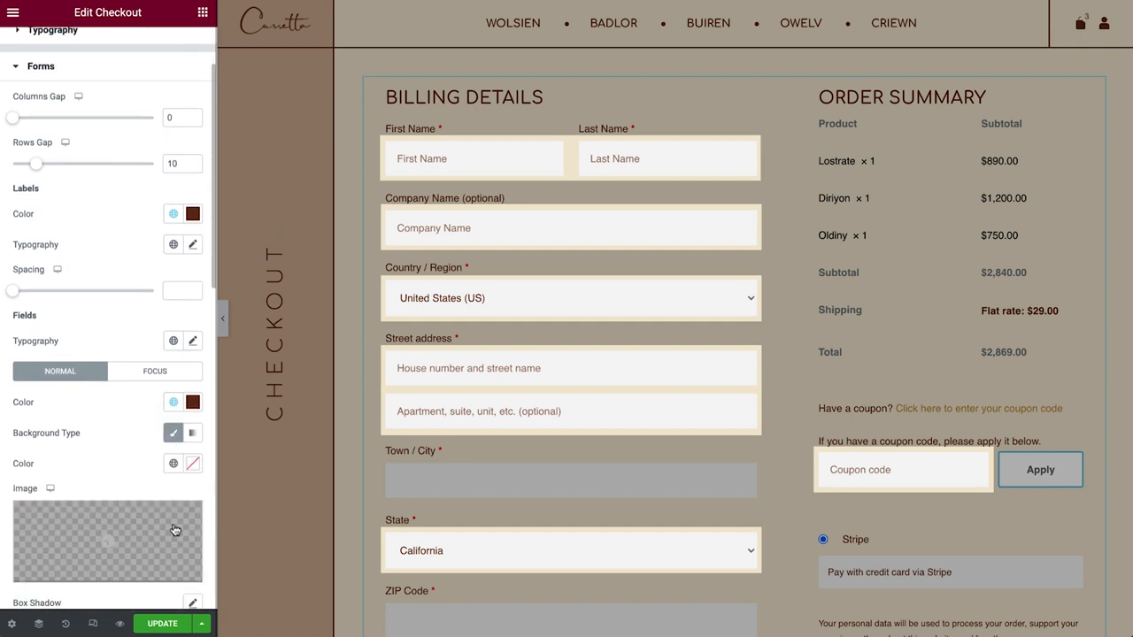
left_click(174, 212)
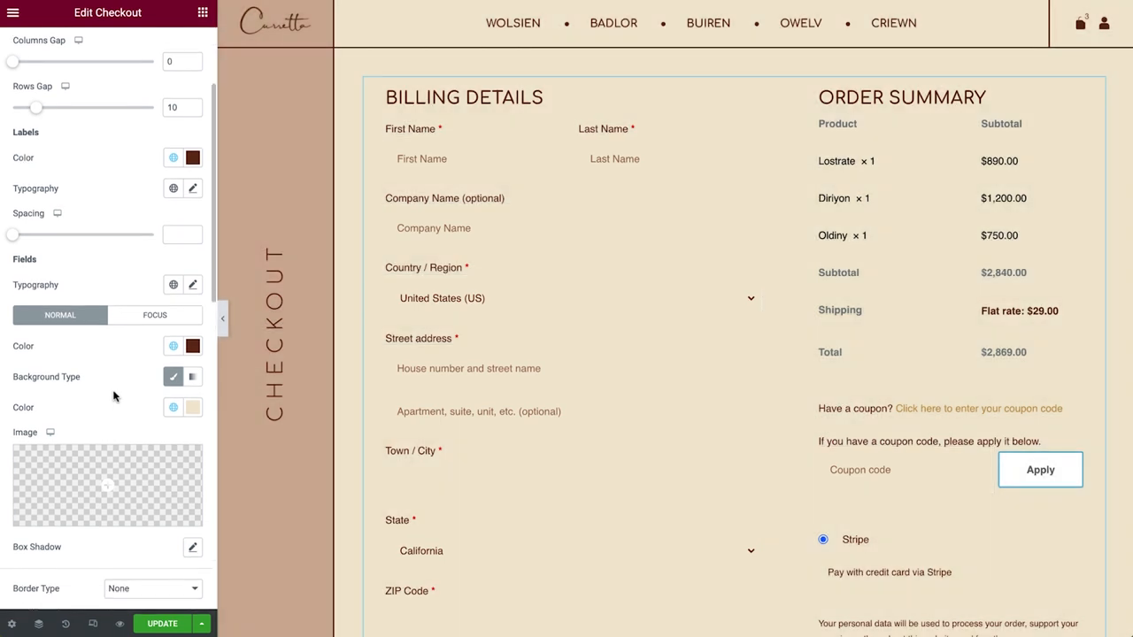
scroll("down", 3)
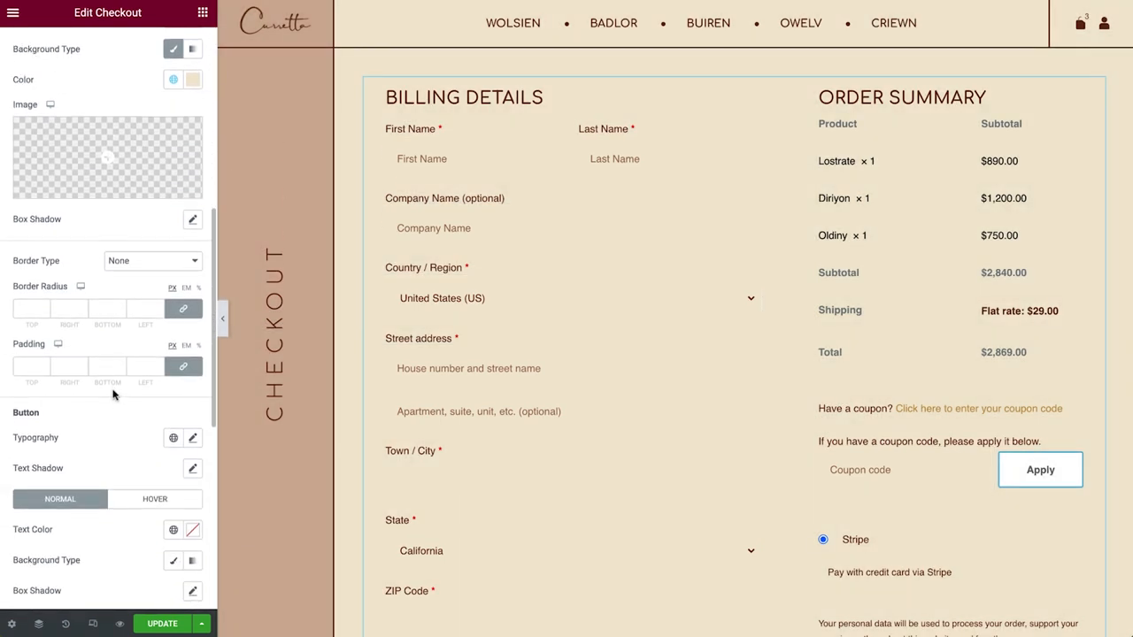
left_click(151, 260)
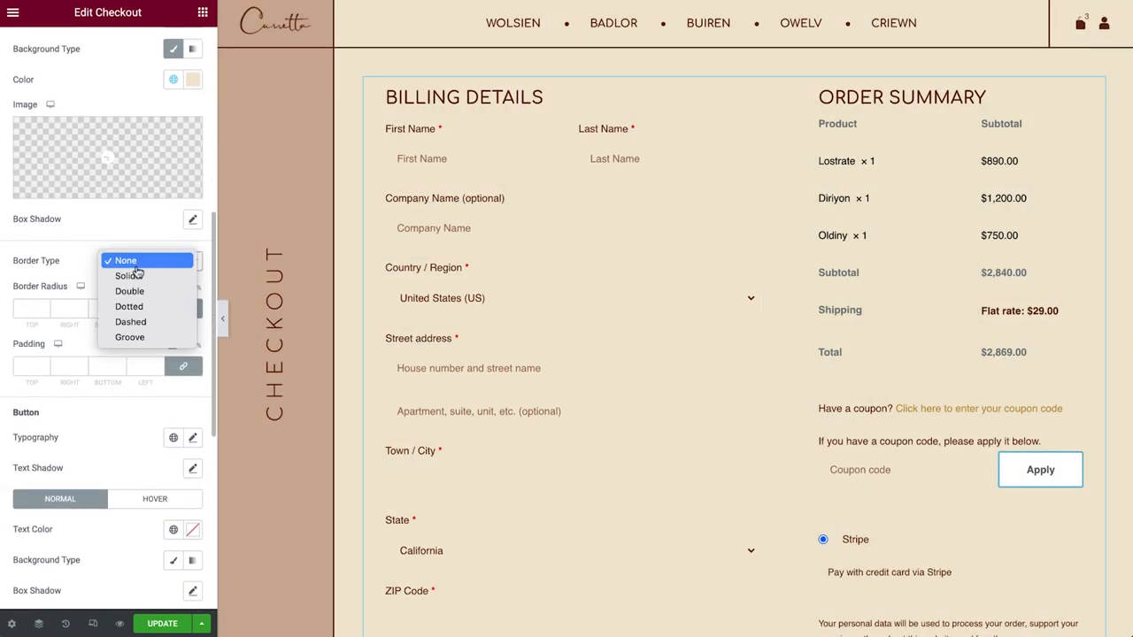
left_click(130, 276)
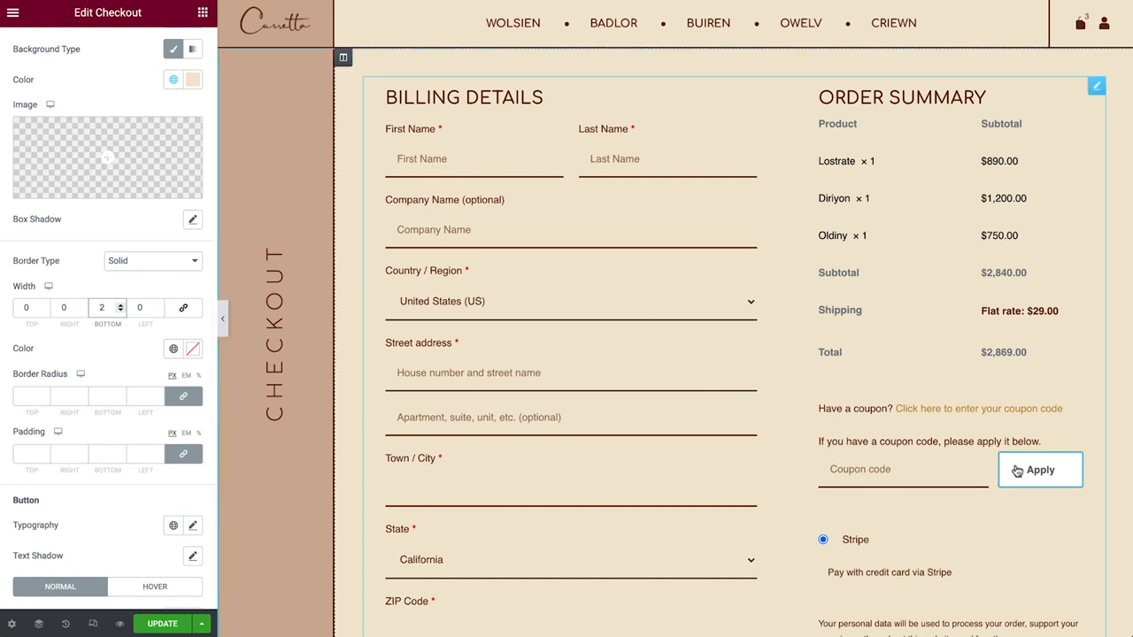
mouse_move(110, 333)
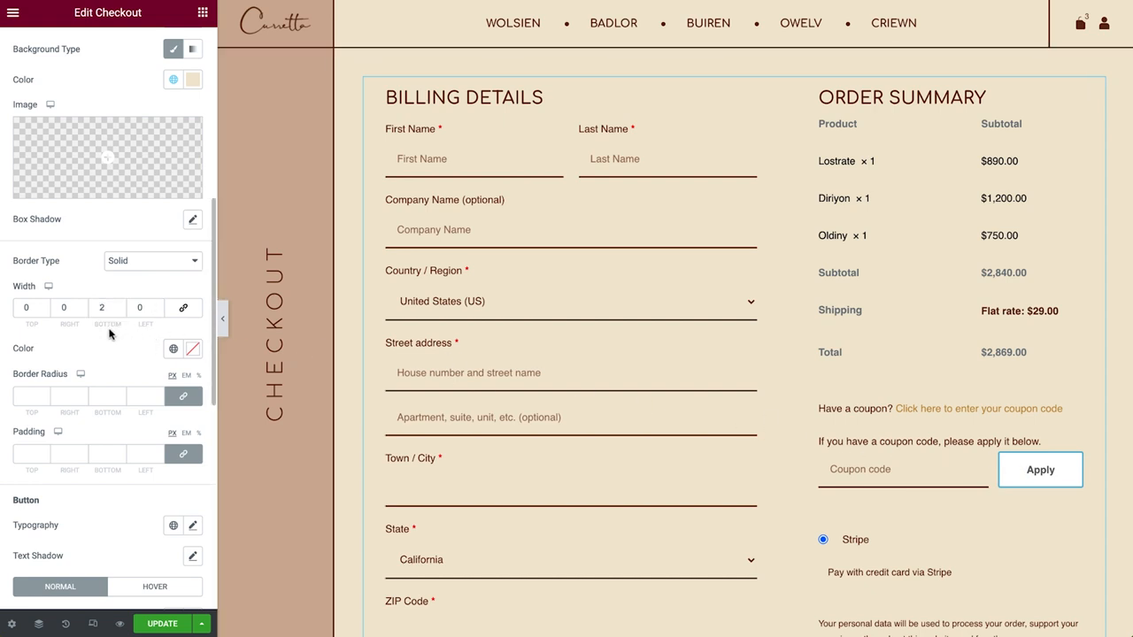
Style the coupon Apply button with dark brown text, cream fill, solid border and square corners
scroll("down", 3)
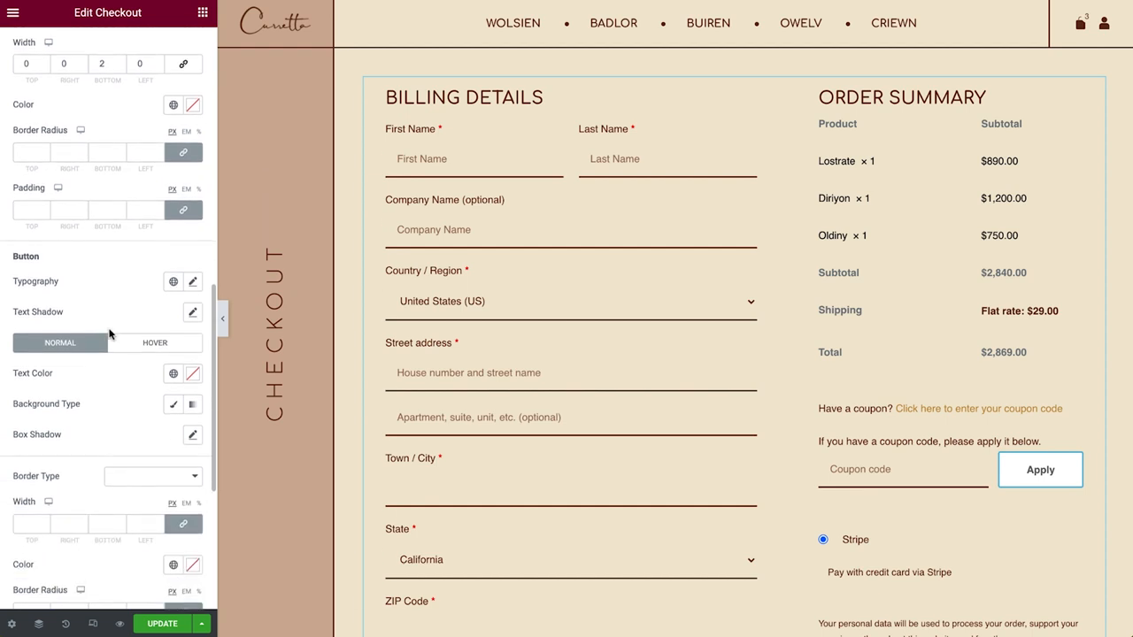
scroll("down", 3)
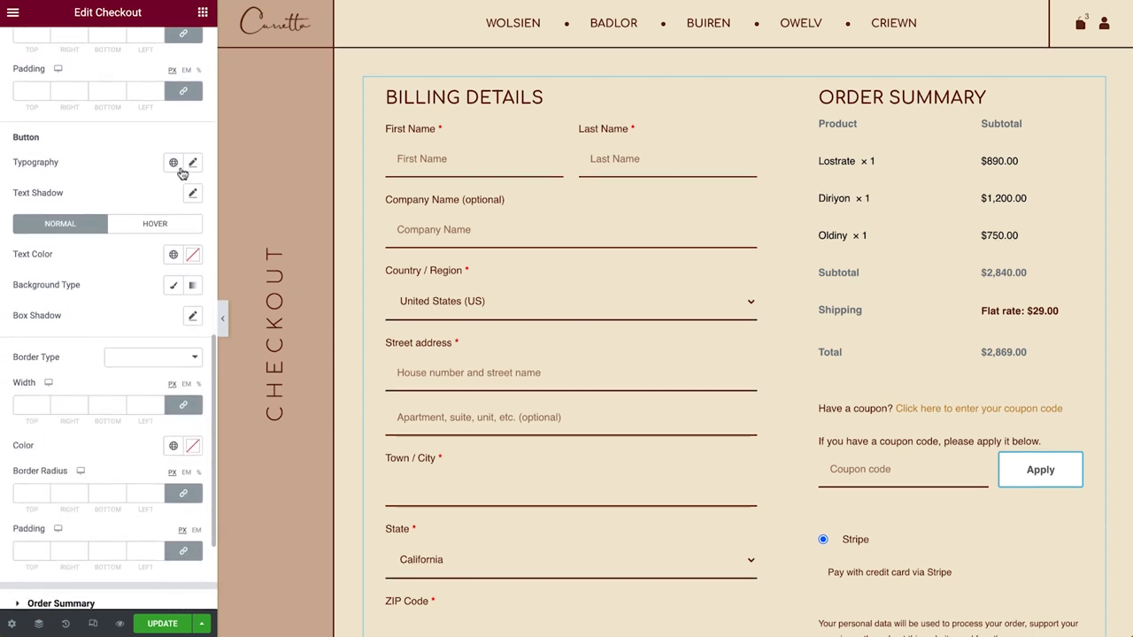
left_click(174, 163)
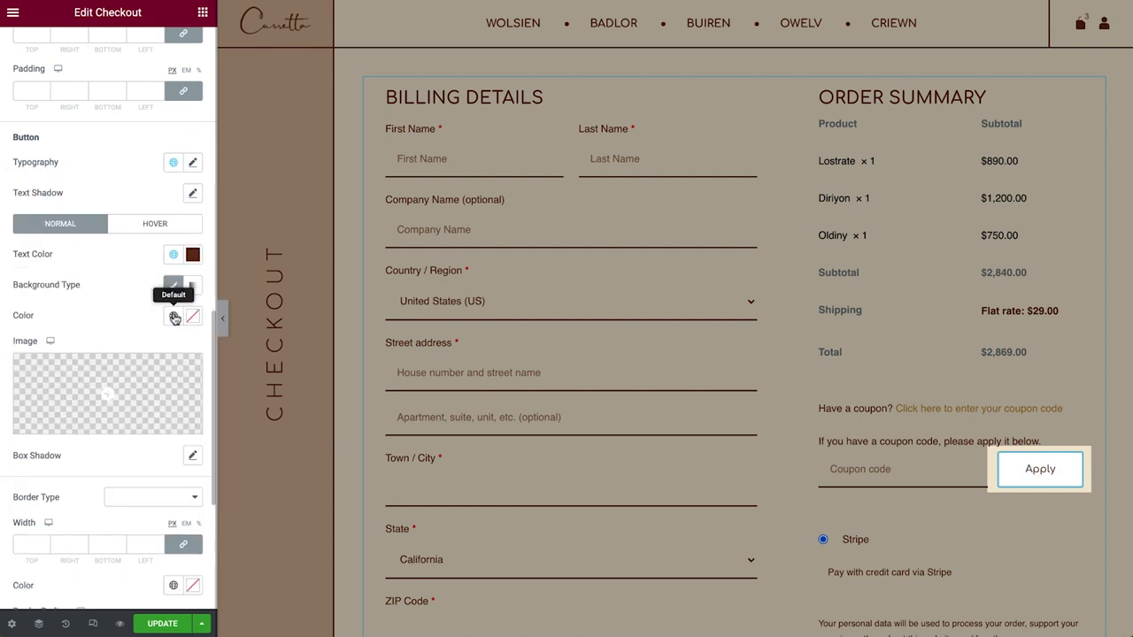
left_click(174, 317)
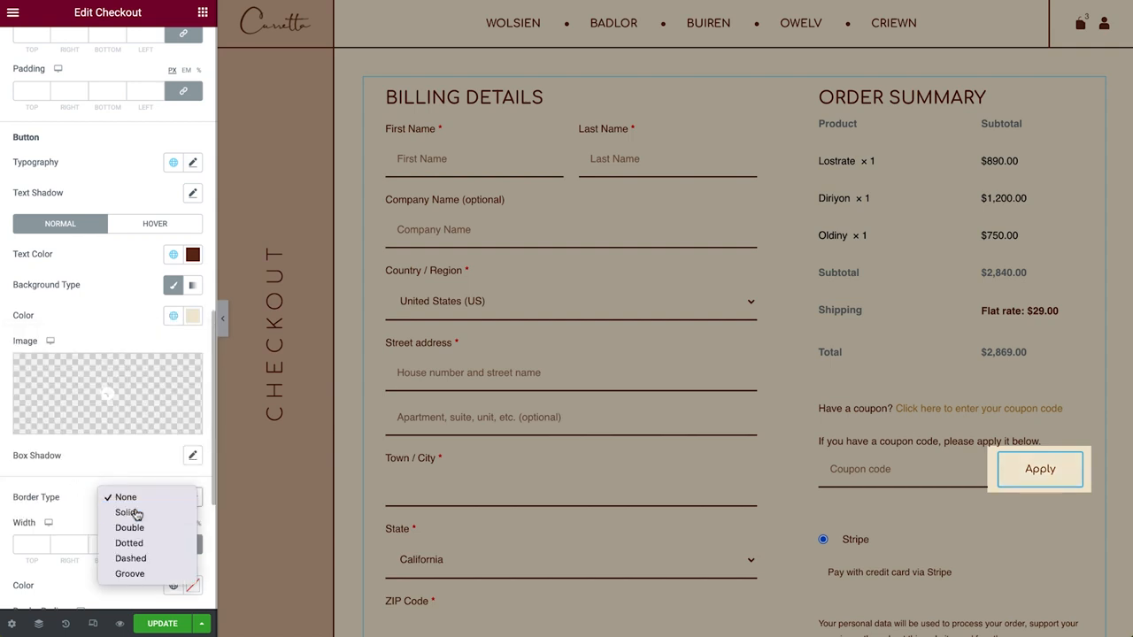
left_click(128, 514)
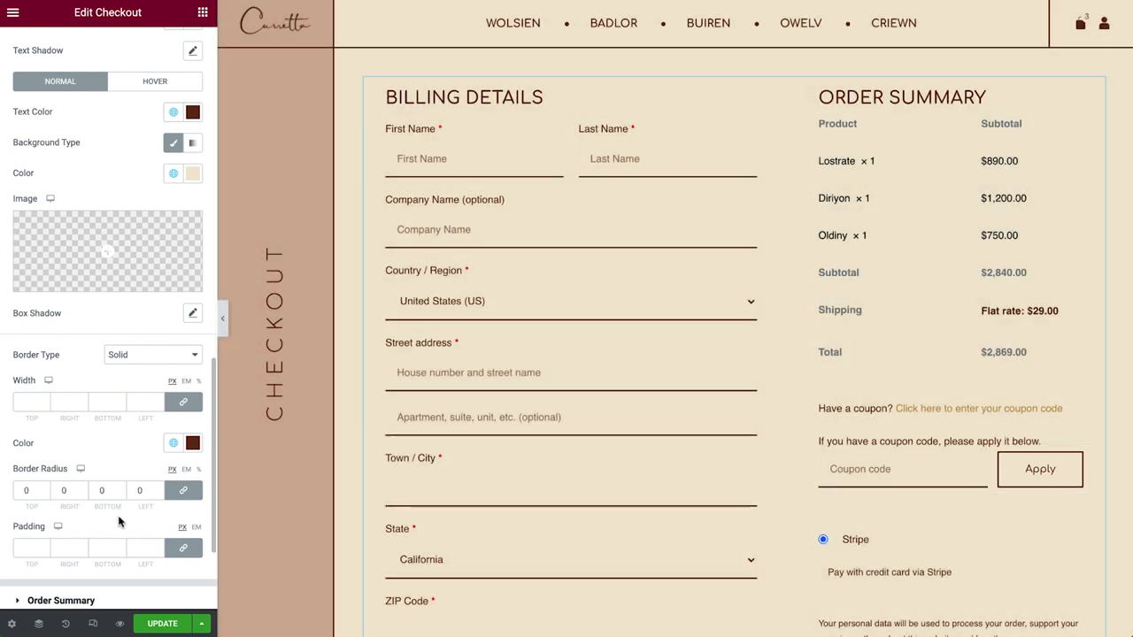
left_click(60, 600)
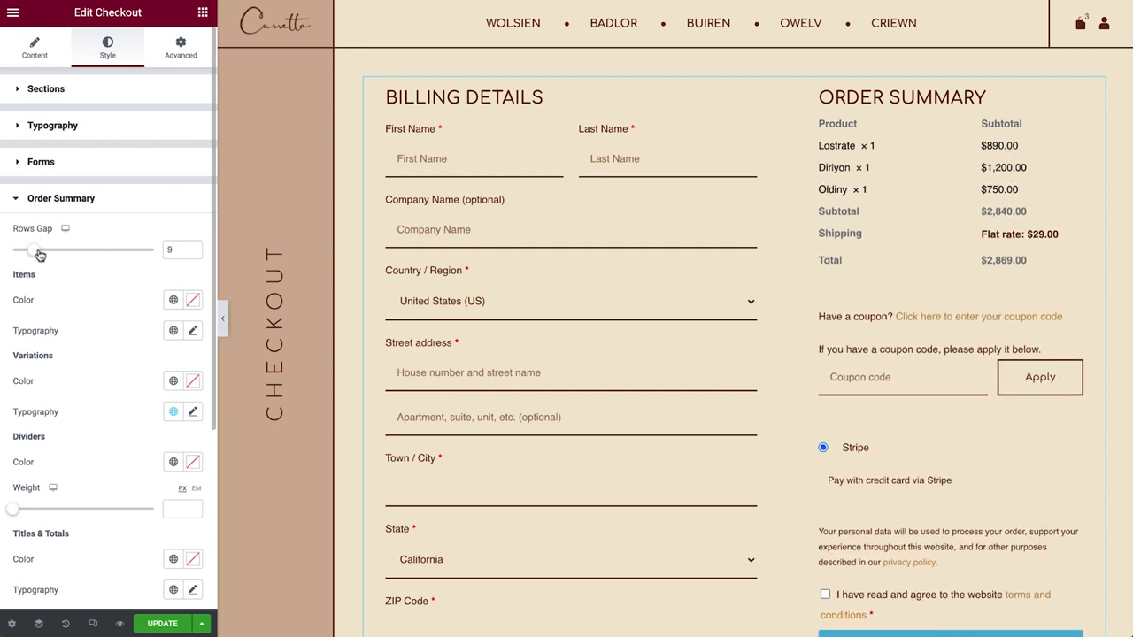
Tighten order summary Rows Gap to 5 and make item names and variations dark brown
left_click_drag(38, 250, 32, 250)
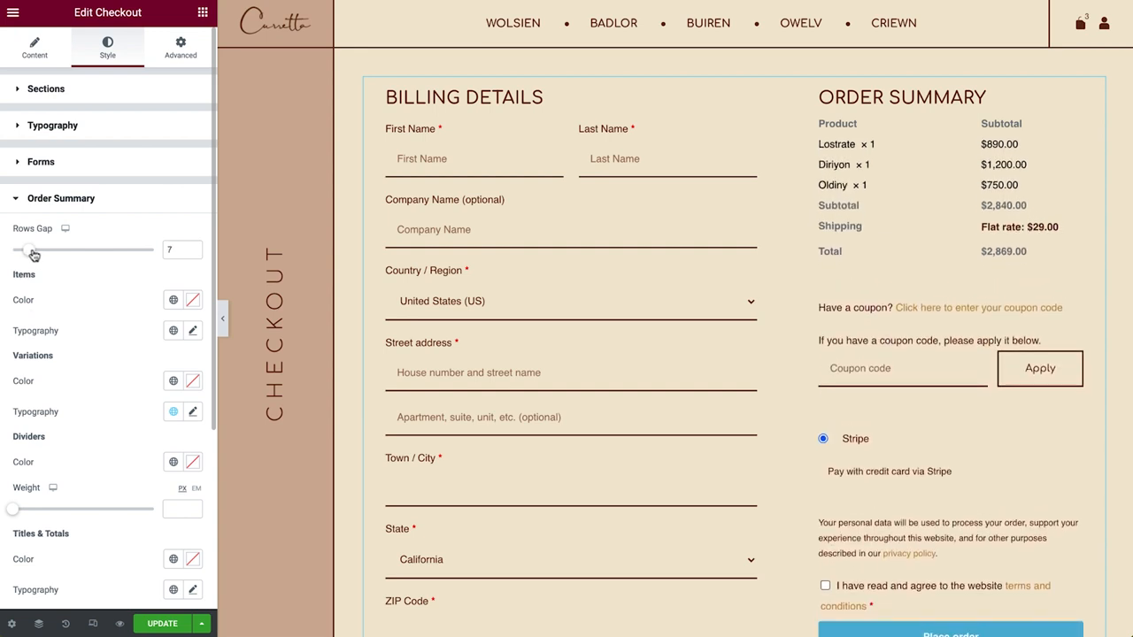
left_click_drag(32, 249, 25, 250)
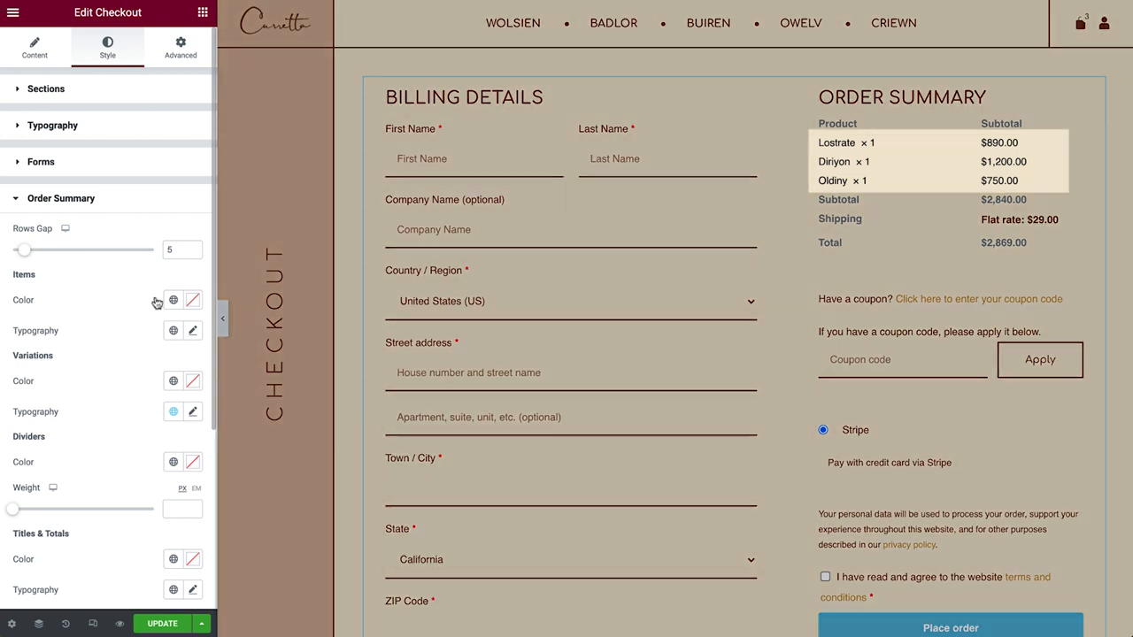
left_click(192, 301)
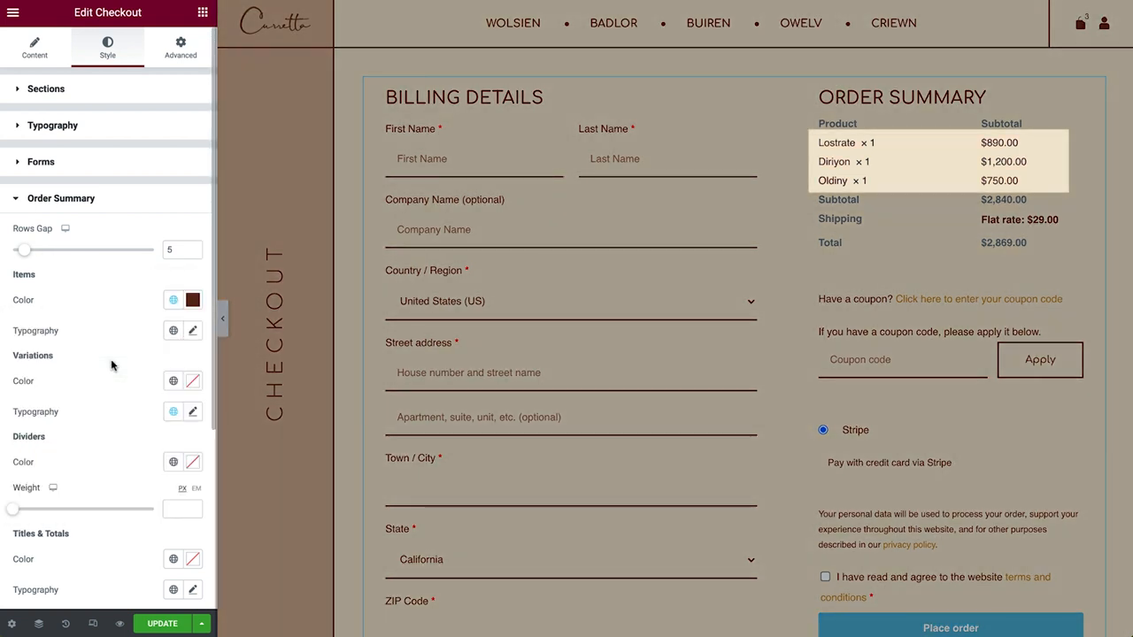
left_click(173, 380)
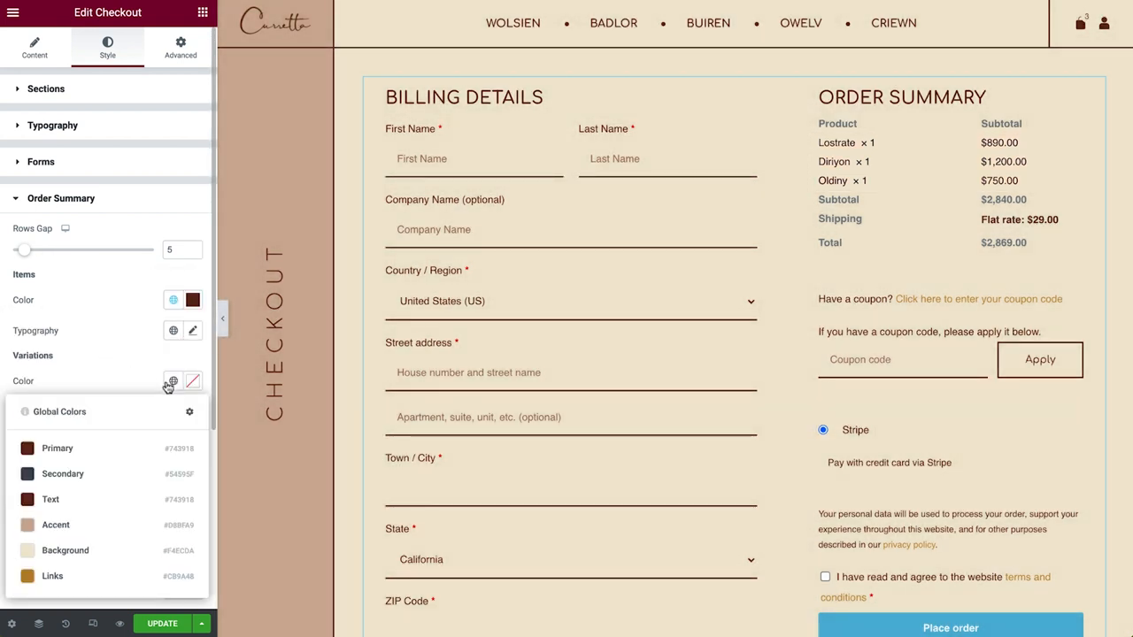
left_click(173, 383)
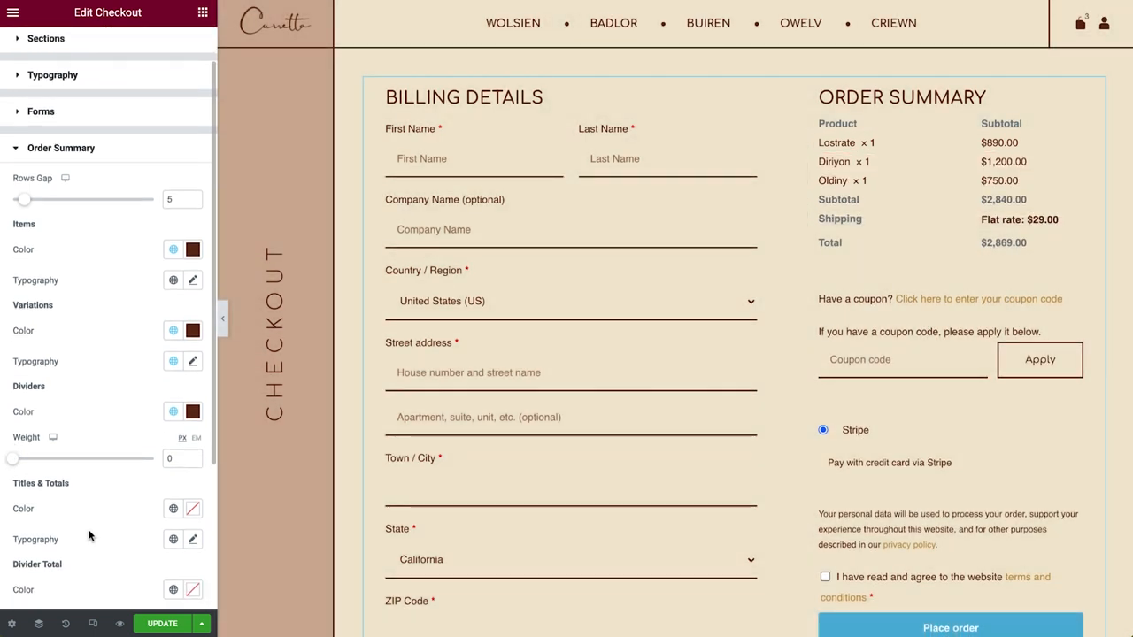
Make Titles & Totals dark brown and thicken the divider above the total to 5
scroll("down", 3)
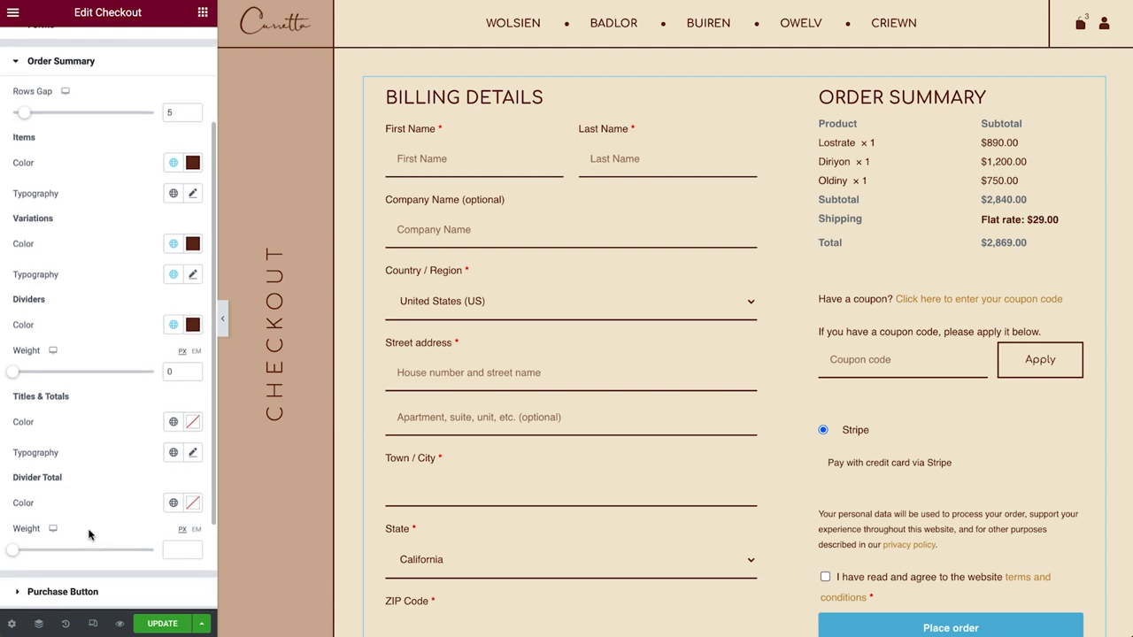
left_click(174, 163)
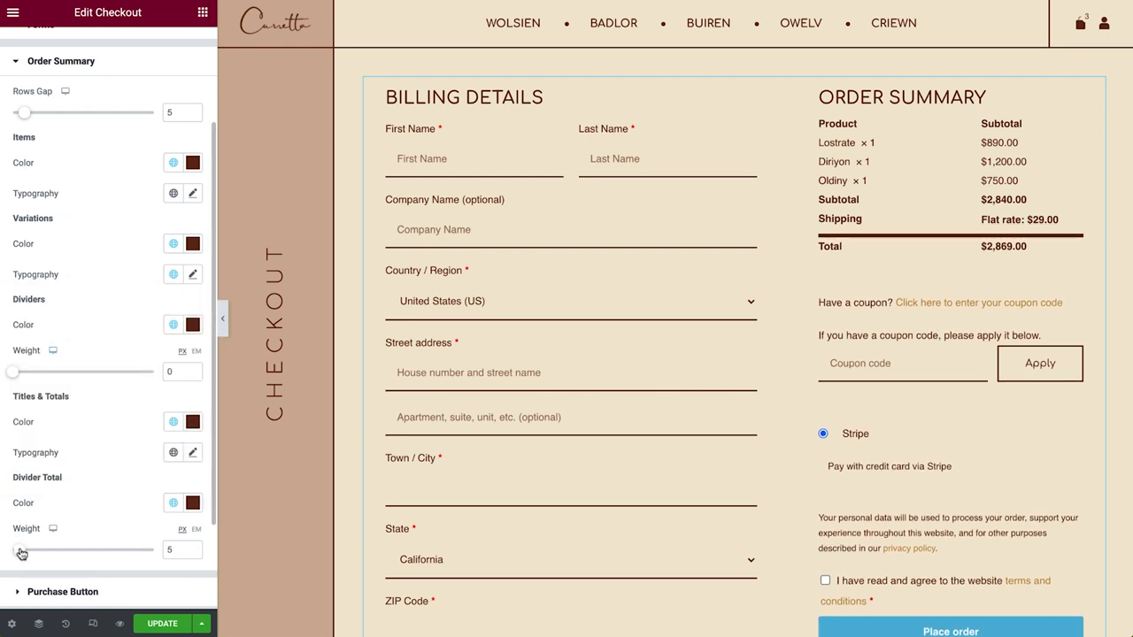
left_click_drag(71, 548, 14, 548)
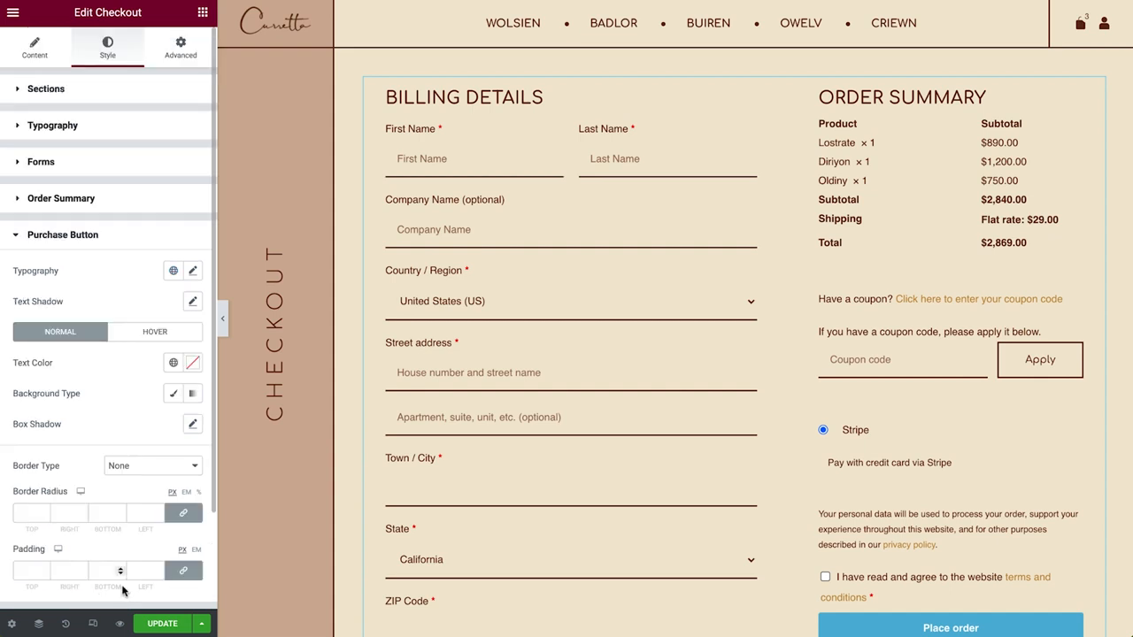
Give the Place Order button larger uppercase text on a dark brown Classic background
scroll("down", 3)
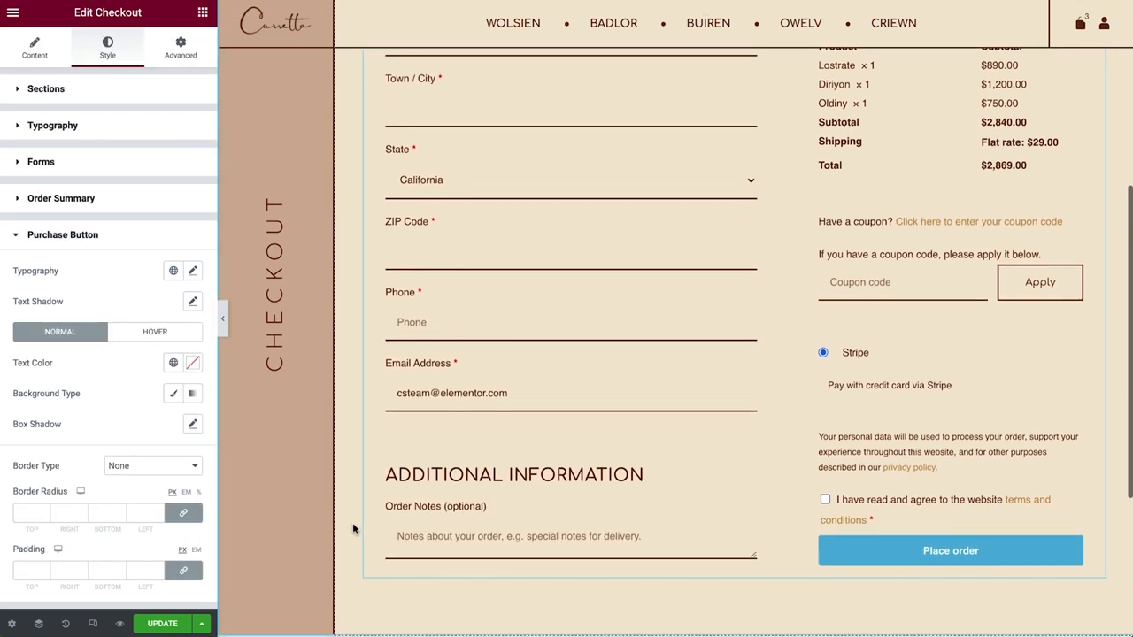
left_click(174, 271)
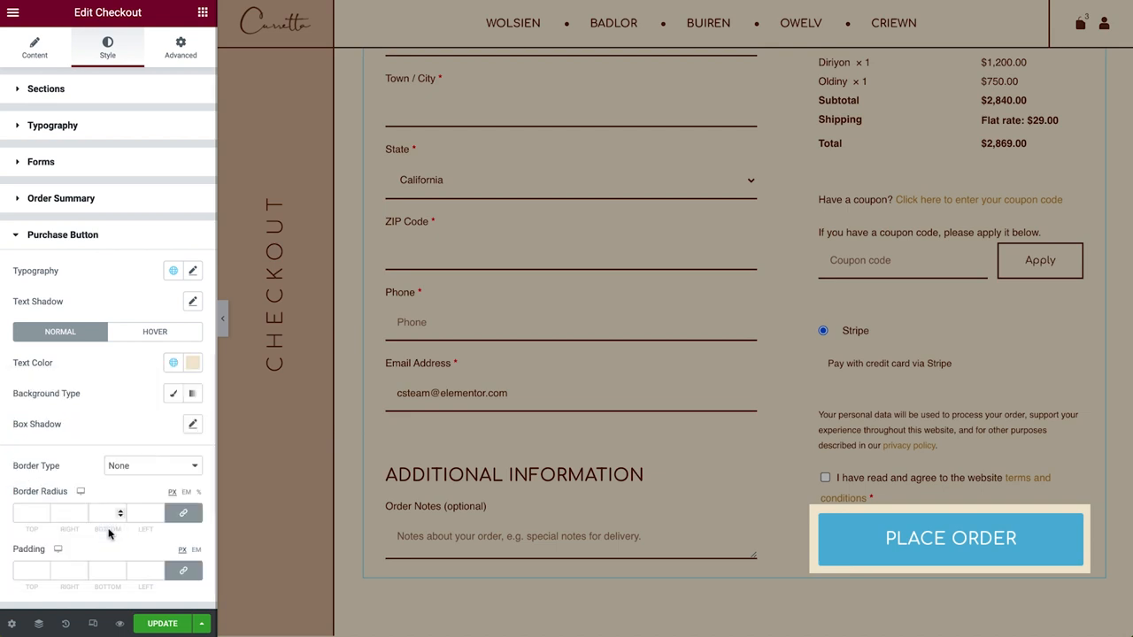
left_click(173, 393)
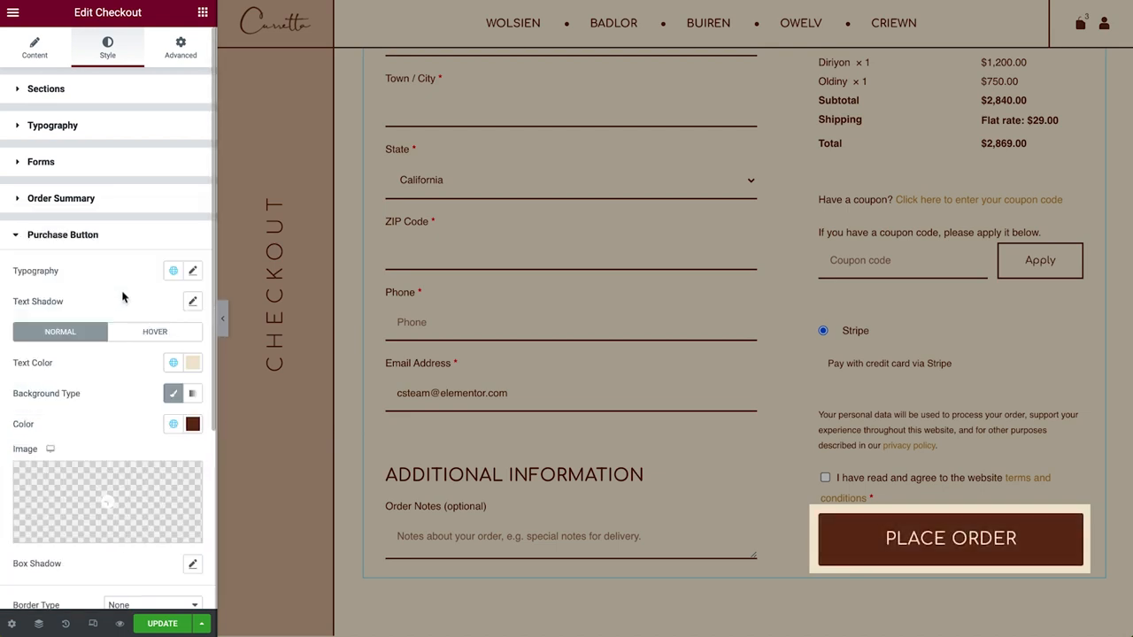
scroll("down", 3)
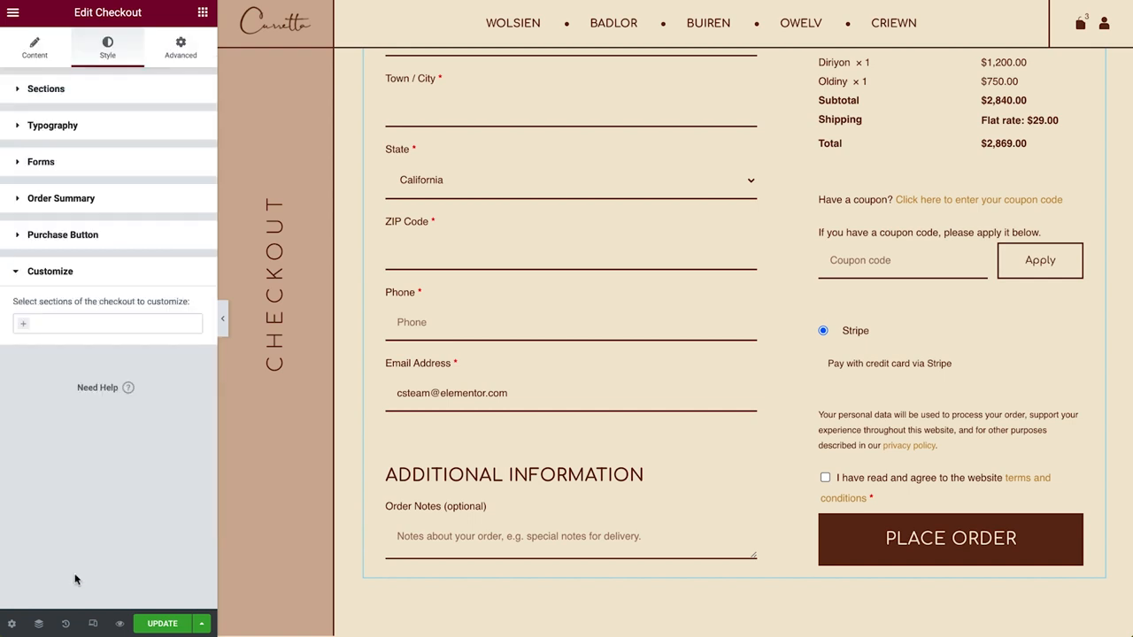
mouse_move(74, 395)
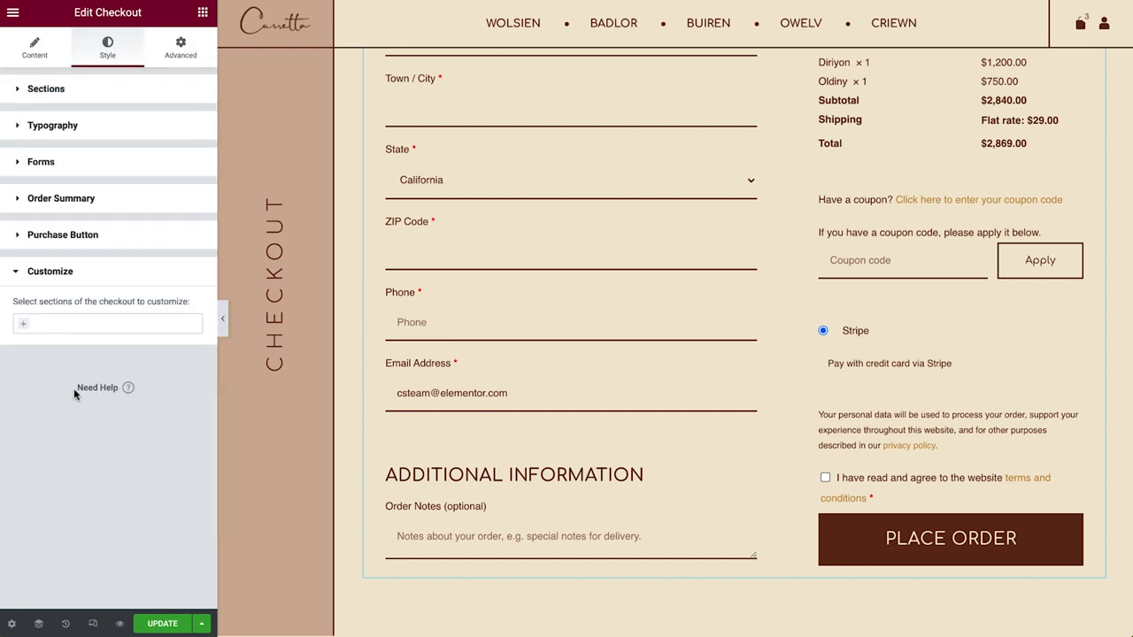
Add Order Summary to the Customize list, then remove it again
left_click(106, 322)
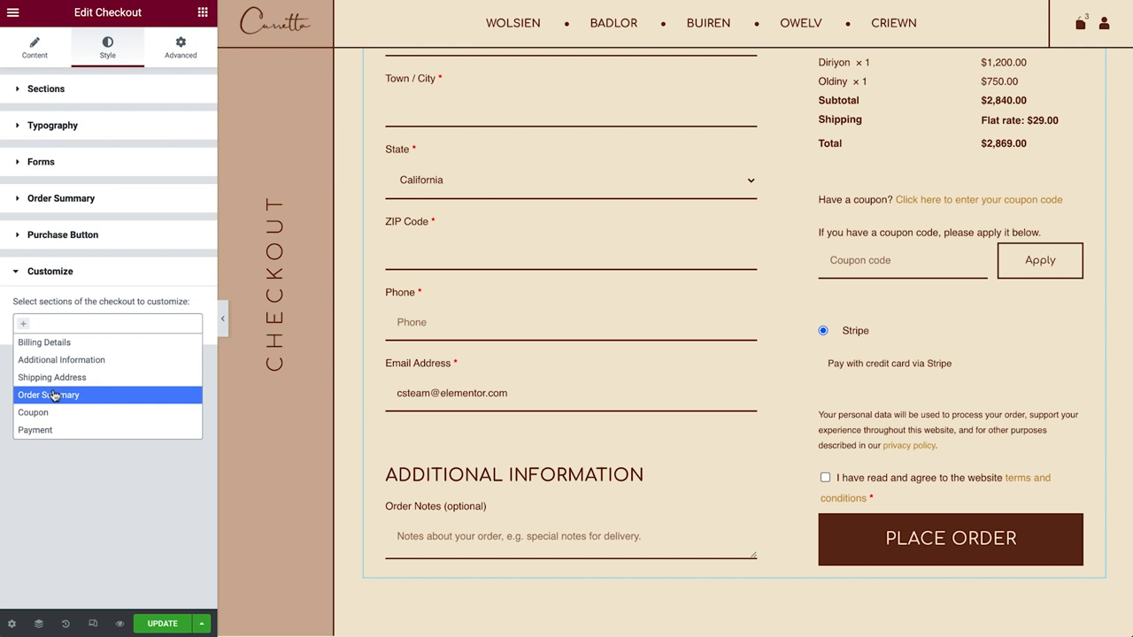
left_click(107, 323)
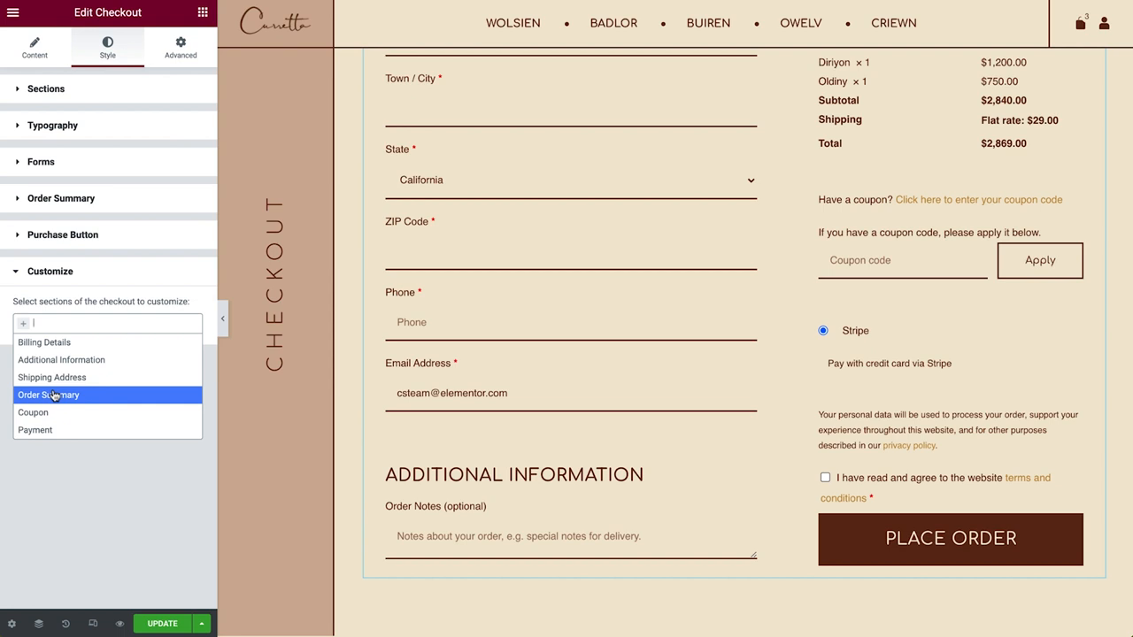
left_click(48, 395)
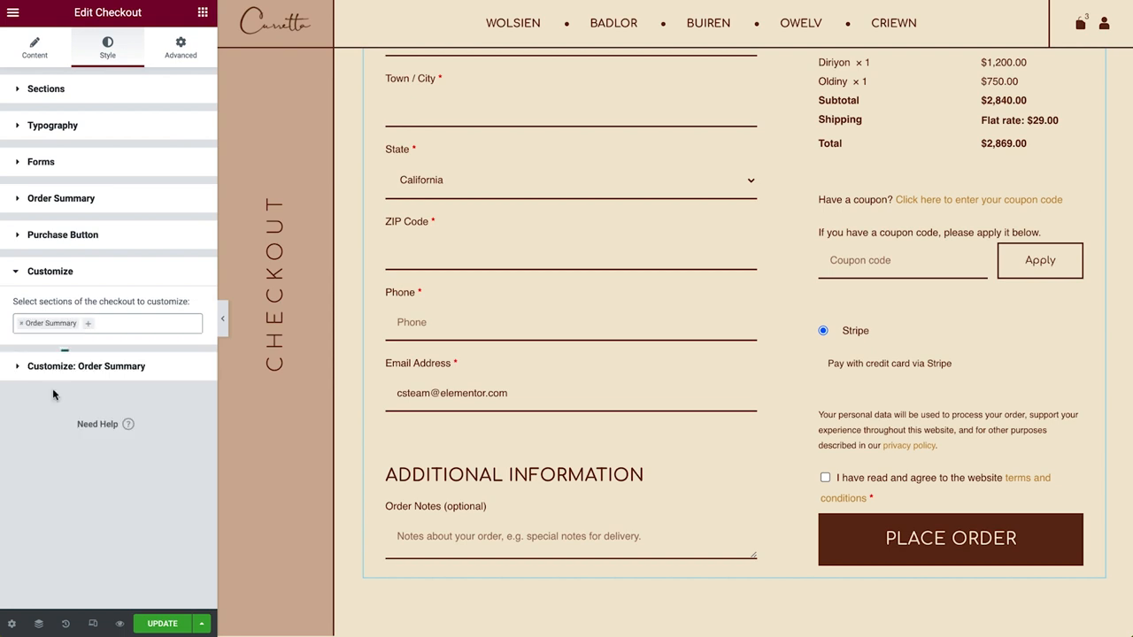
left_click(85, 364)
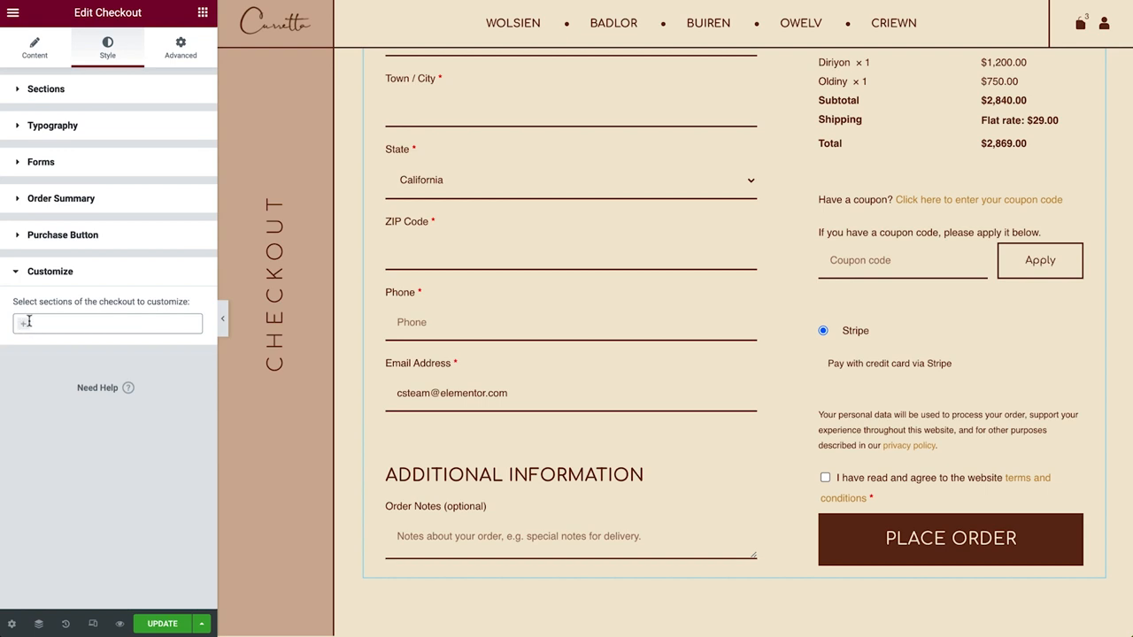
Re-add Order Summary to Customize and expand its dedicated style options
left_click(106, 322)
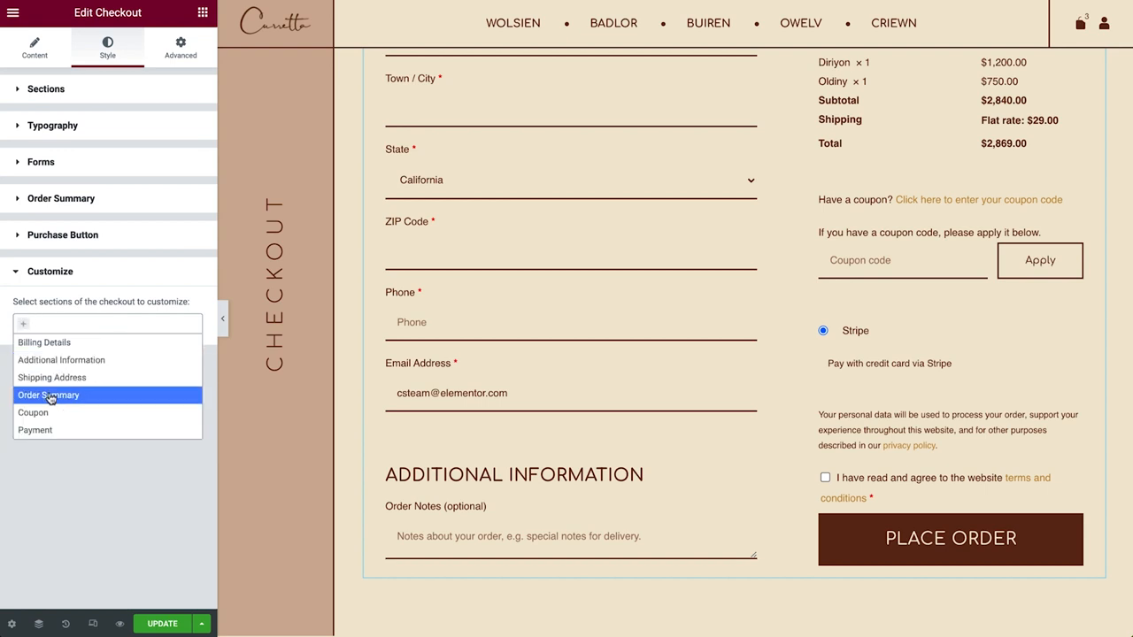
left_click(48, 394)
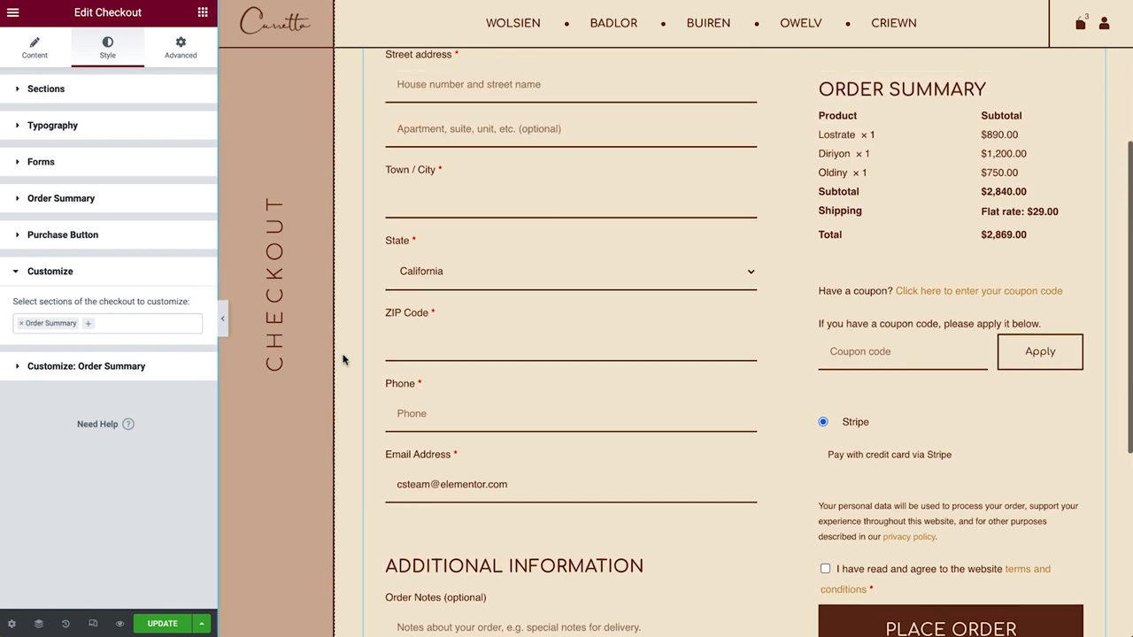
scroll("up", 3)
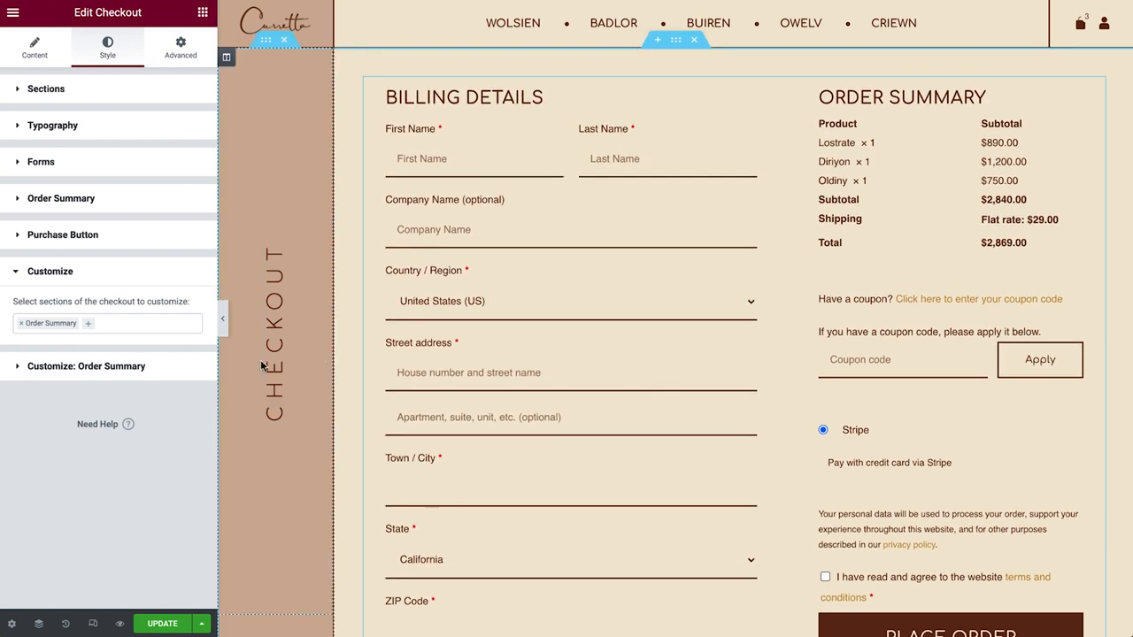
left_click(87, 365)
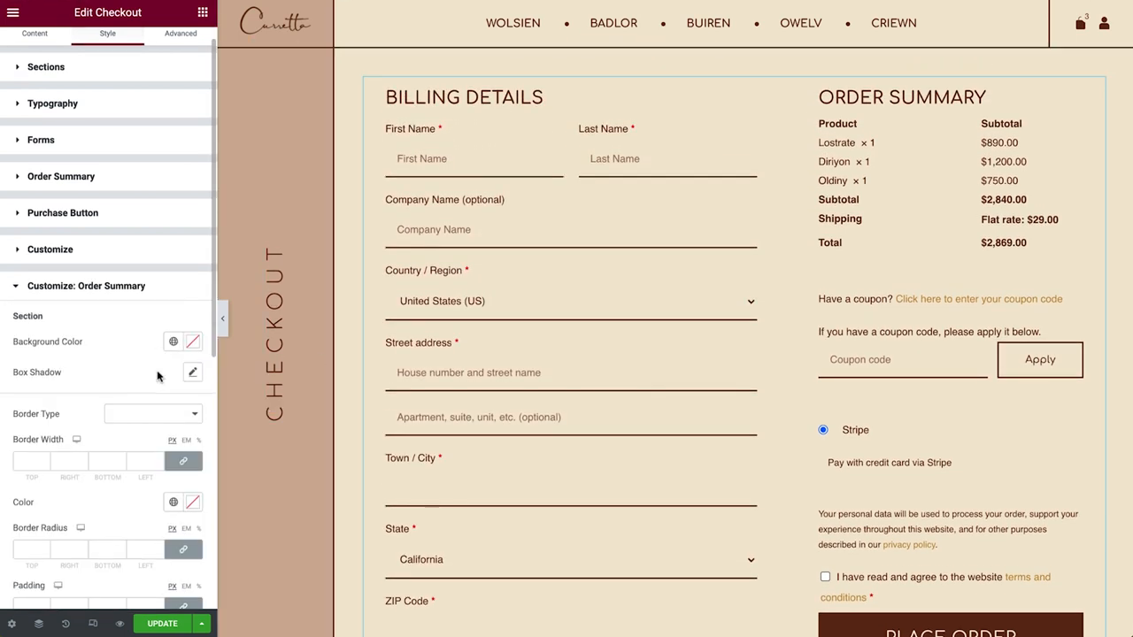
Give the Order Summary box a Solid dark brown border with padding 40 and margin 30
scroll("down", 3)
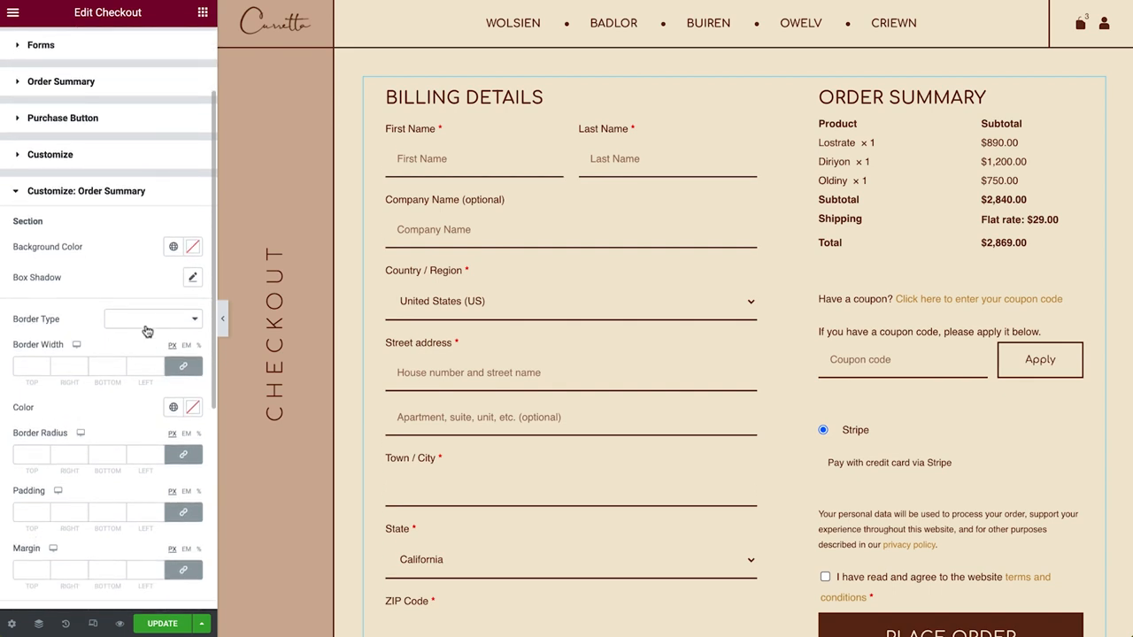
left_click(150, 318)
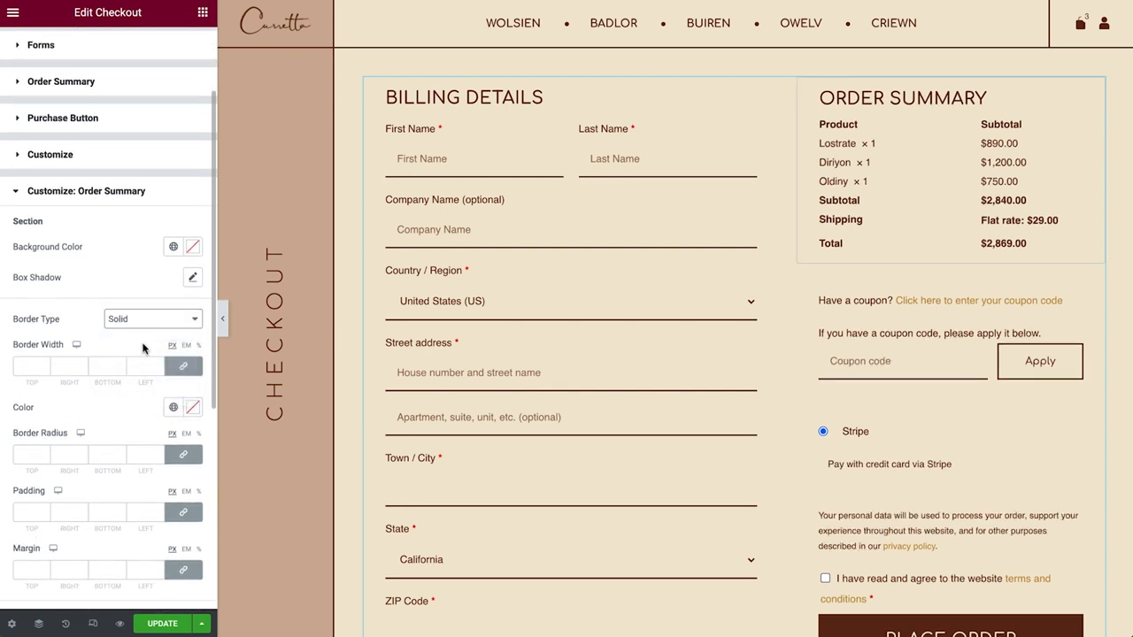
left_click(174, 407)
type("30")
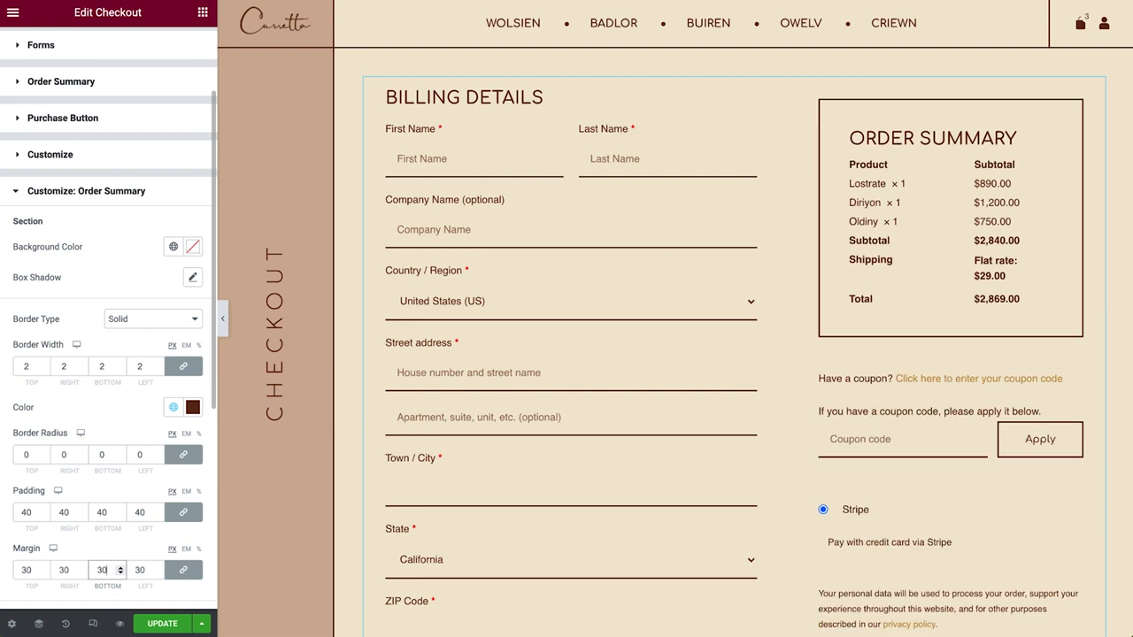
left_click(92, 623)
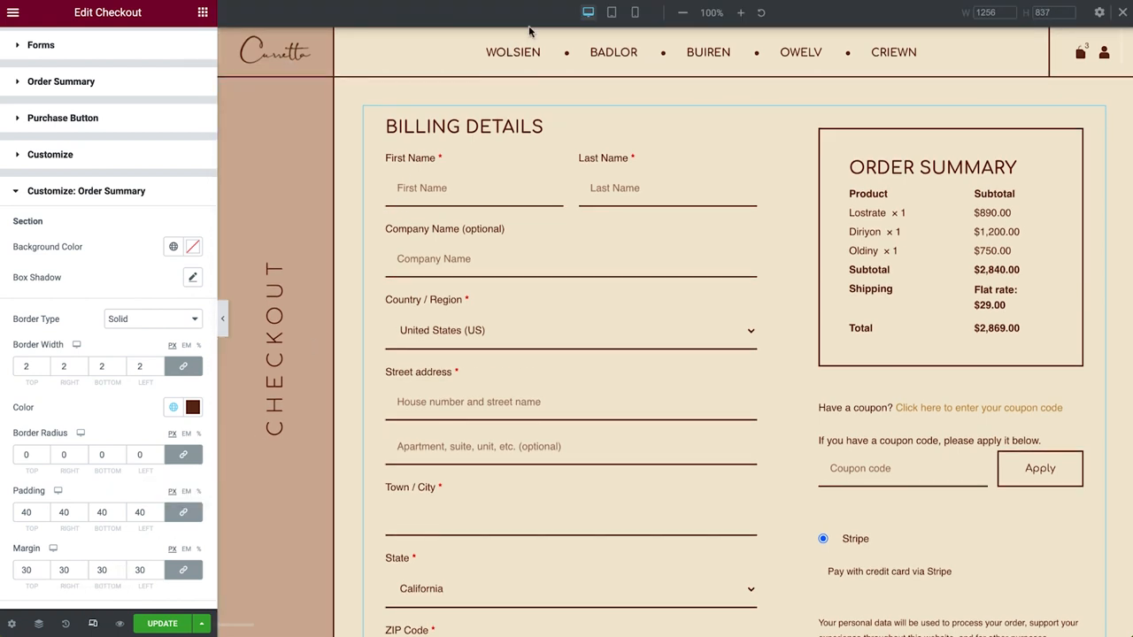
In mobile view lower the Order Summary margin to 20, then return to desktop view
left_click(634, 12)
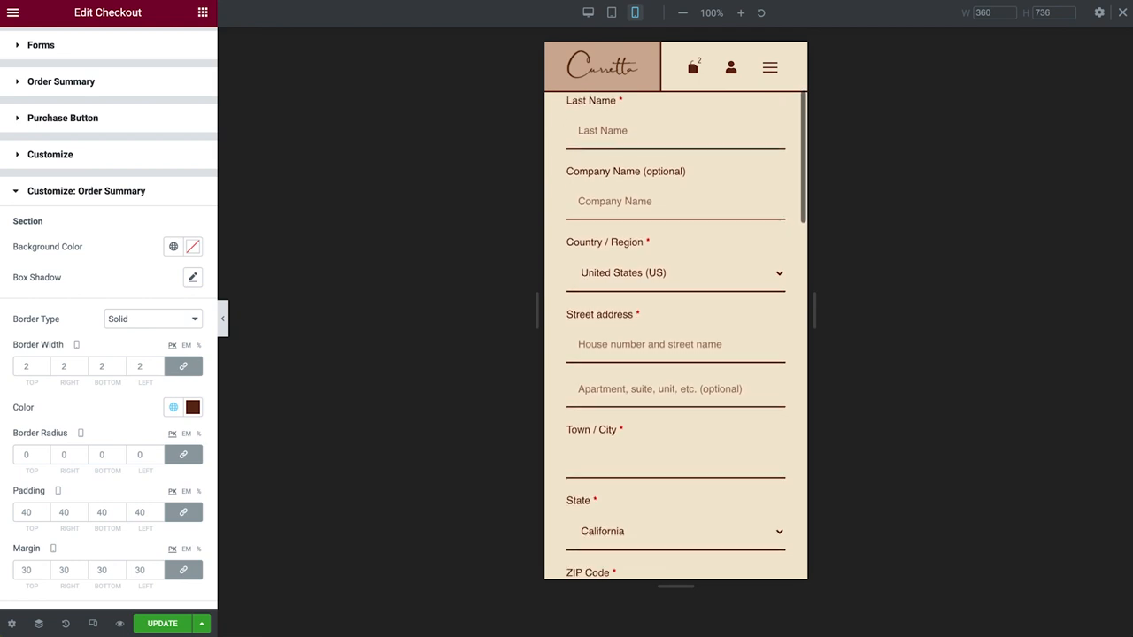
scroll("down", 3)
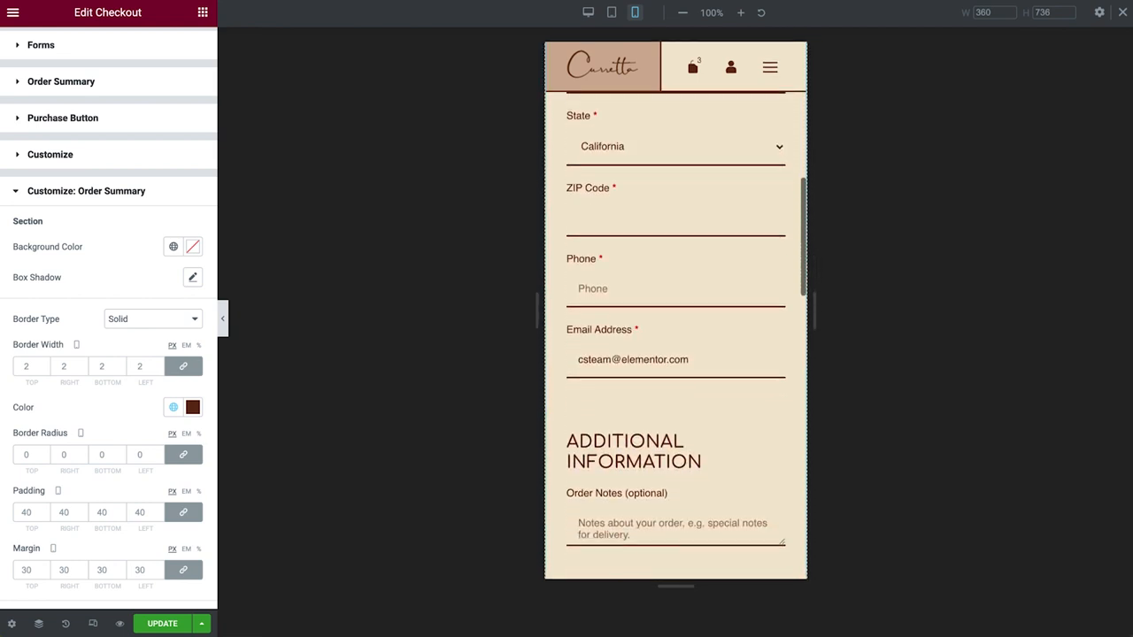
scroll("down", 3)
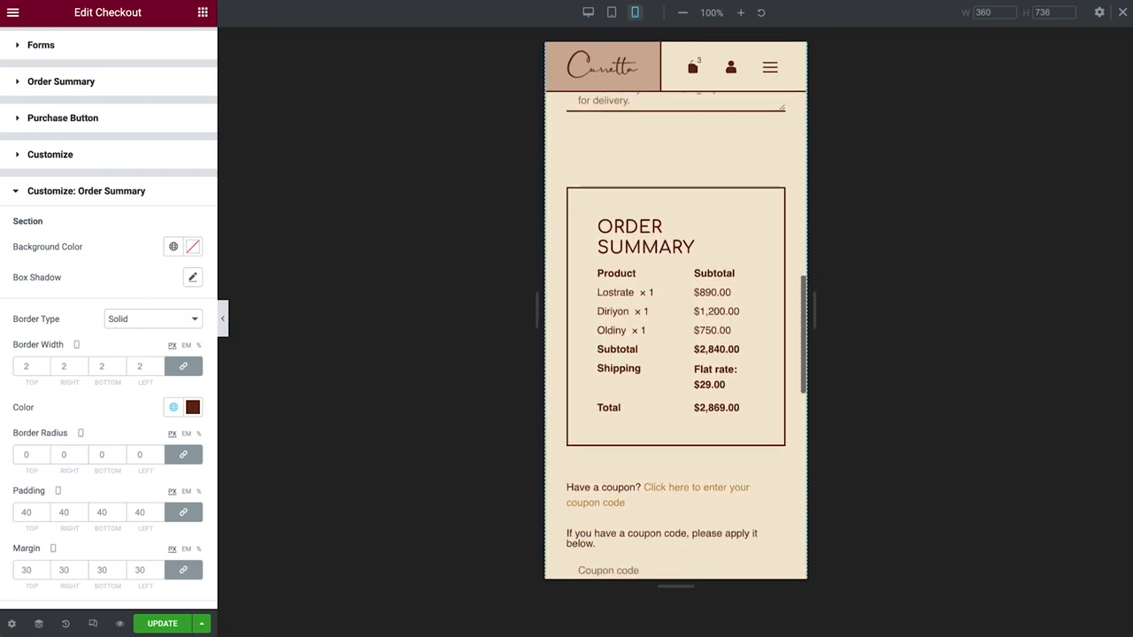
scroll("down", 3)
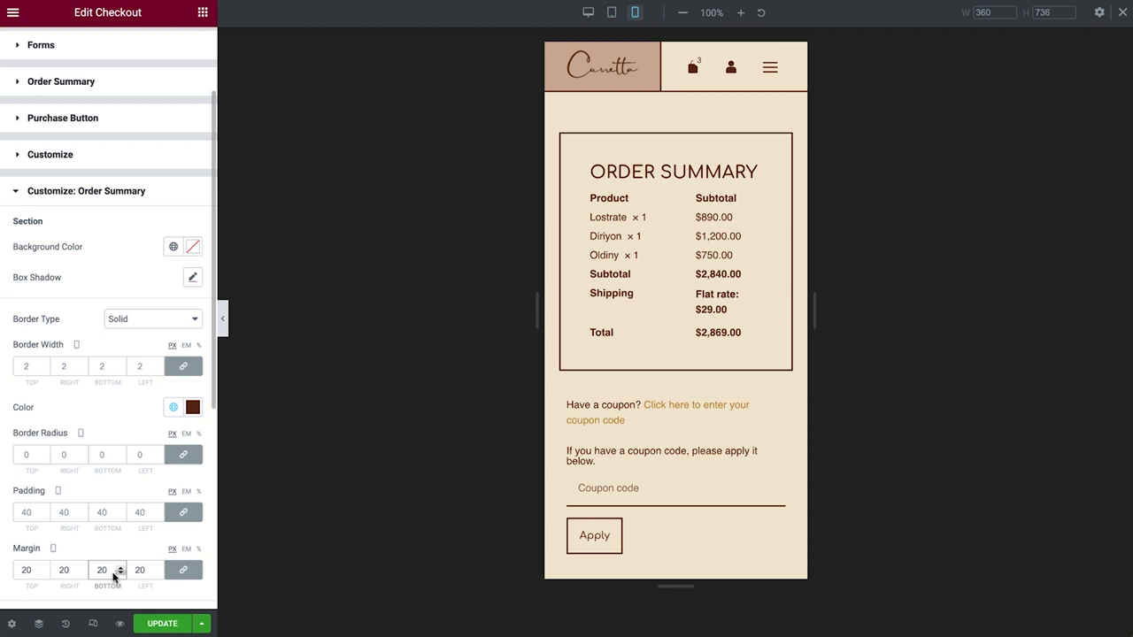
left_click(120, 566)
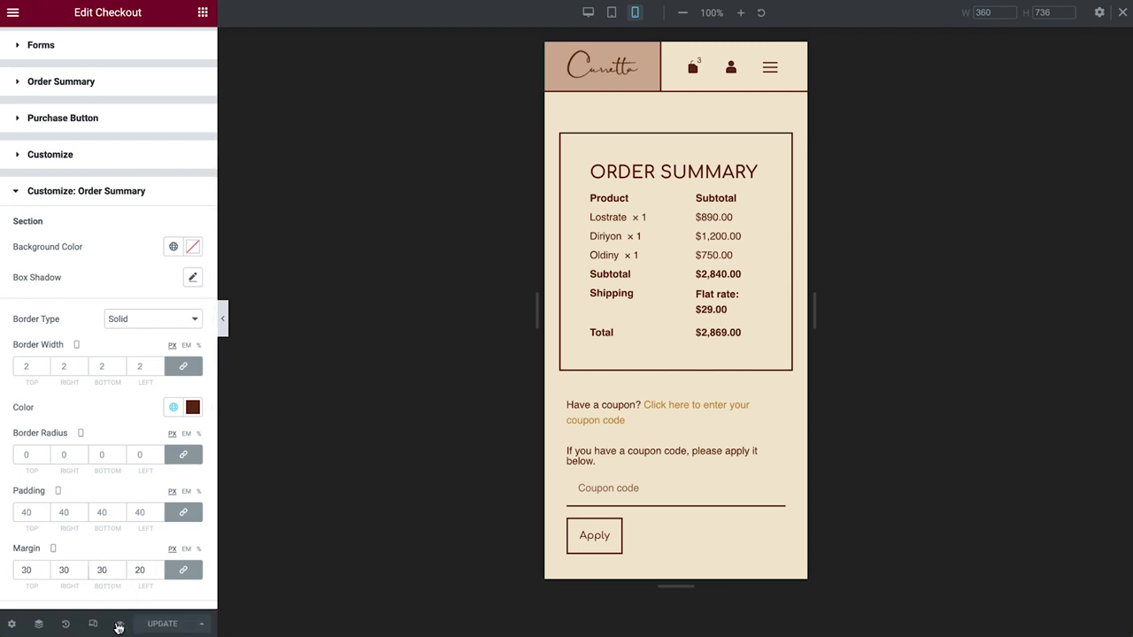
left_click(92, 623)
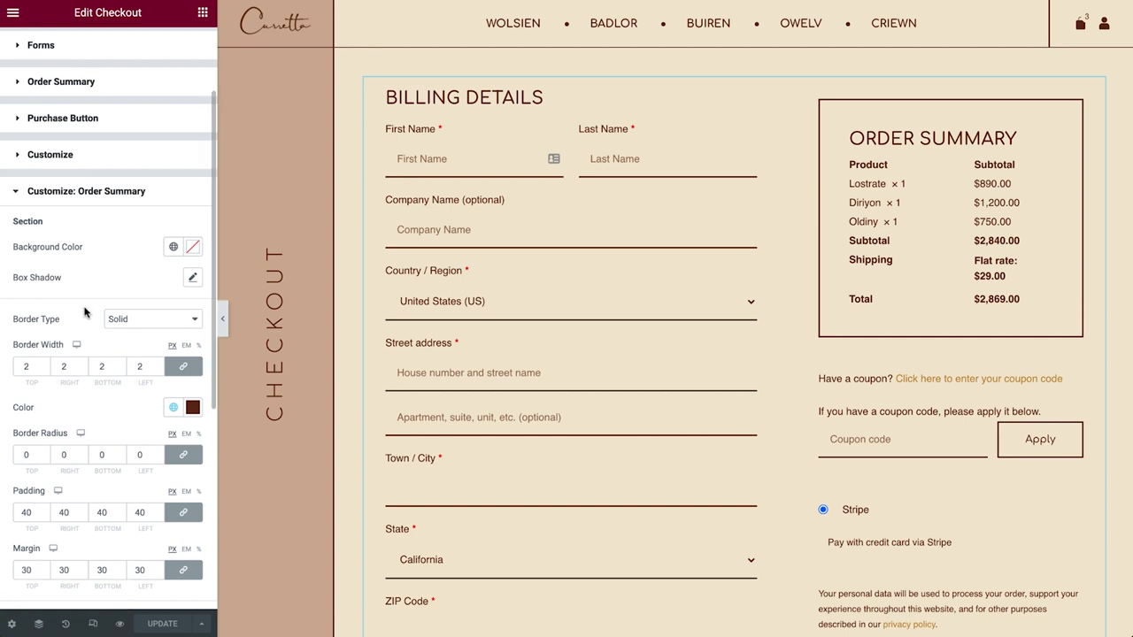
In Site Settings > WooCommerce, assign Checkout as the store's checkout page
left_click(12, 12)
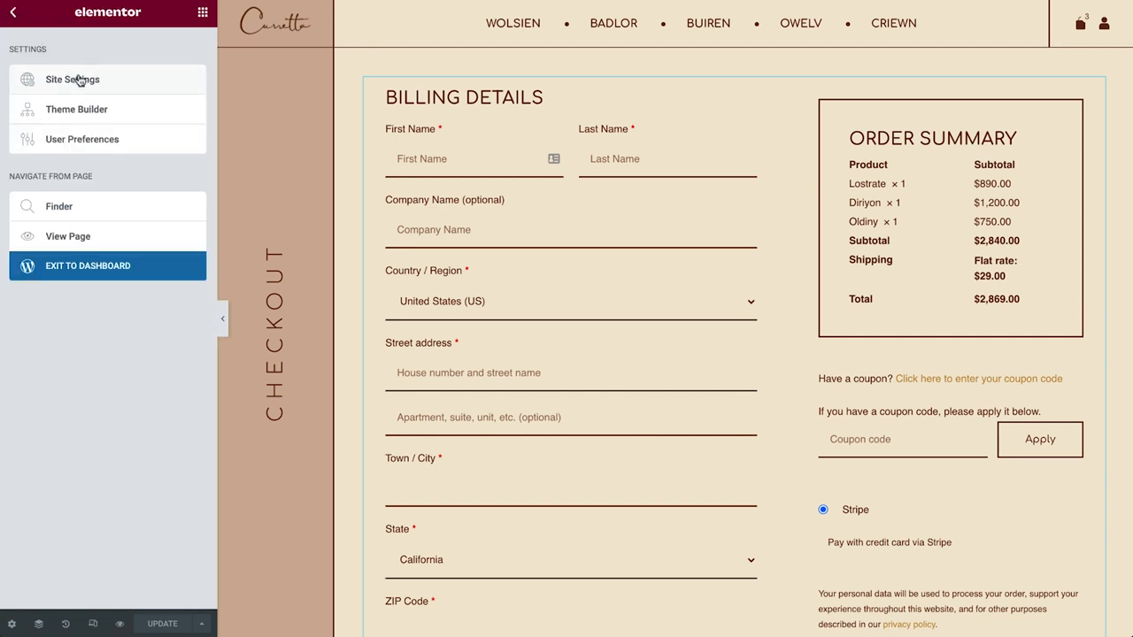
left_click(71, 78)
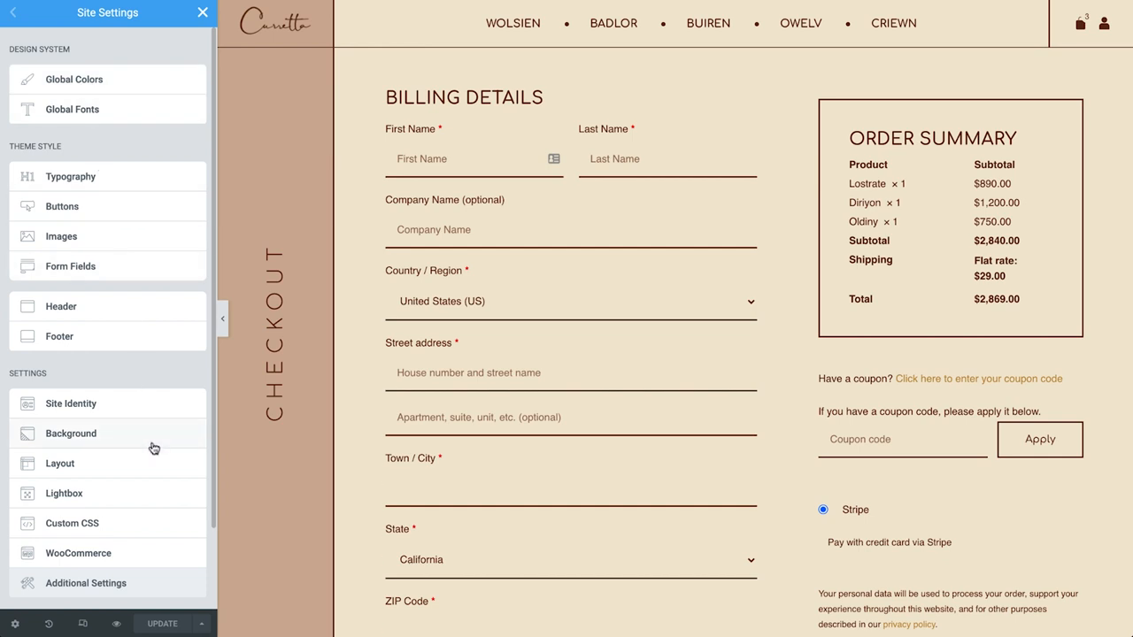
left_click(78, 552)
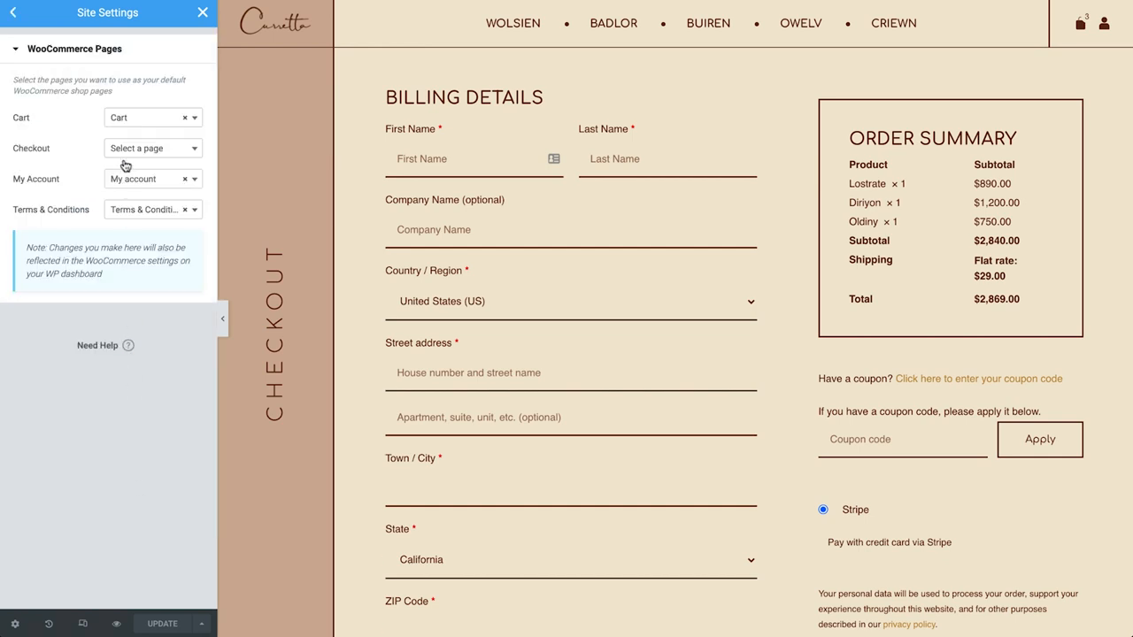
left_click(145, 149)
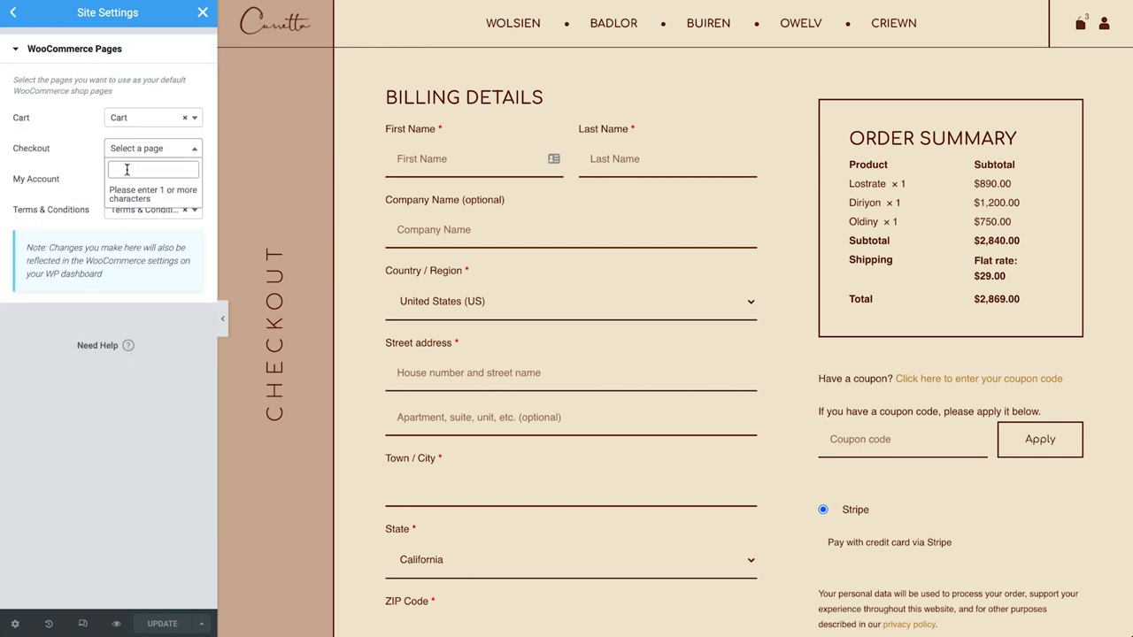
type("check")
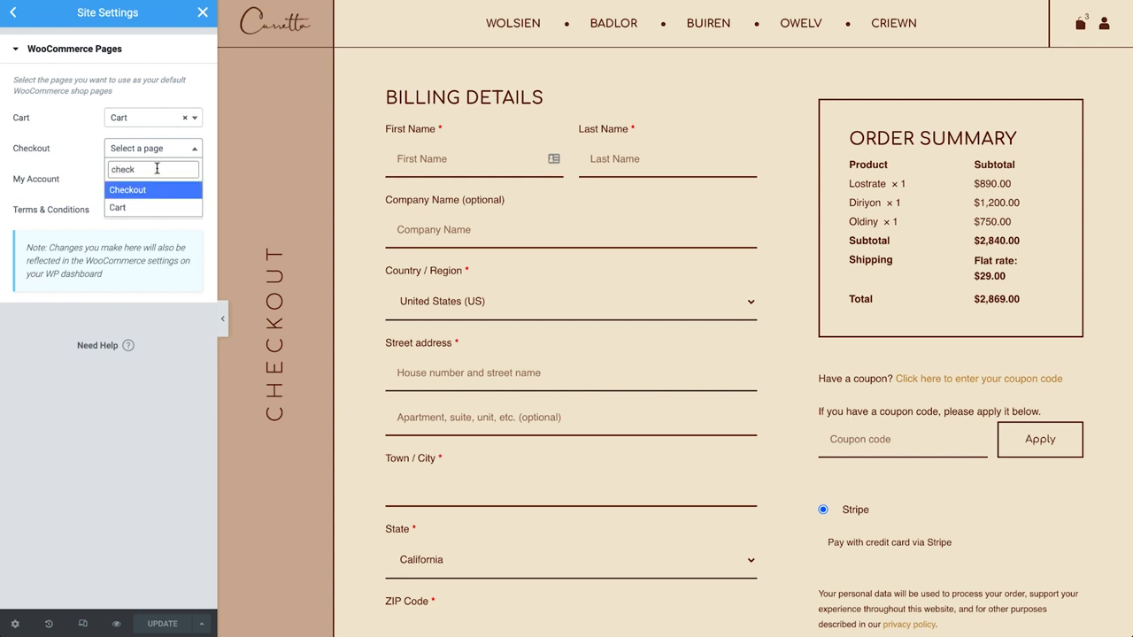
left_click(128, 190)
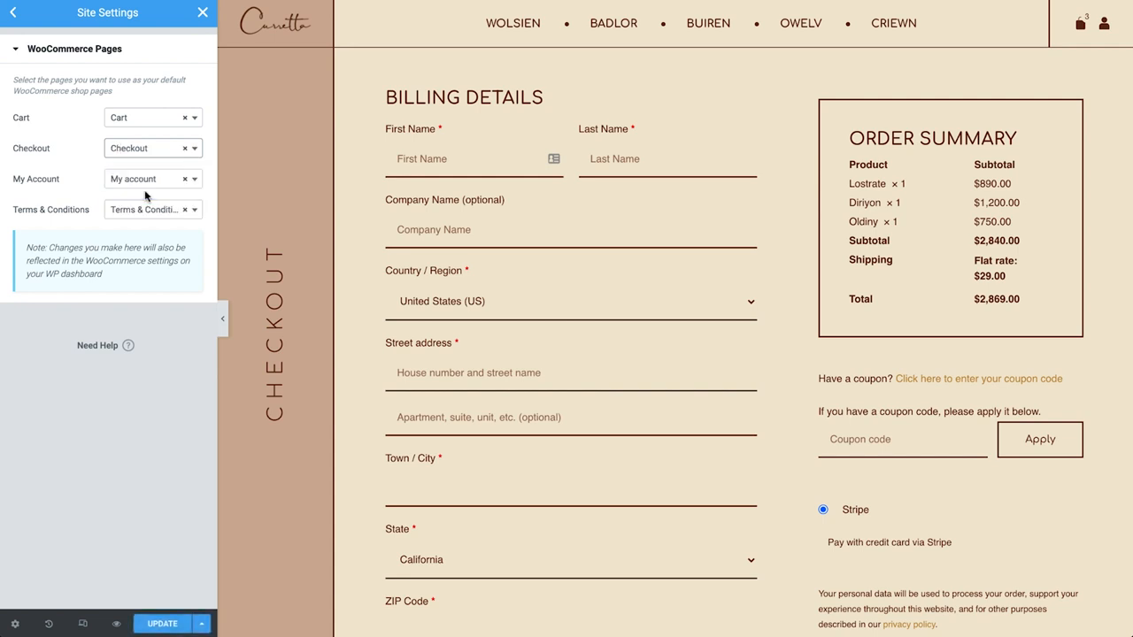
Update the site settings and return to the editor
left_click(163, 624)
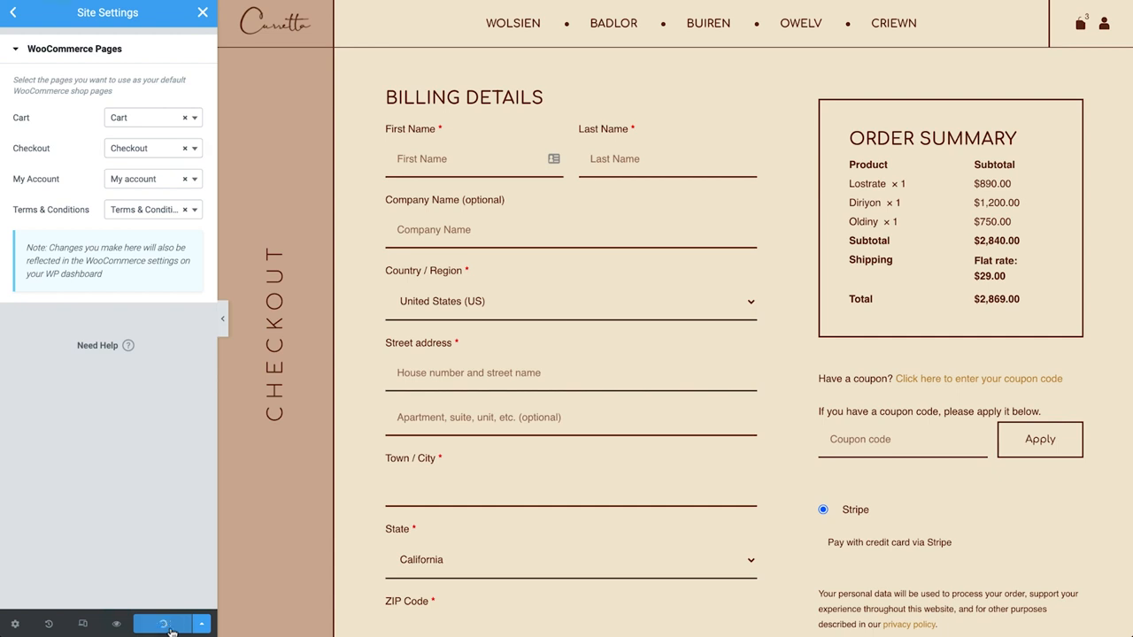
left_click(163, 623)
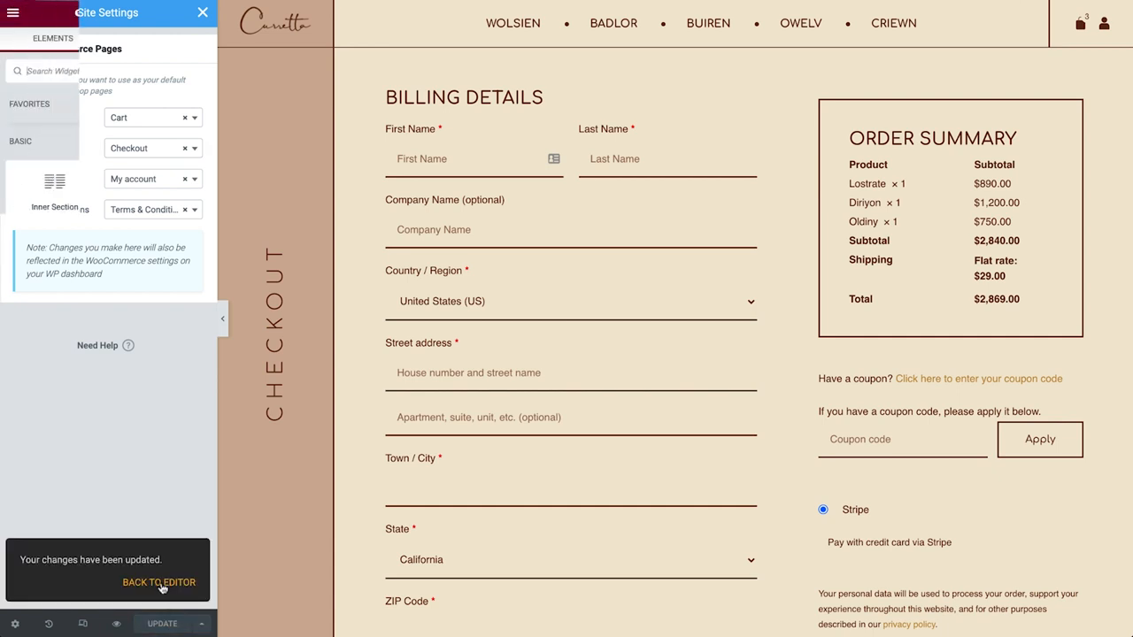
left_click(159, 582)
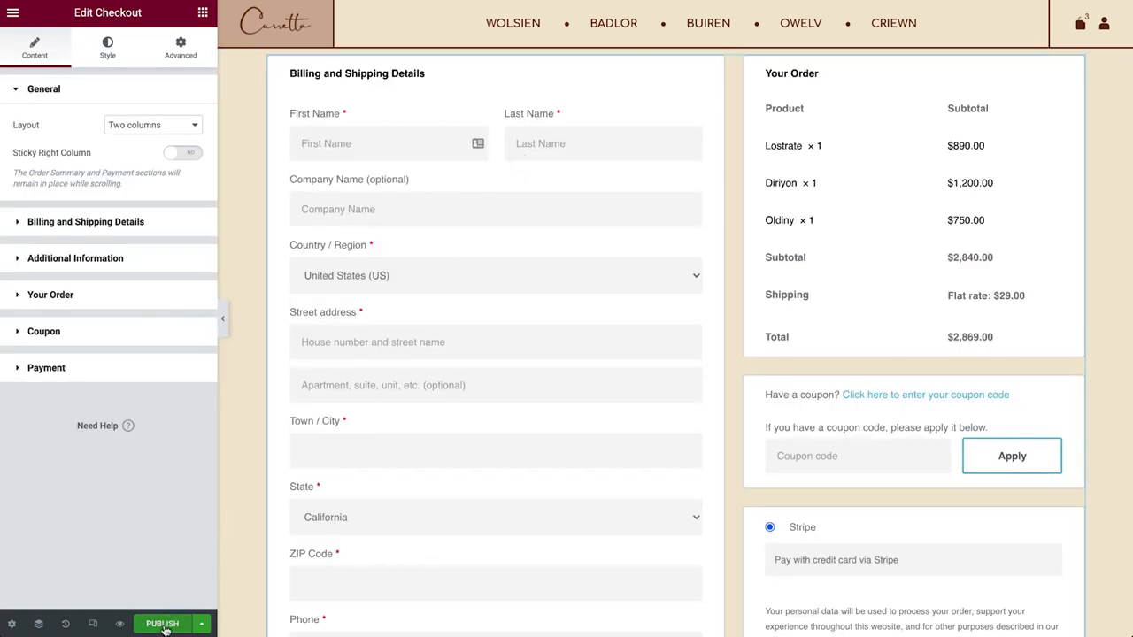
Publish the page and confirm saving it as the store's WooCommerce checkout page
left_click(163, 623)
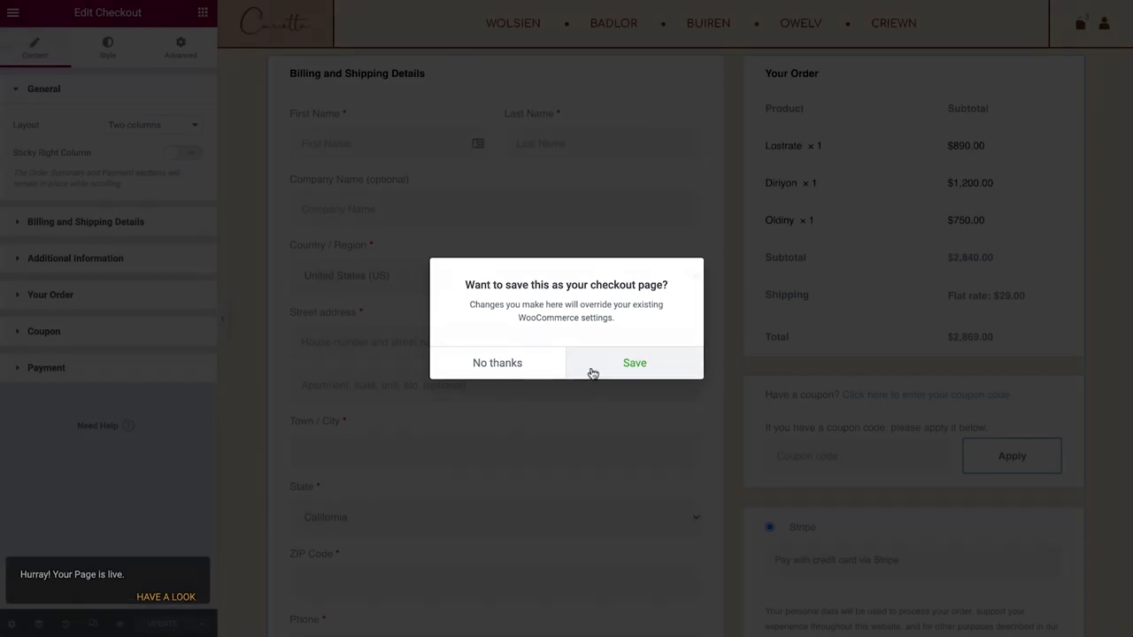
left_click(634, 362)
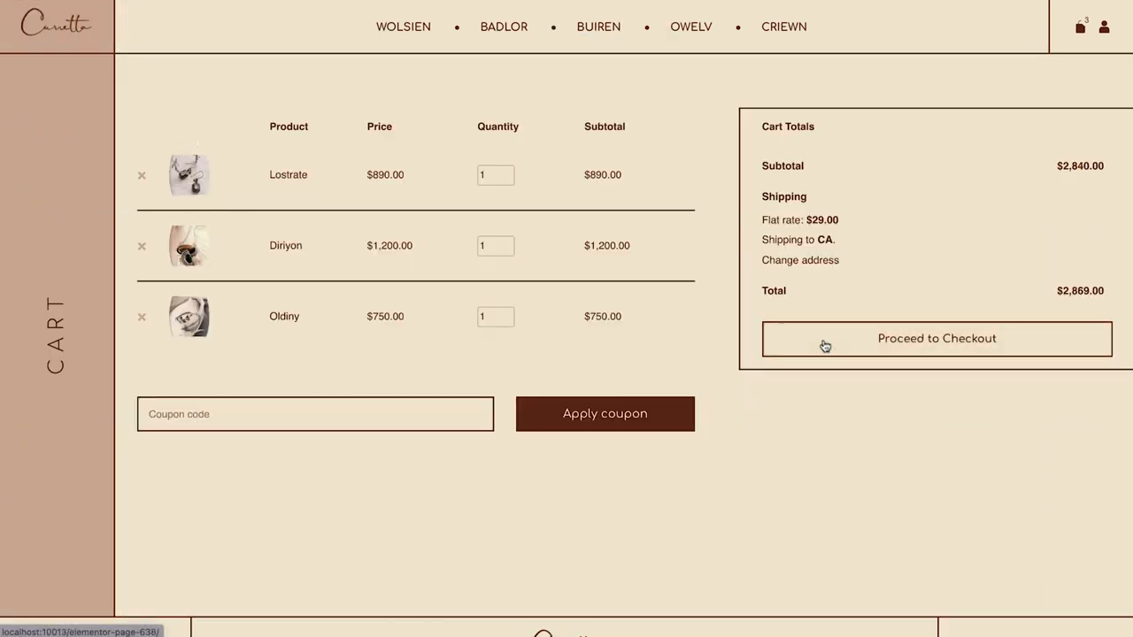
Proceed from the cart to checkout and review the restyled form, bordered Order Summary and dark Place Order button
left_click(937, 339)
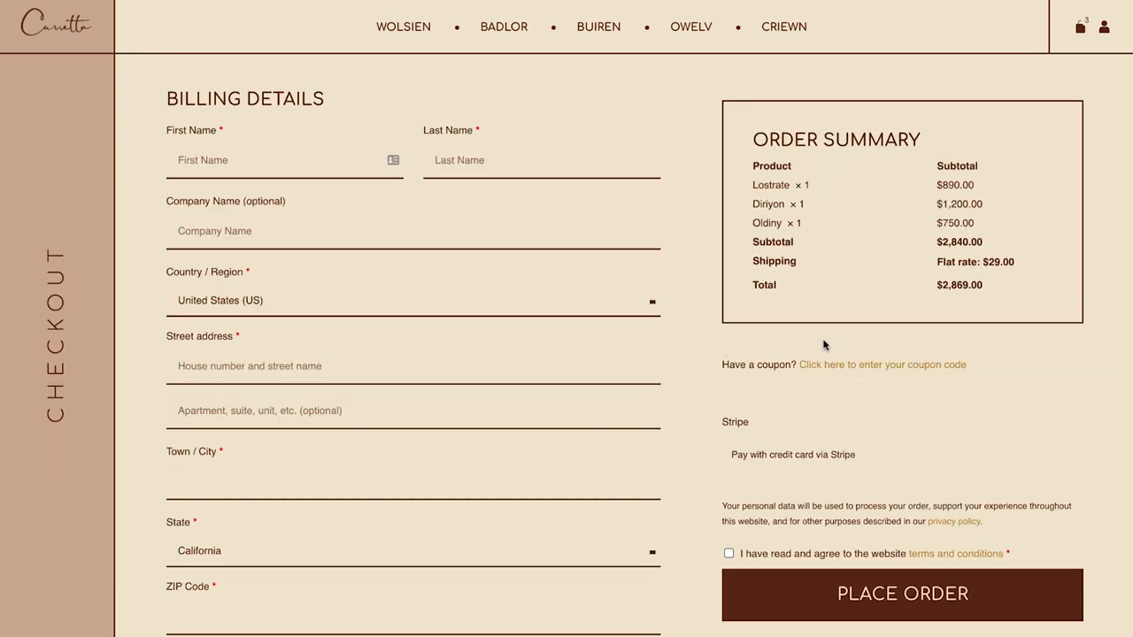
scroll("down", 3)
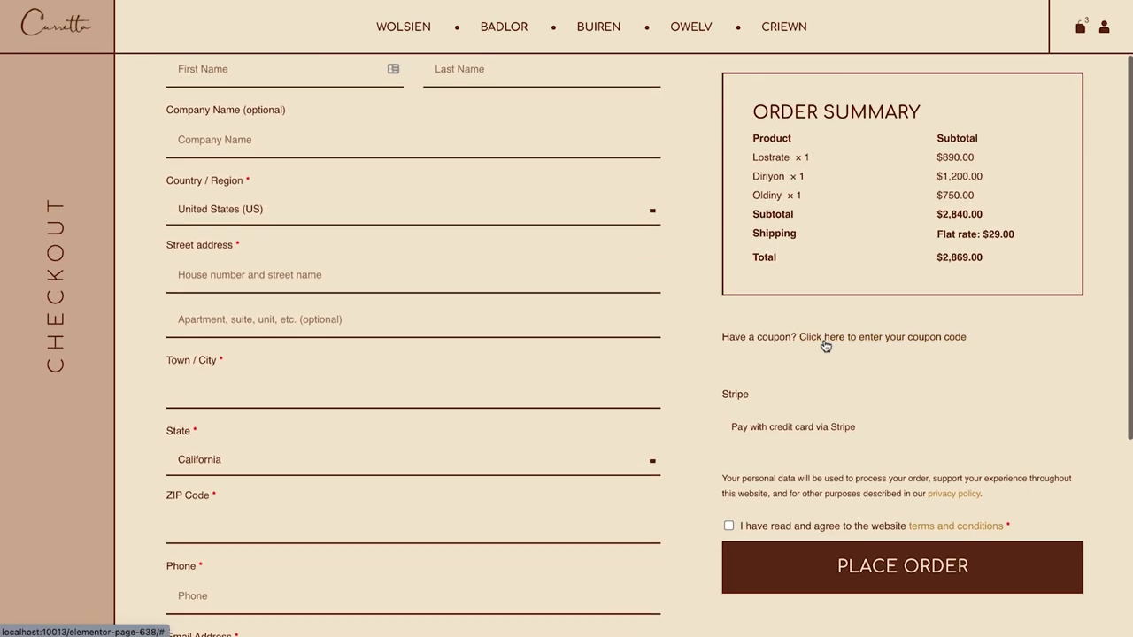
scroll("down", 3)
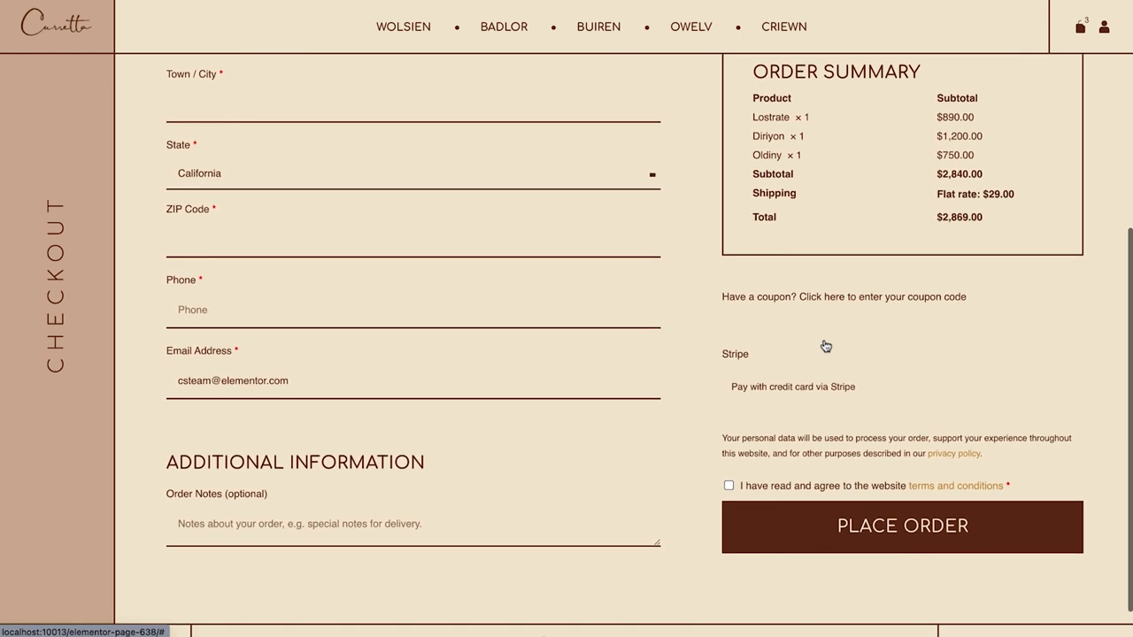
scroll("down", 3)
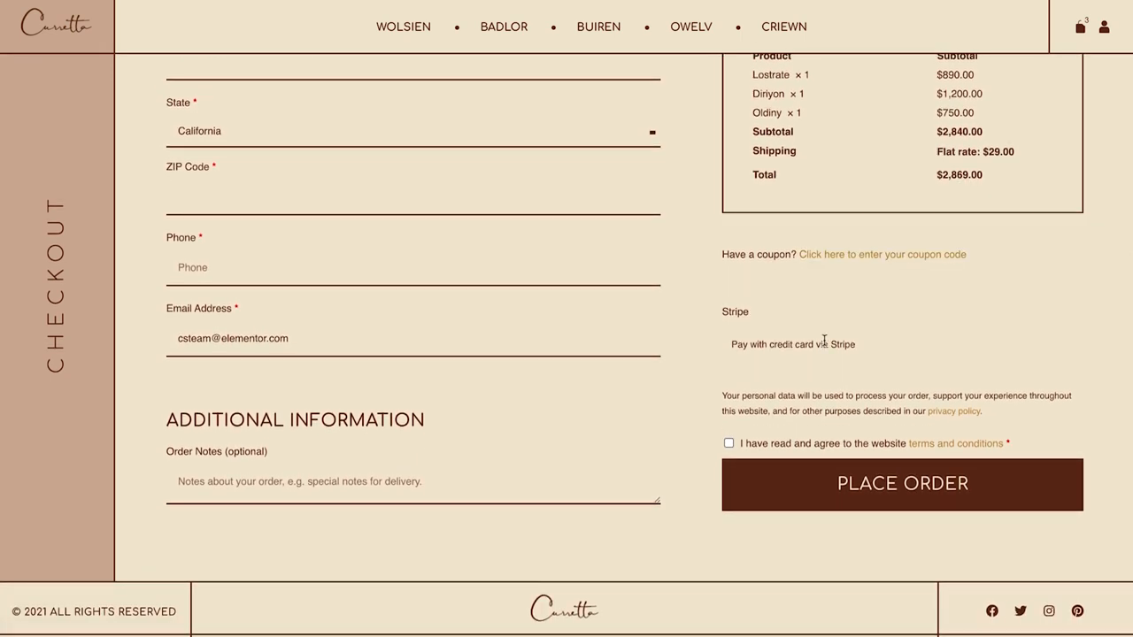